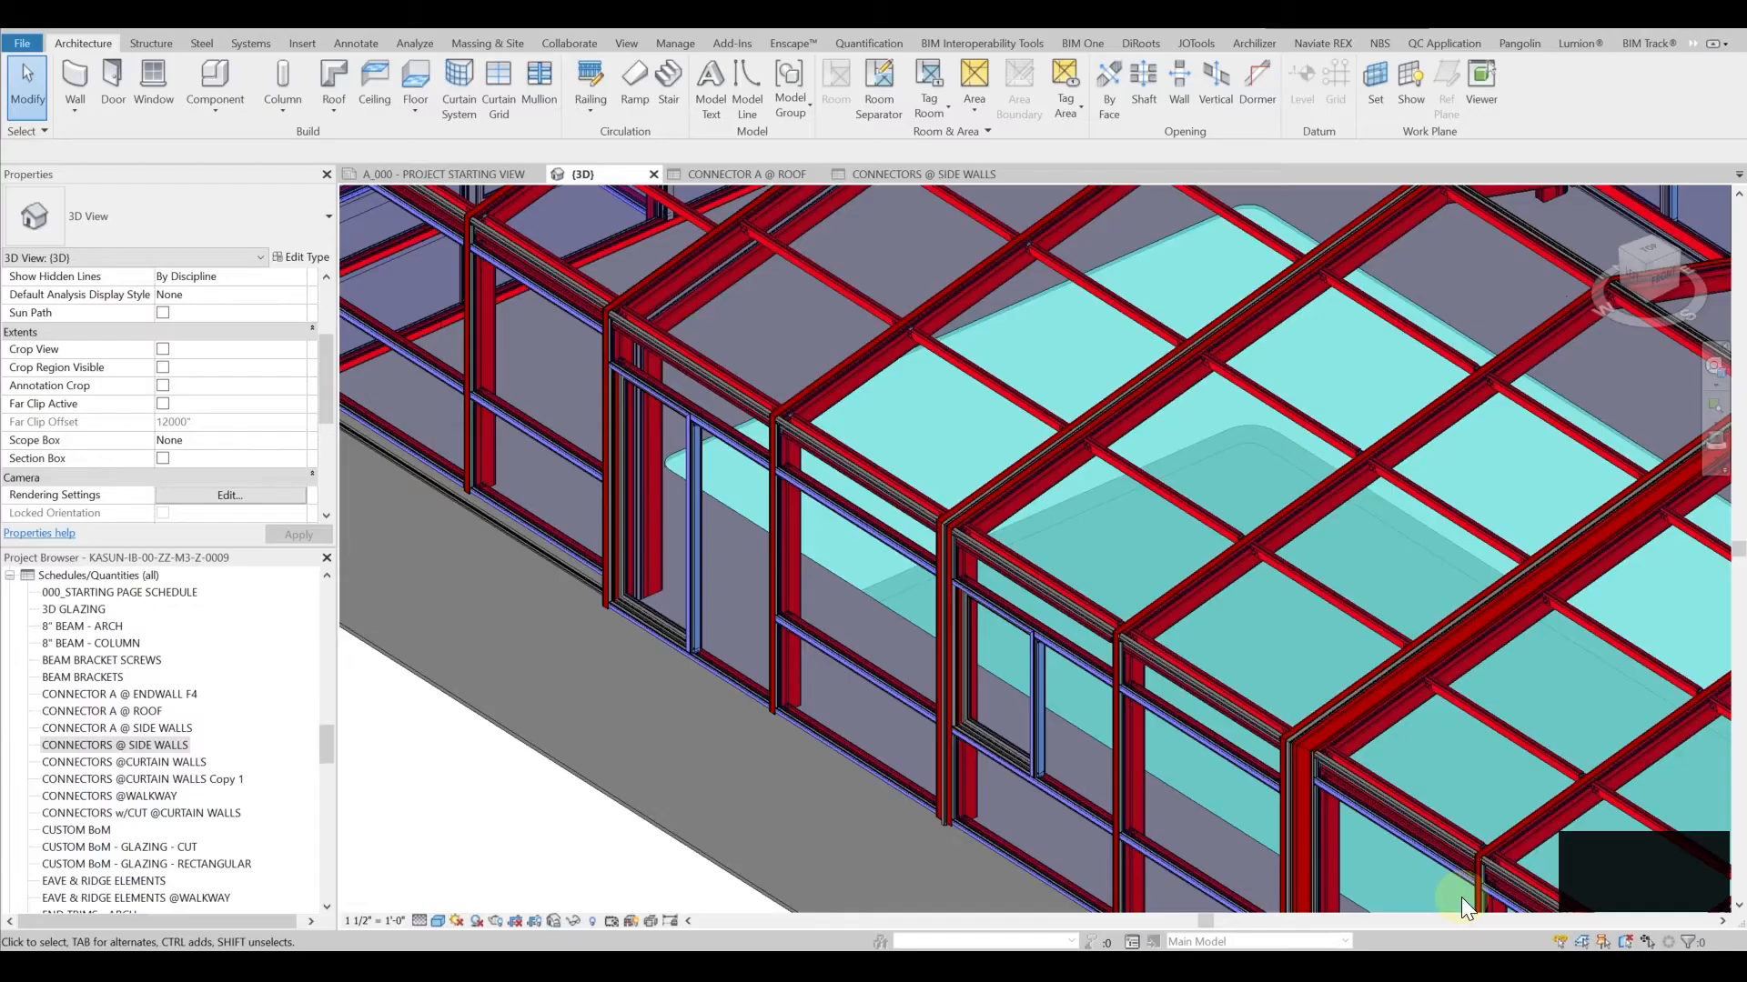
mouse_move(744, 619)
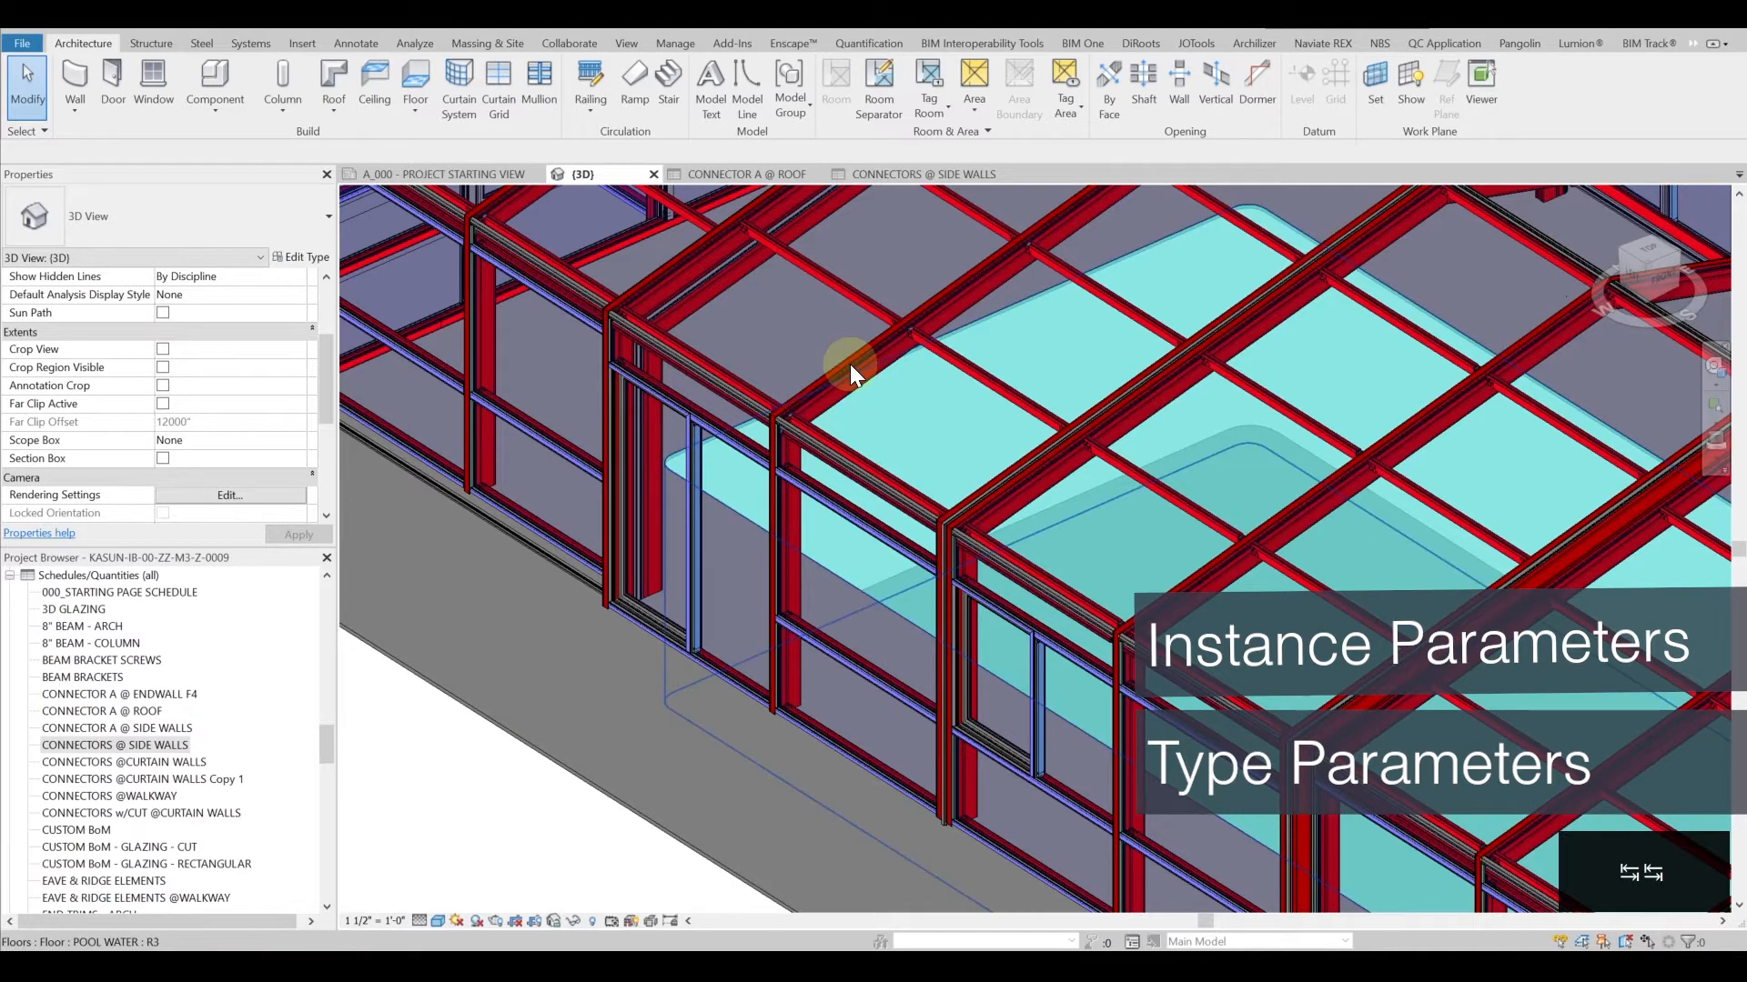
Select a BEAM, 8 inch VERTICAL roof member and review its instance parameters.
click(849, 364)
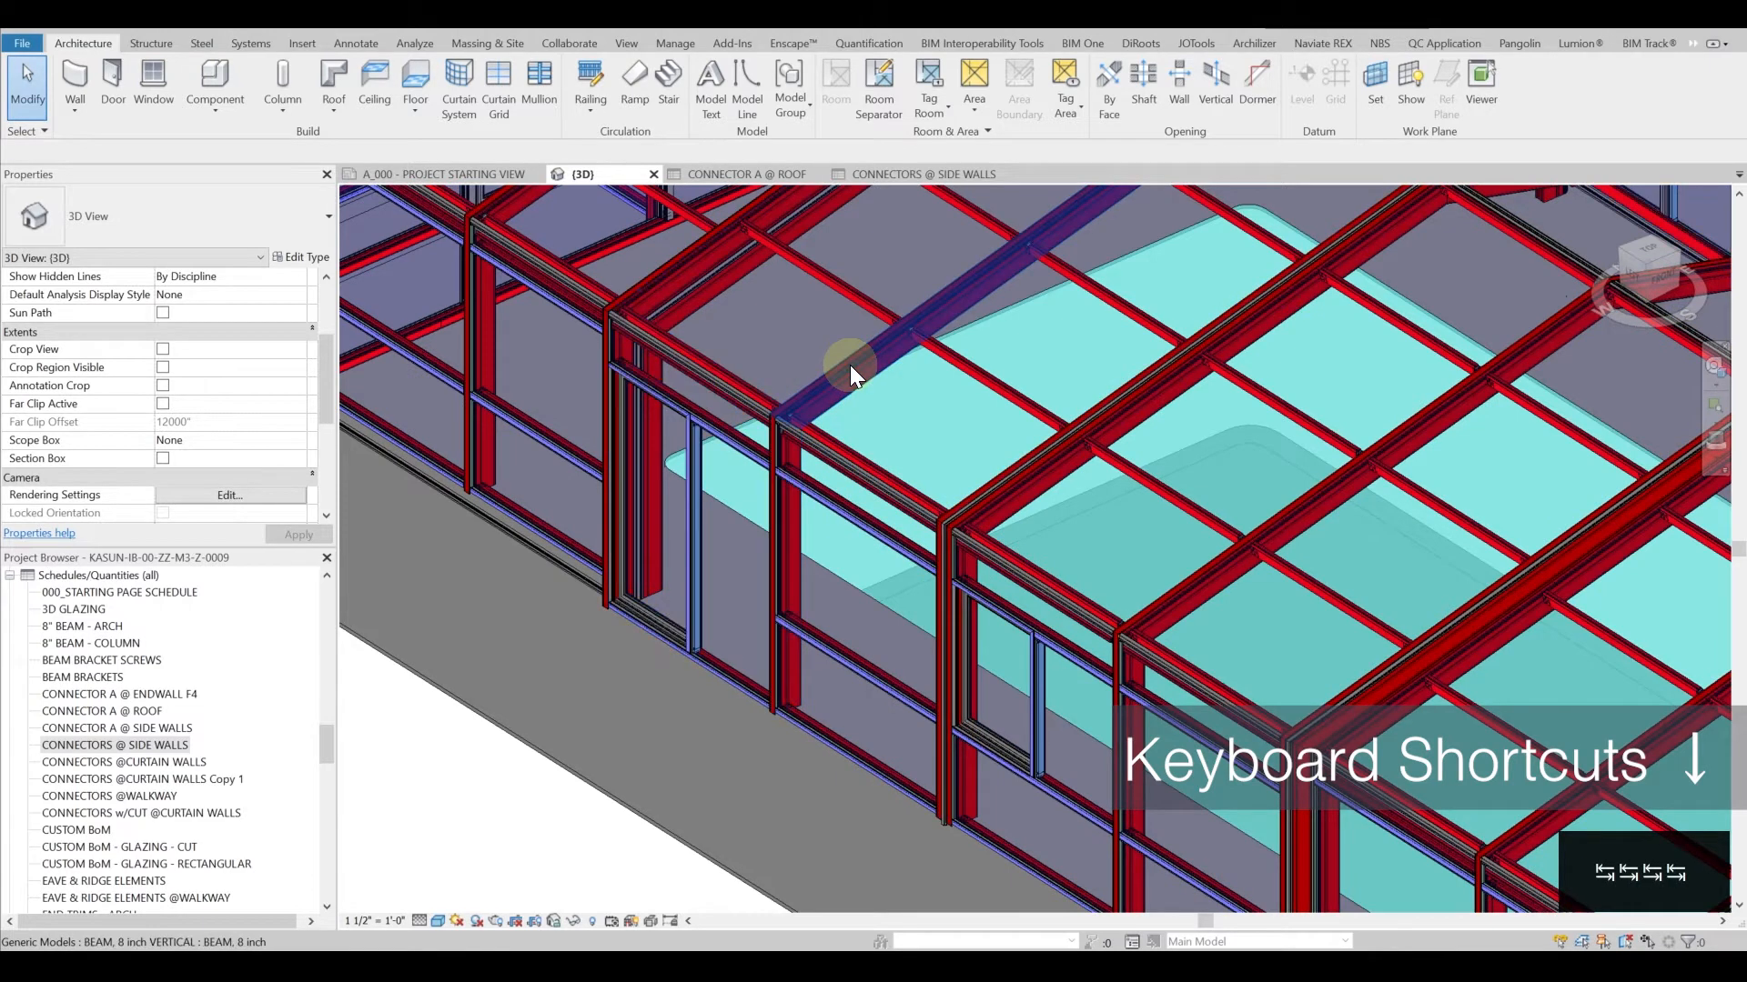
click(850, 365)
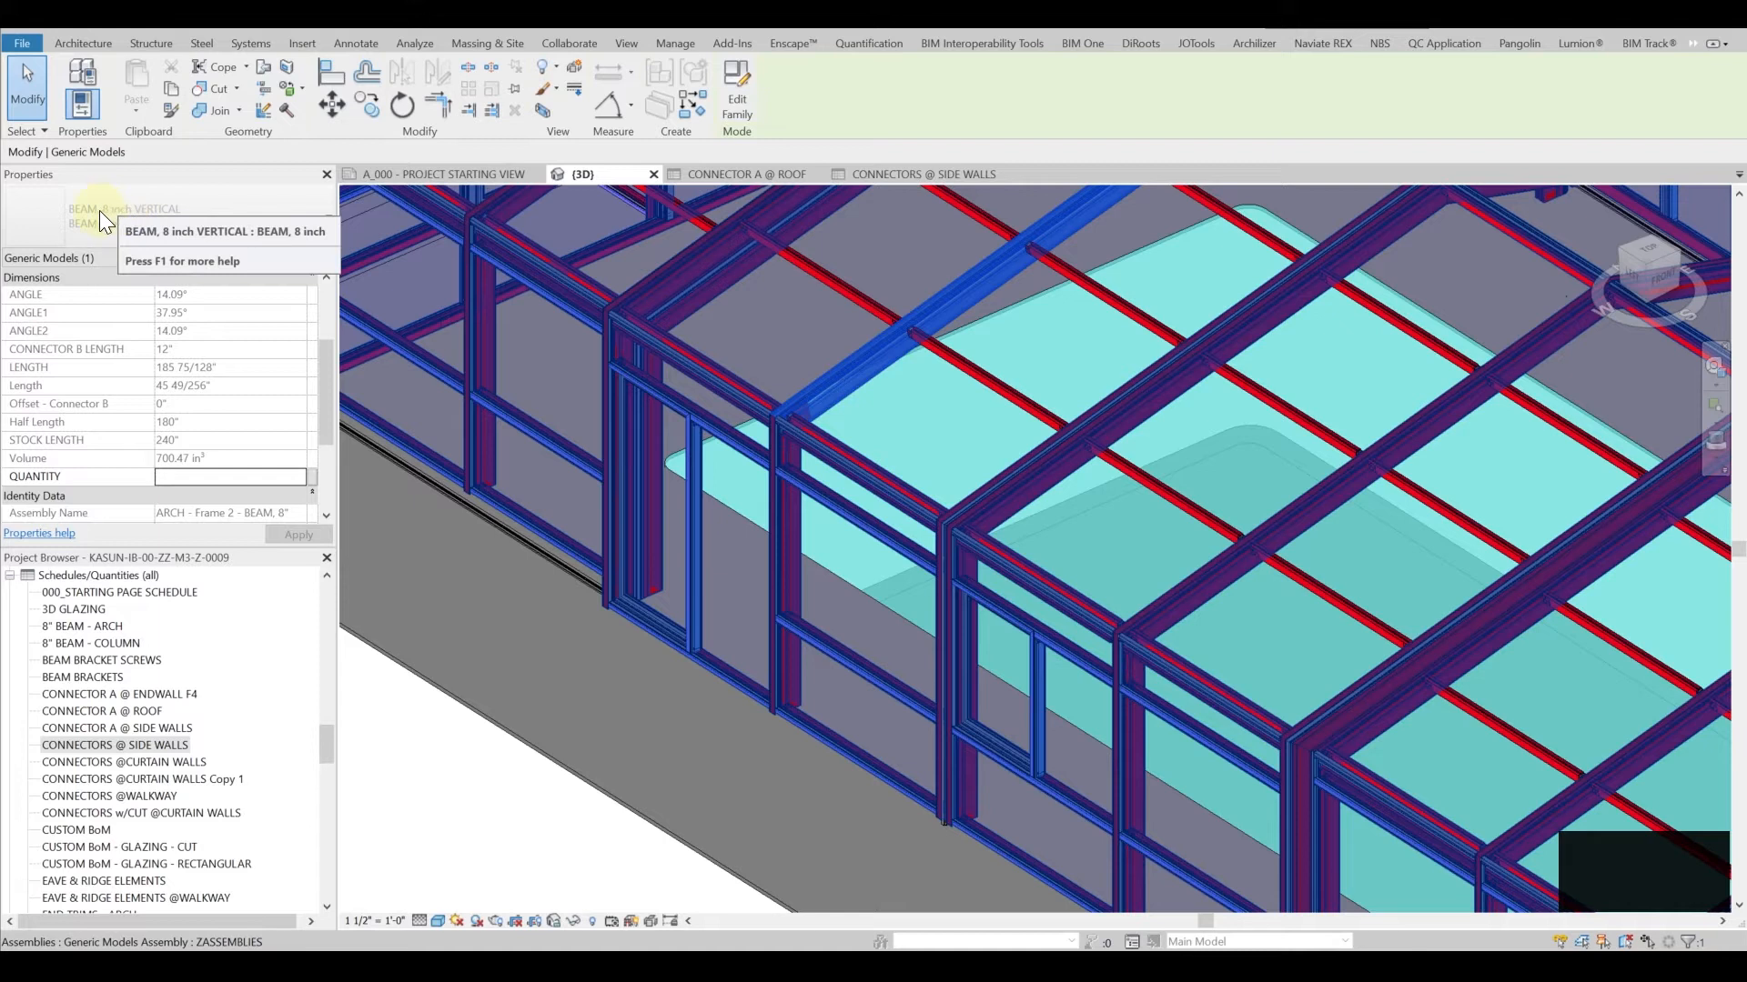
mouse_move(88, 240)
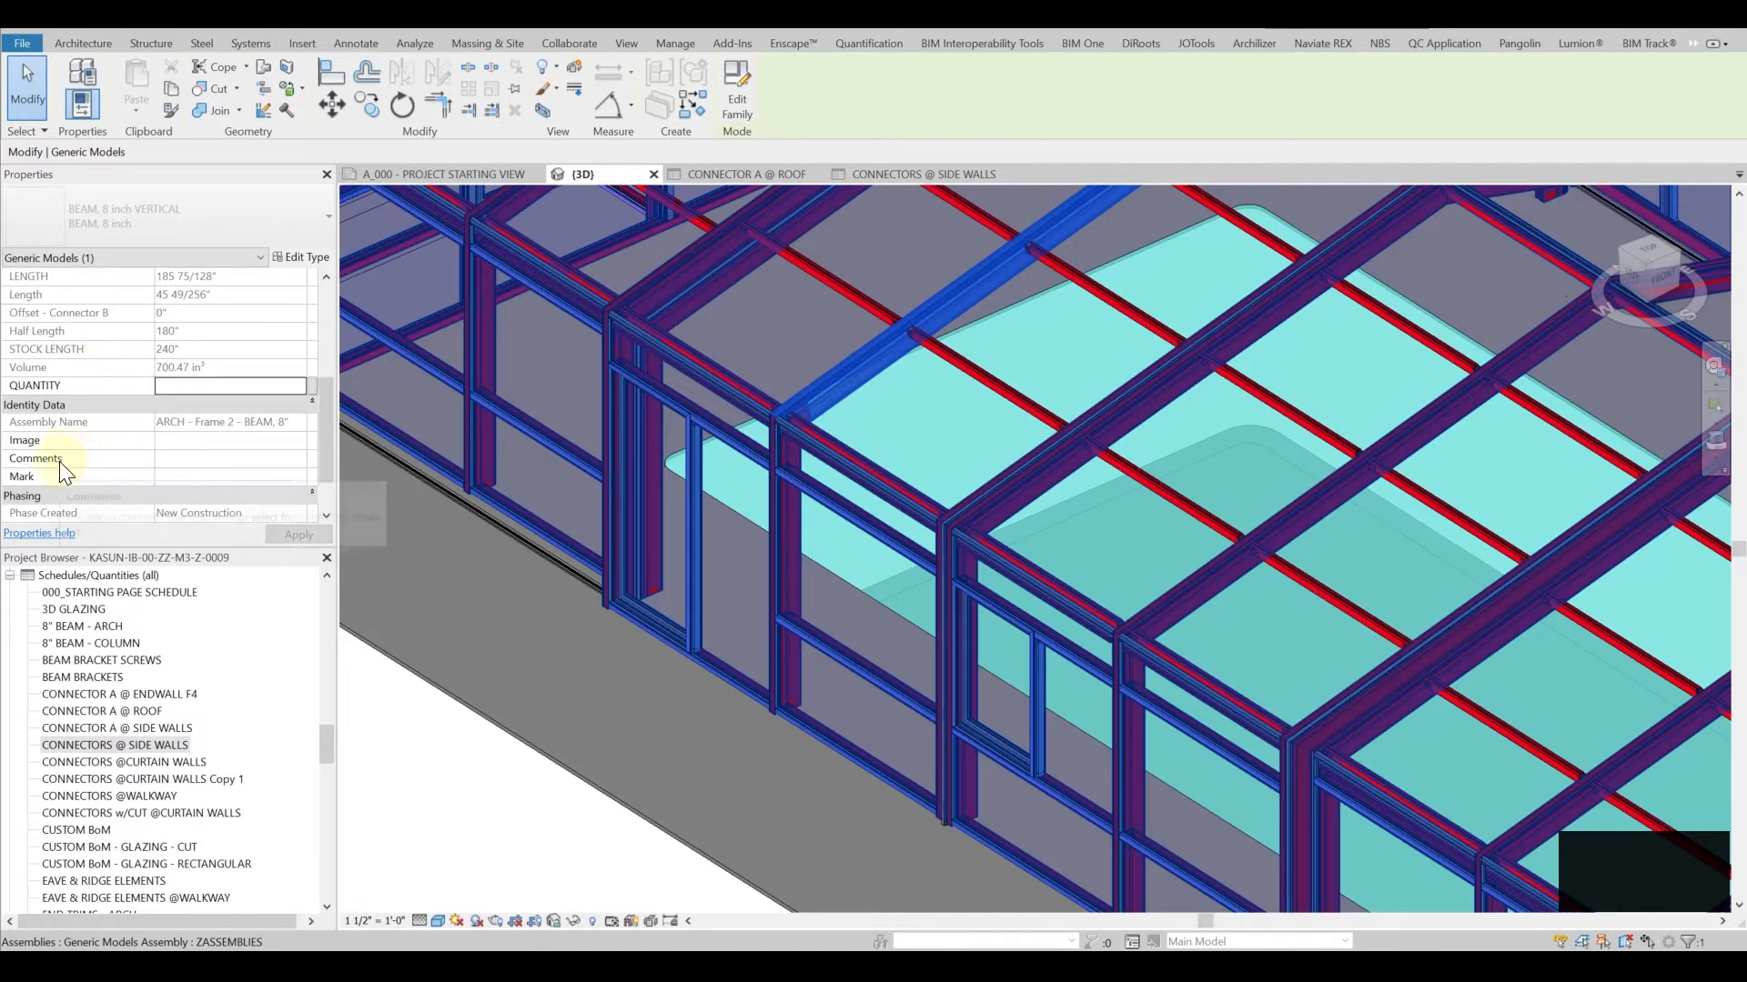
mouse_move(62, 484)
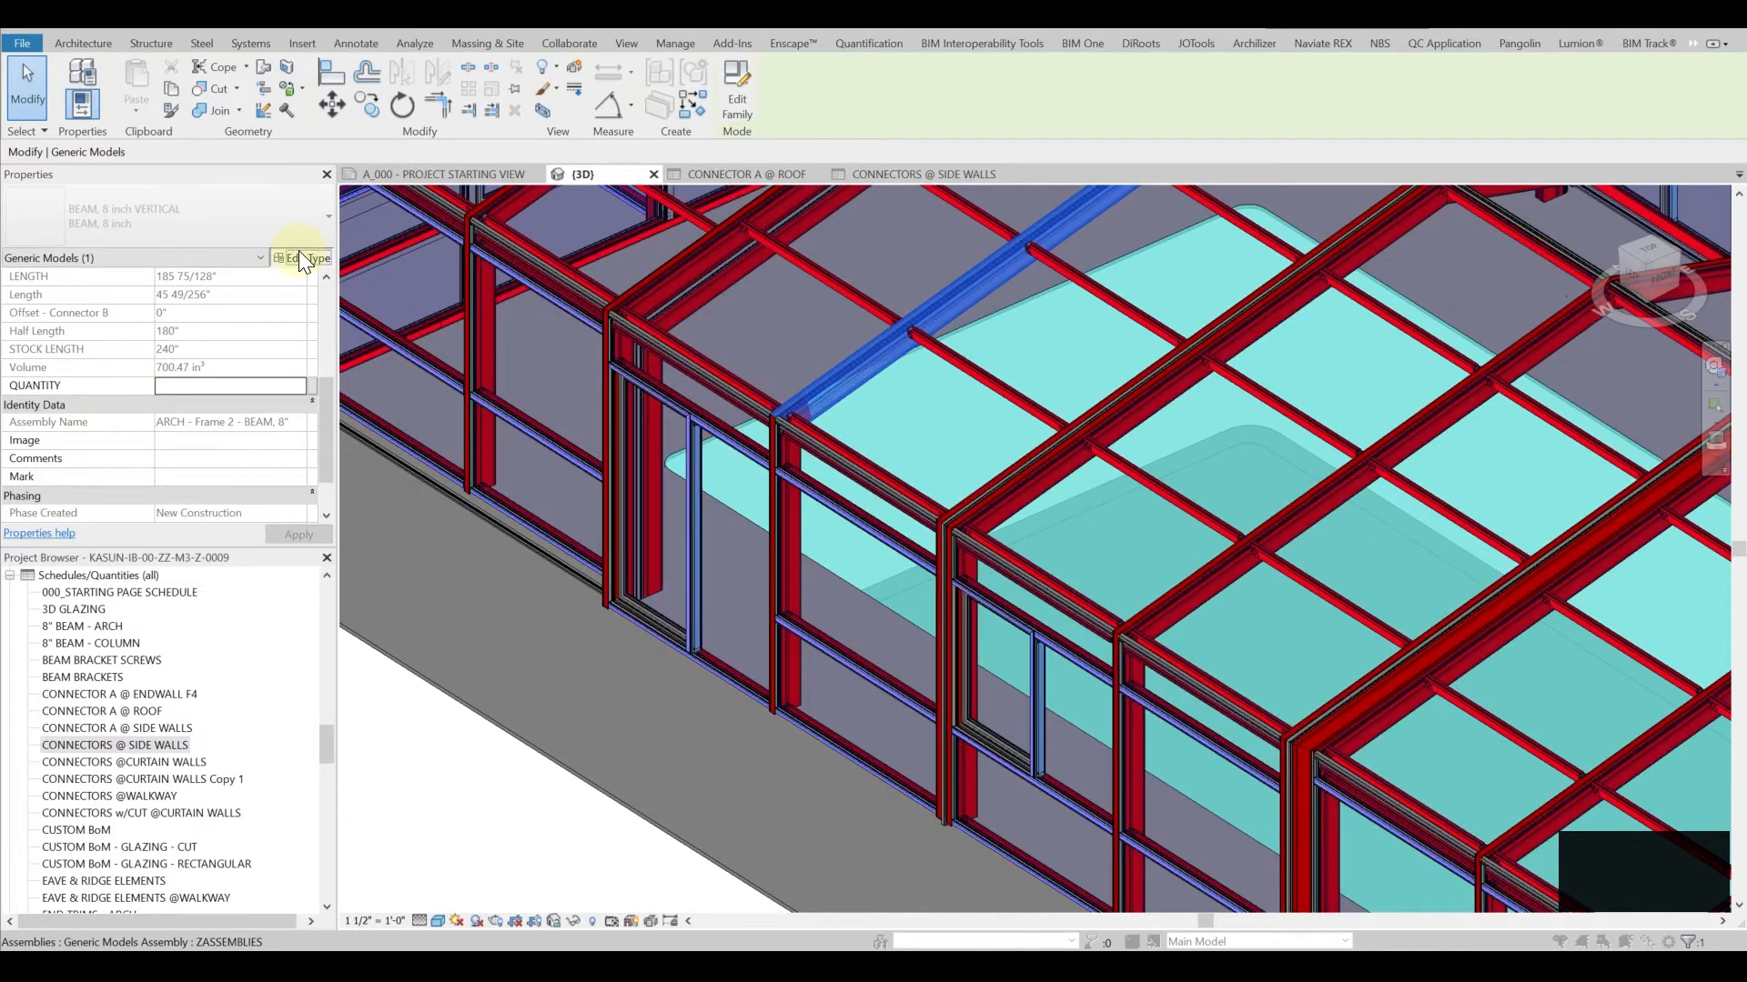
Open Type Properties for the 8-inch vertical beam to review LOCATION, Description and Assembly Code.
click(297, 257)
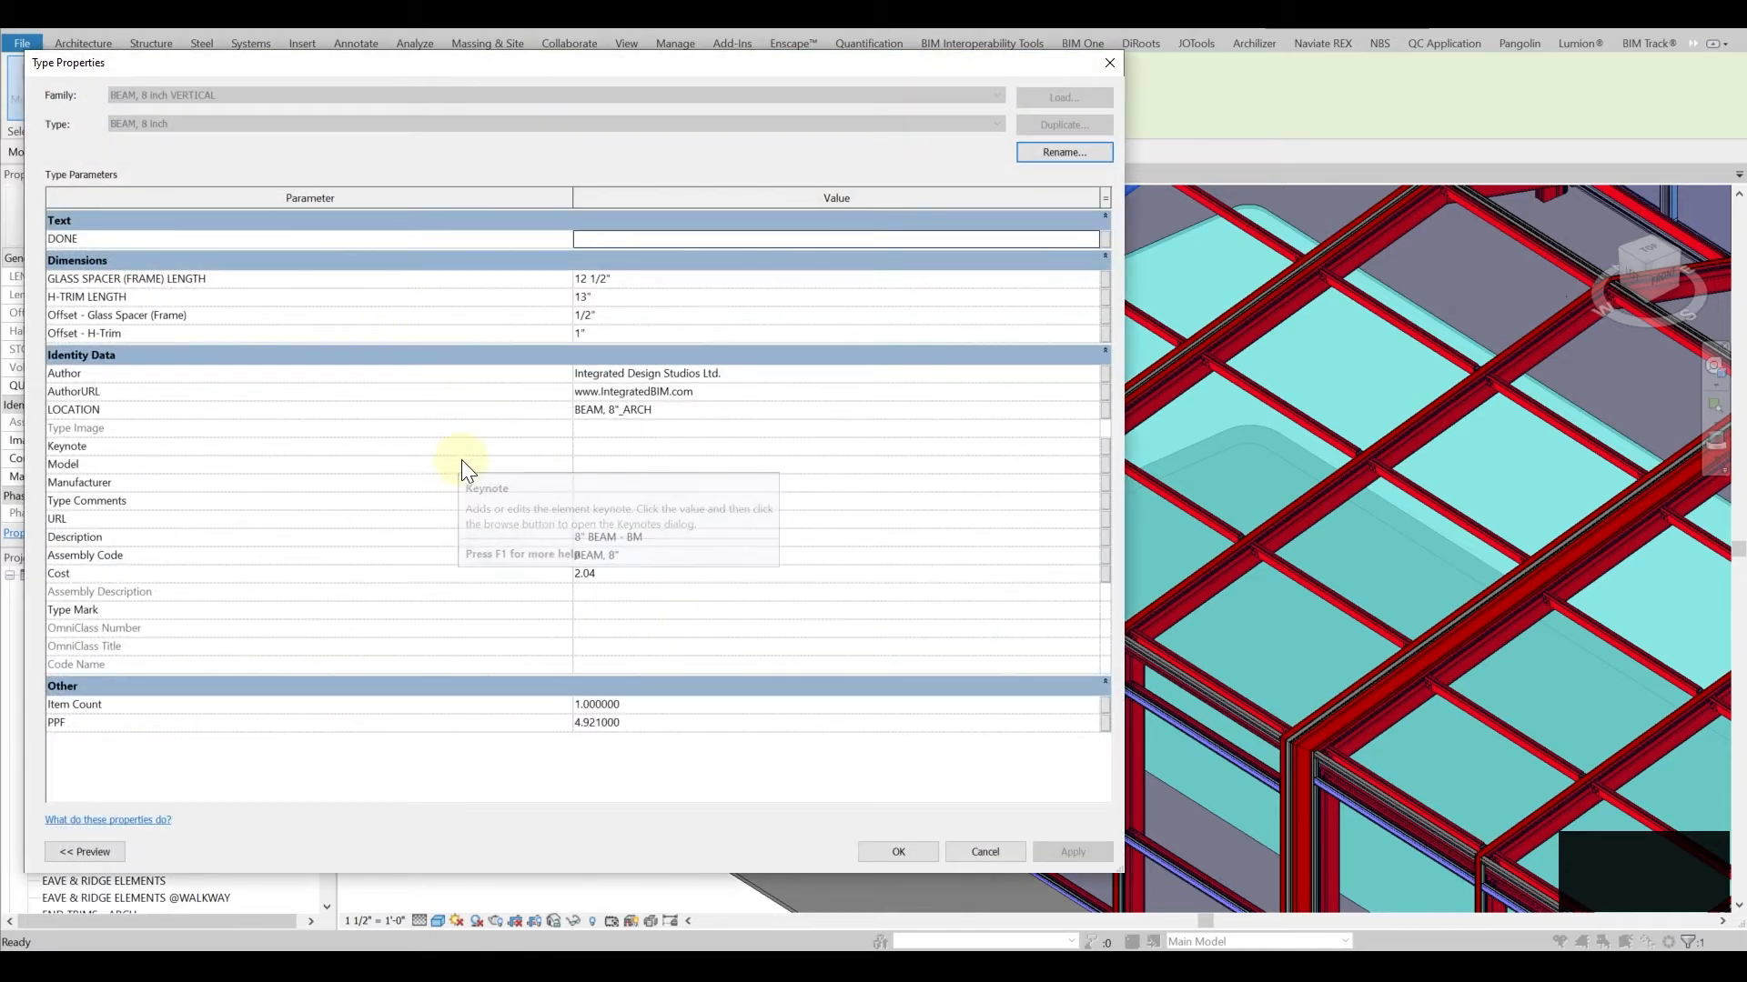
mouse_move(245, 597)
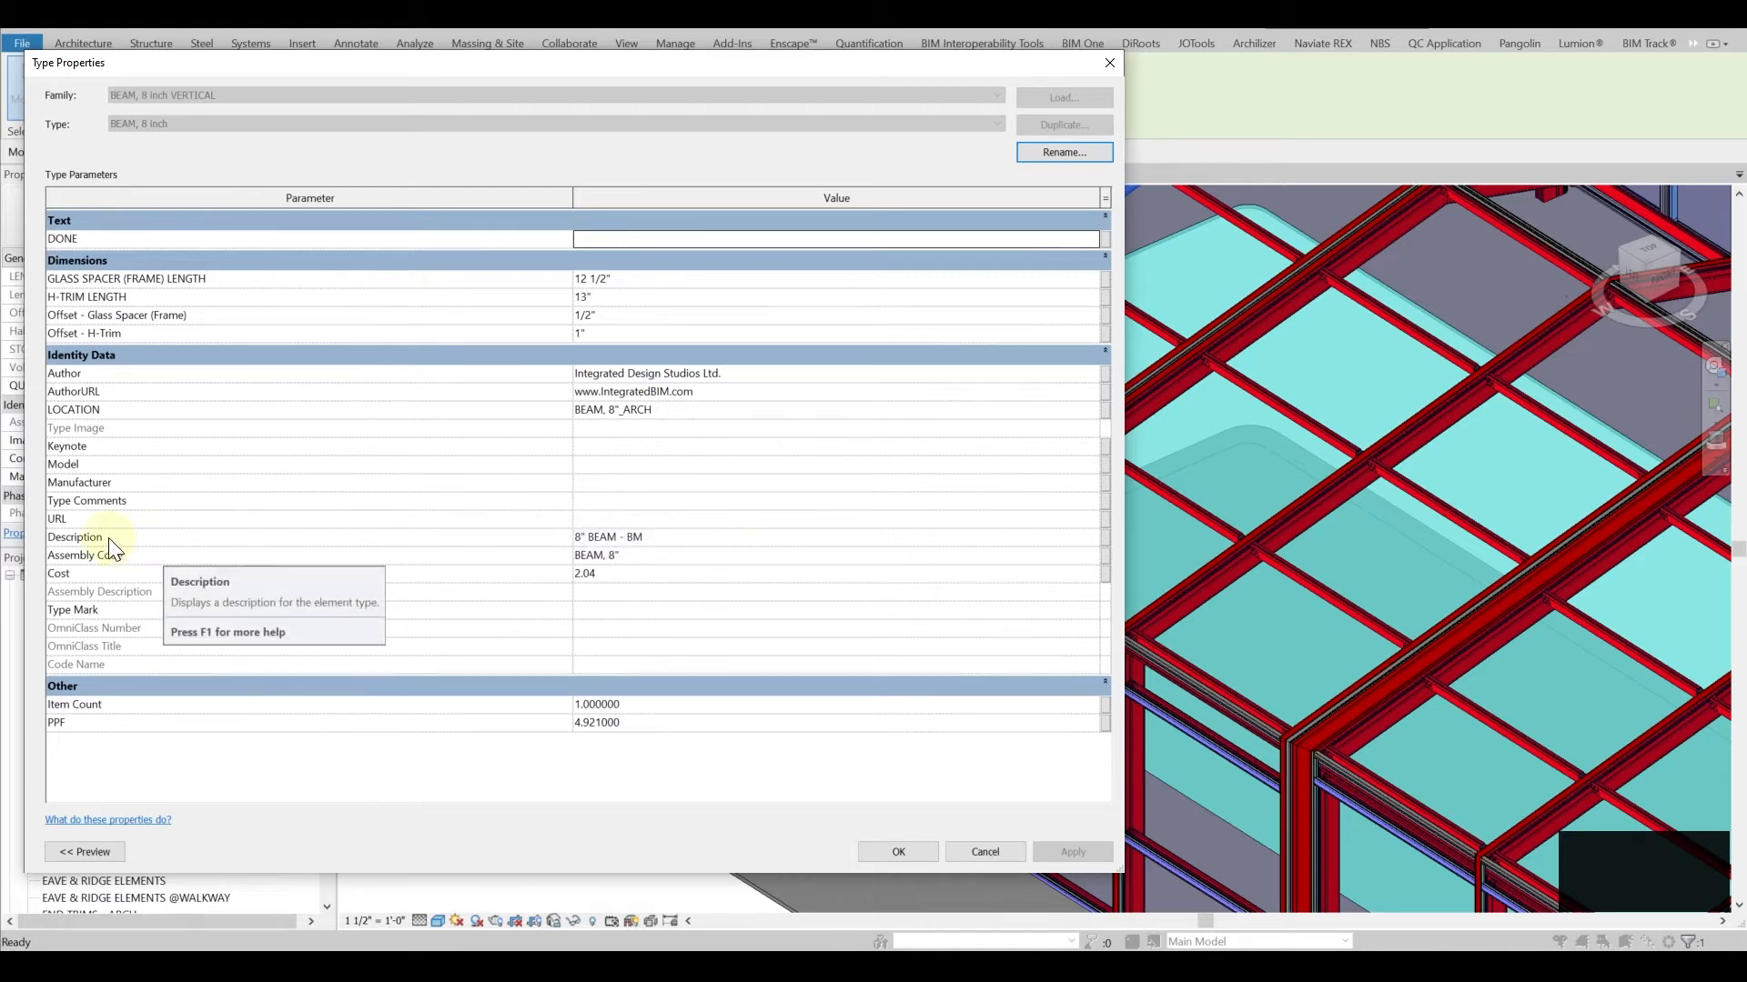
mouse_move(133, 573)
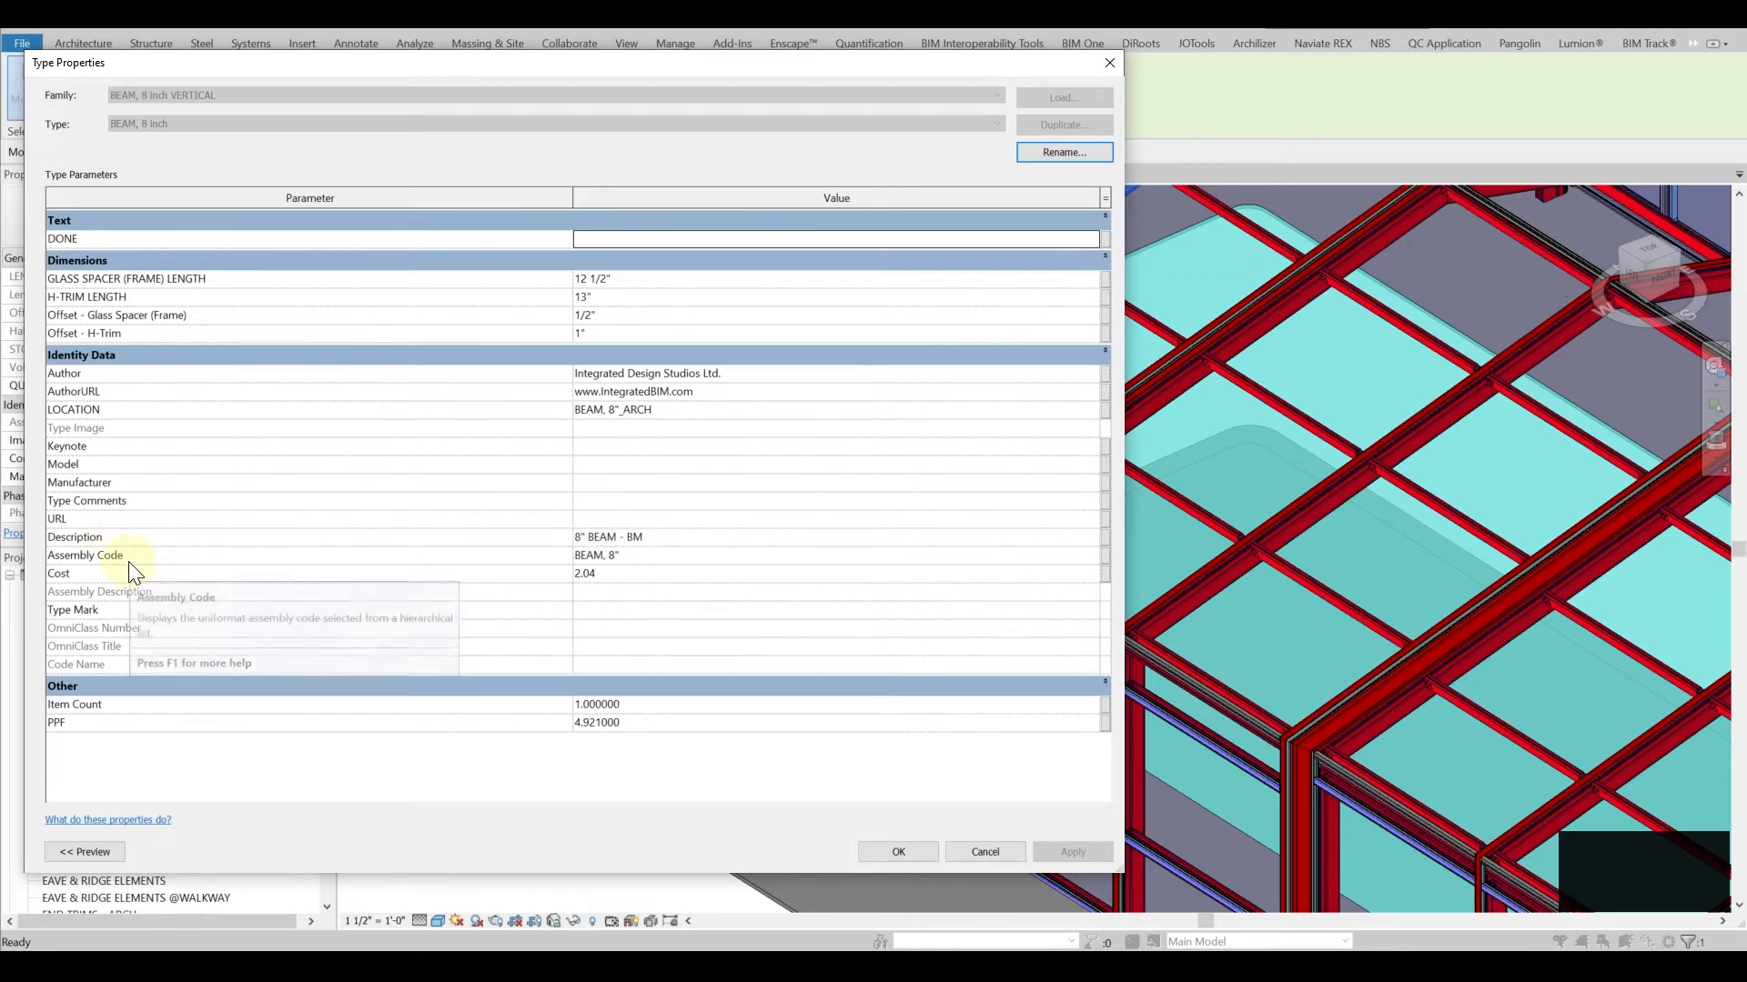
mouse_move(136, 424)
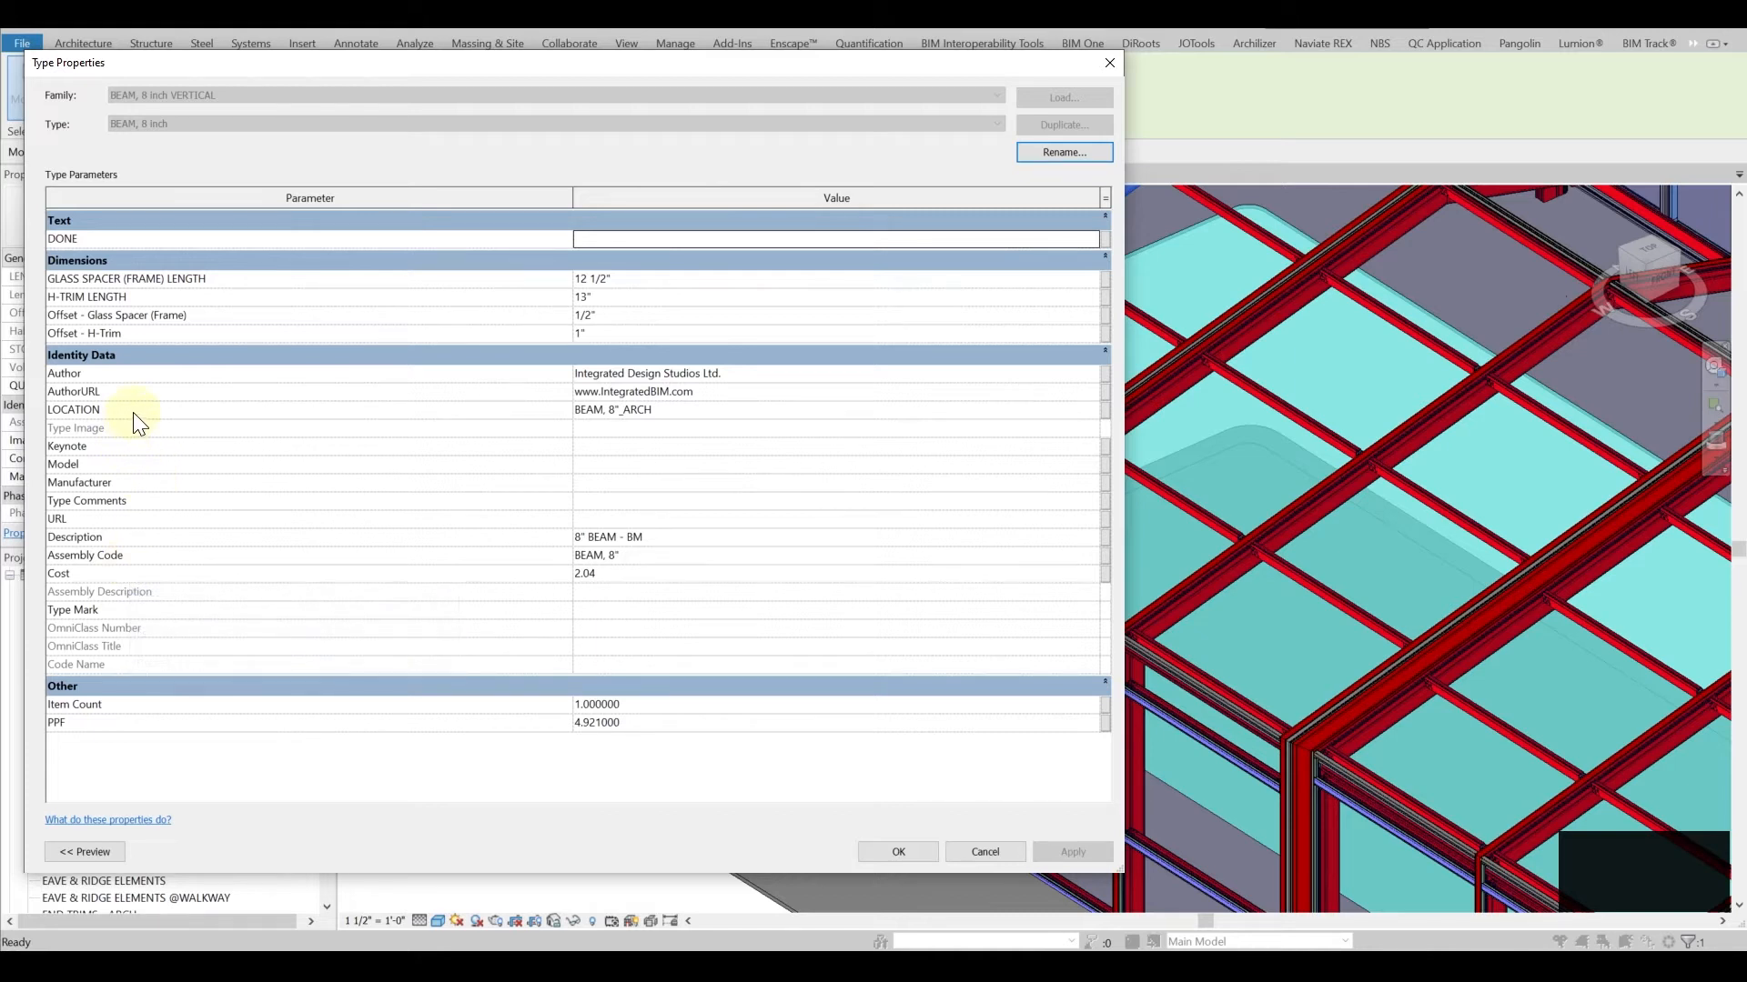
mouse_move(145, 421)
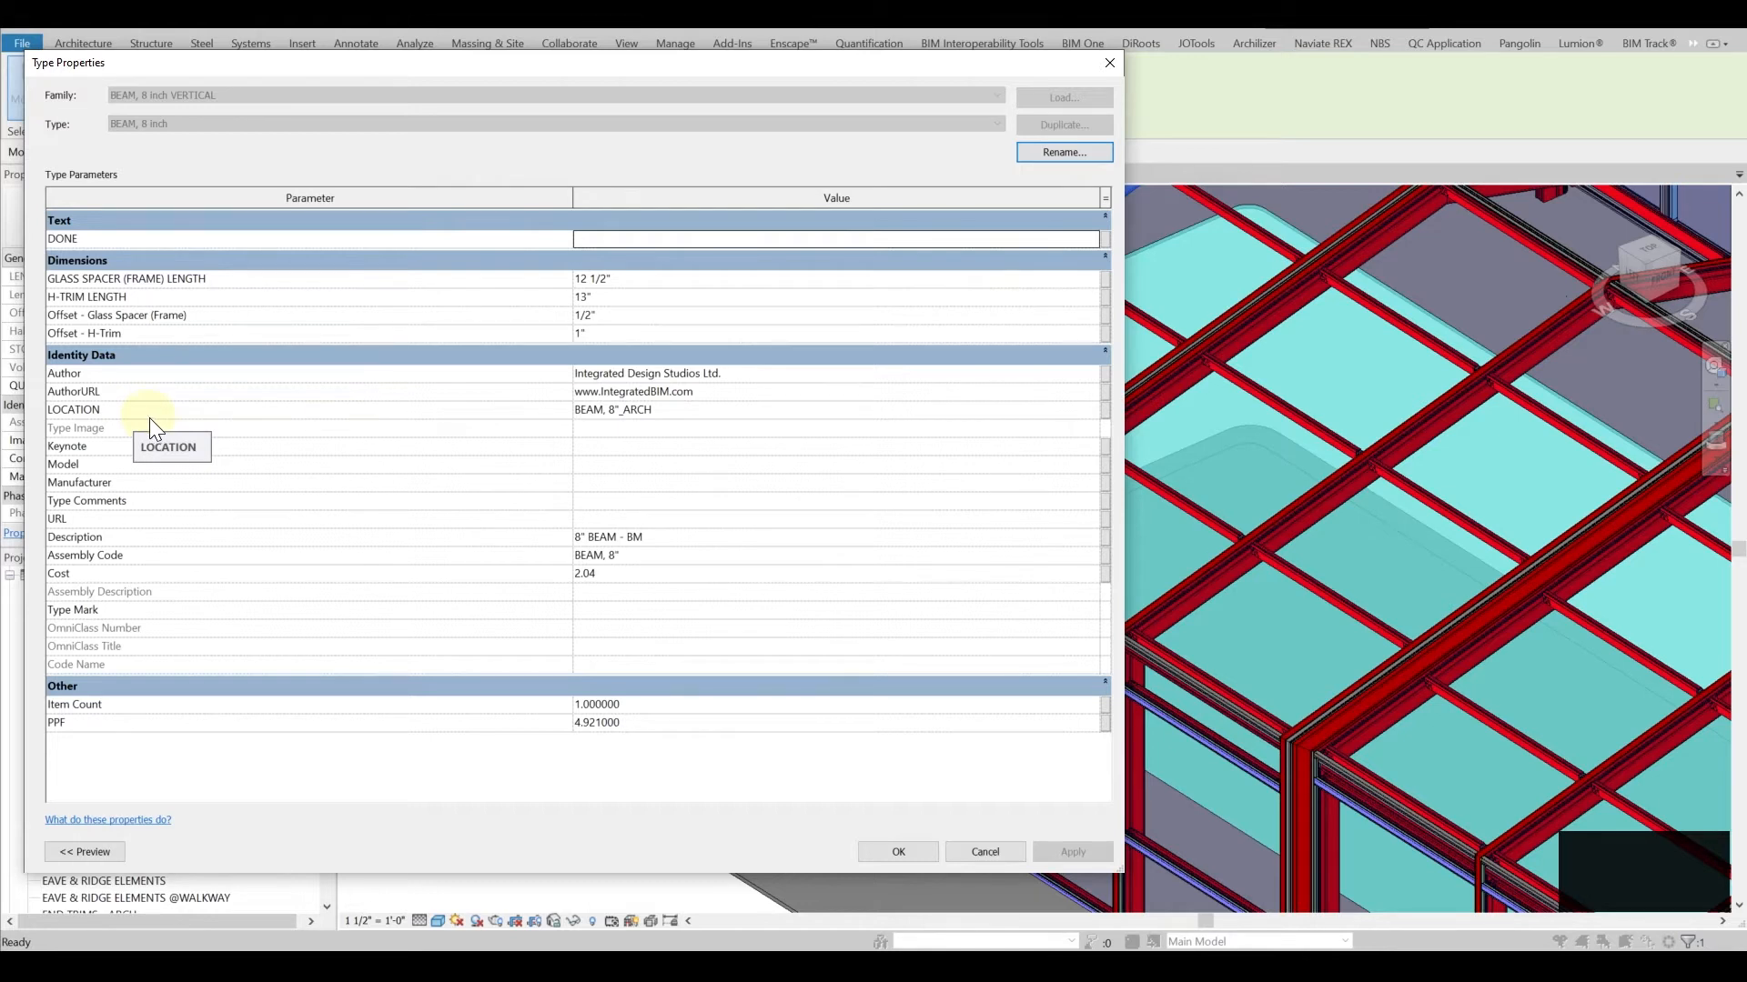
mouse_move(64, 164)
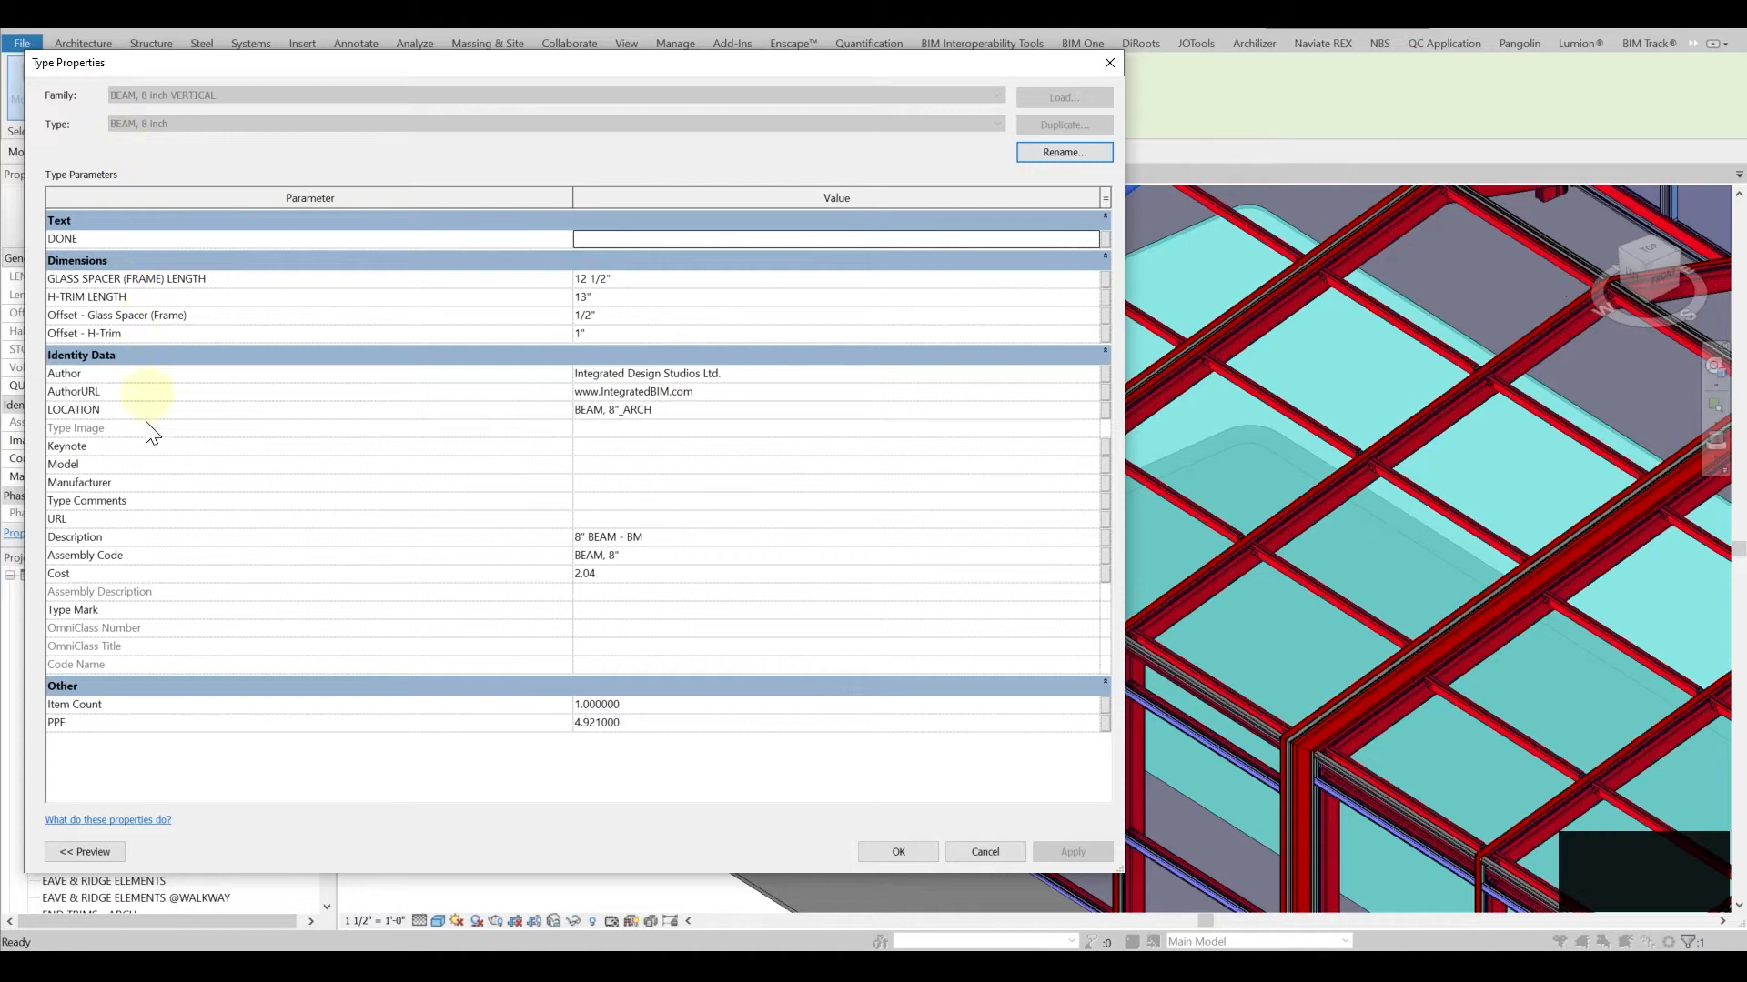
mouse_move(113, 563)
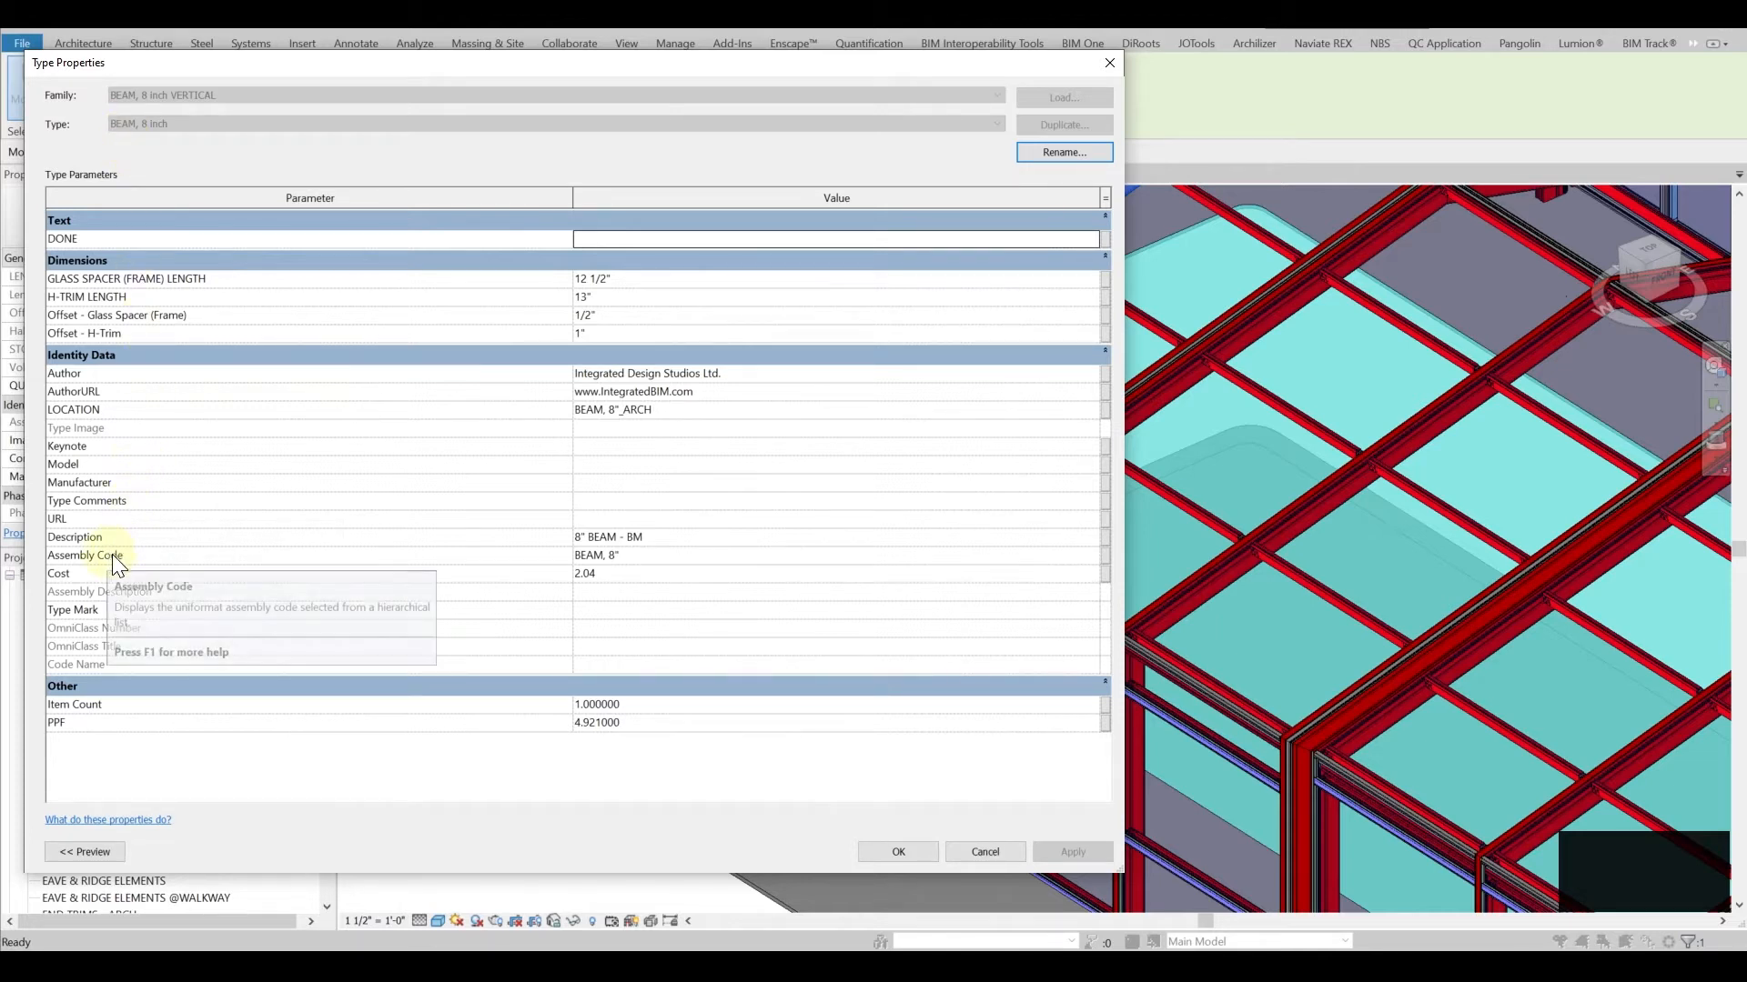
mouse_move(182, 571)
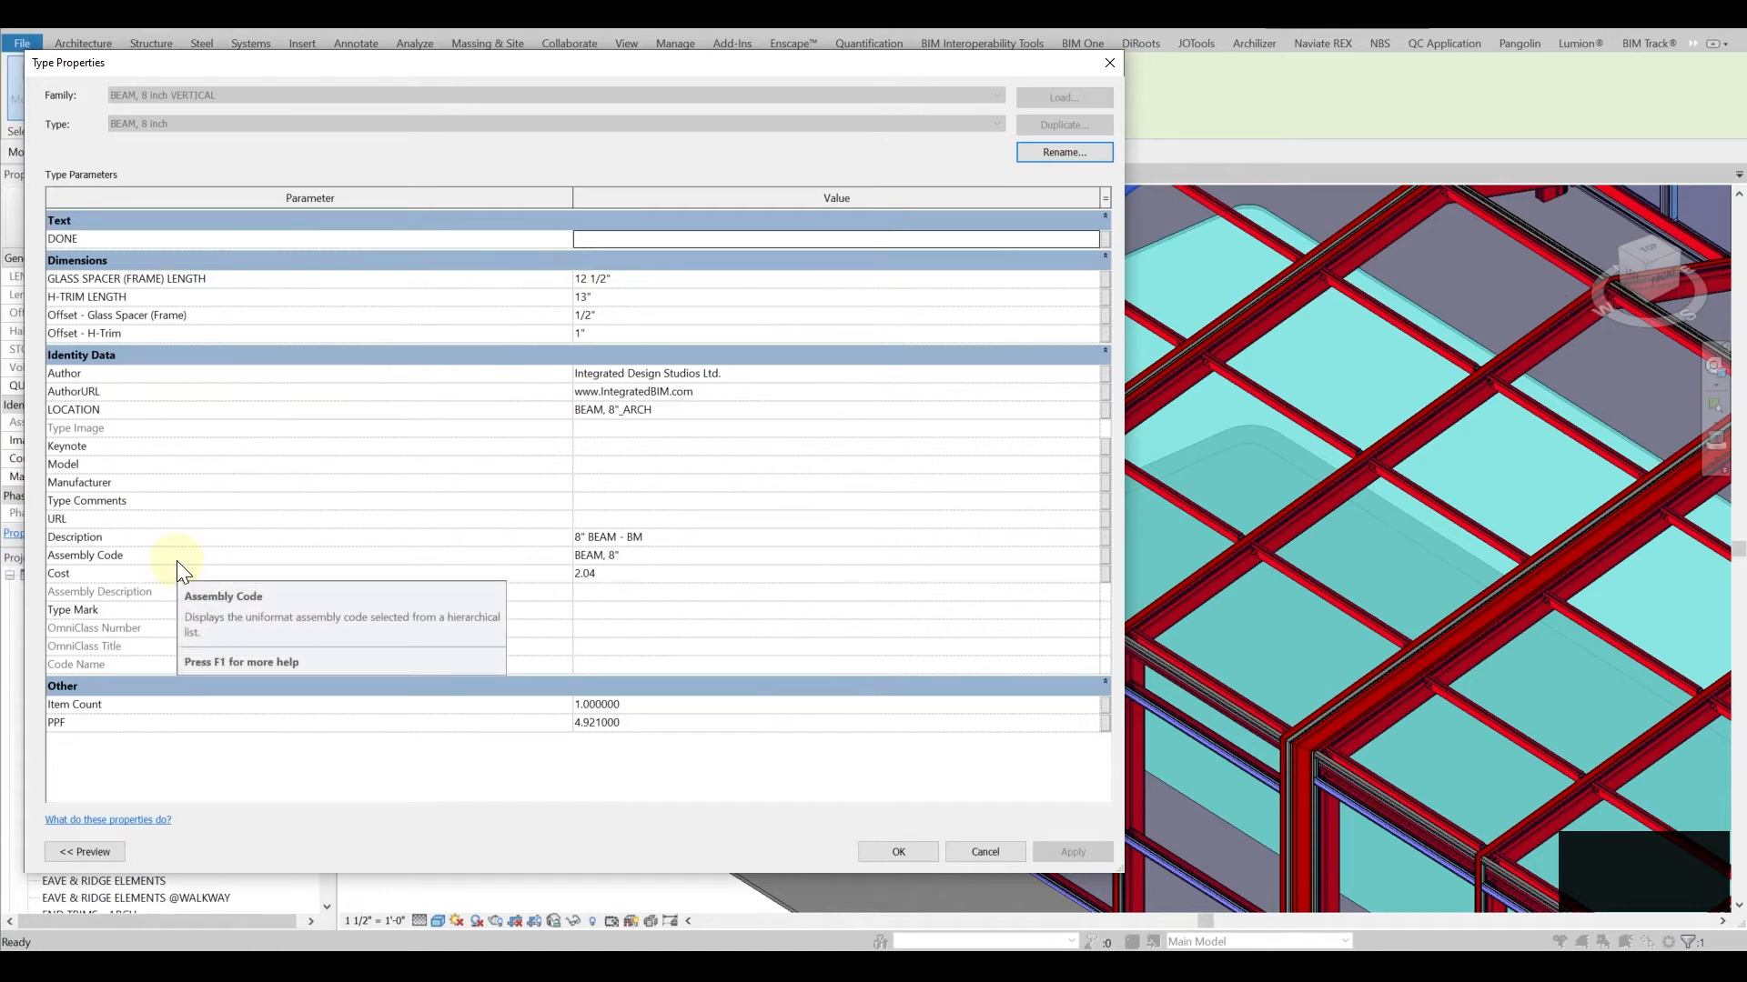
mouse_move(215, 575)
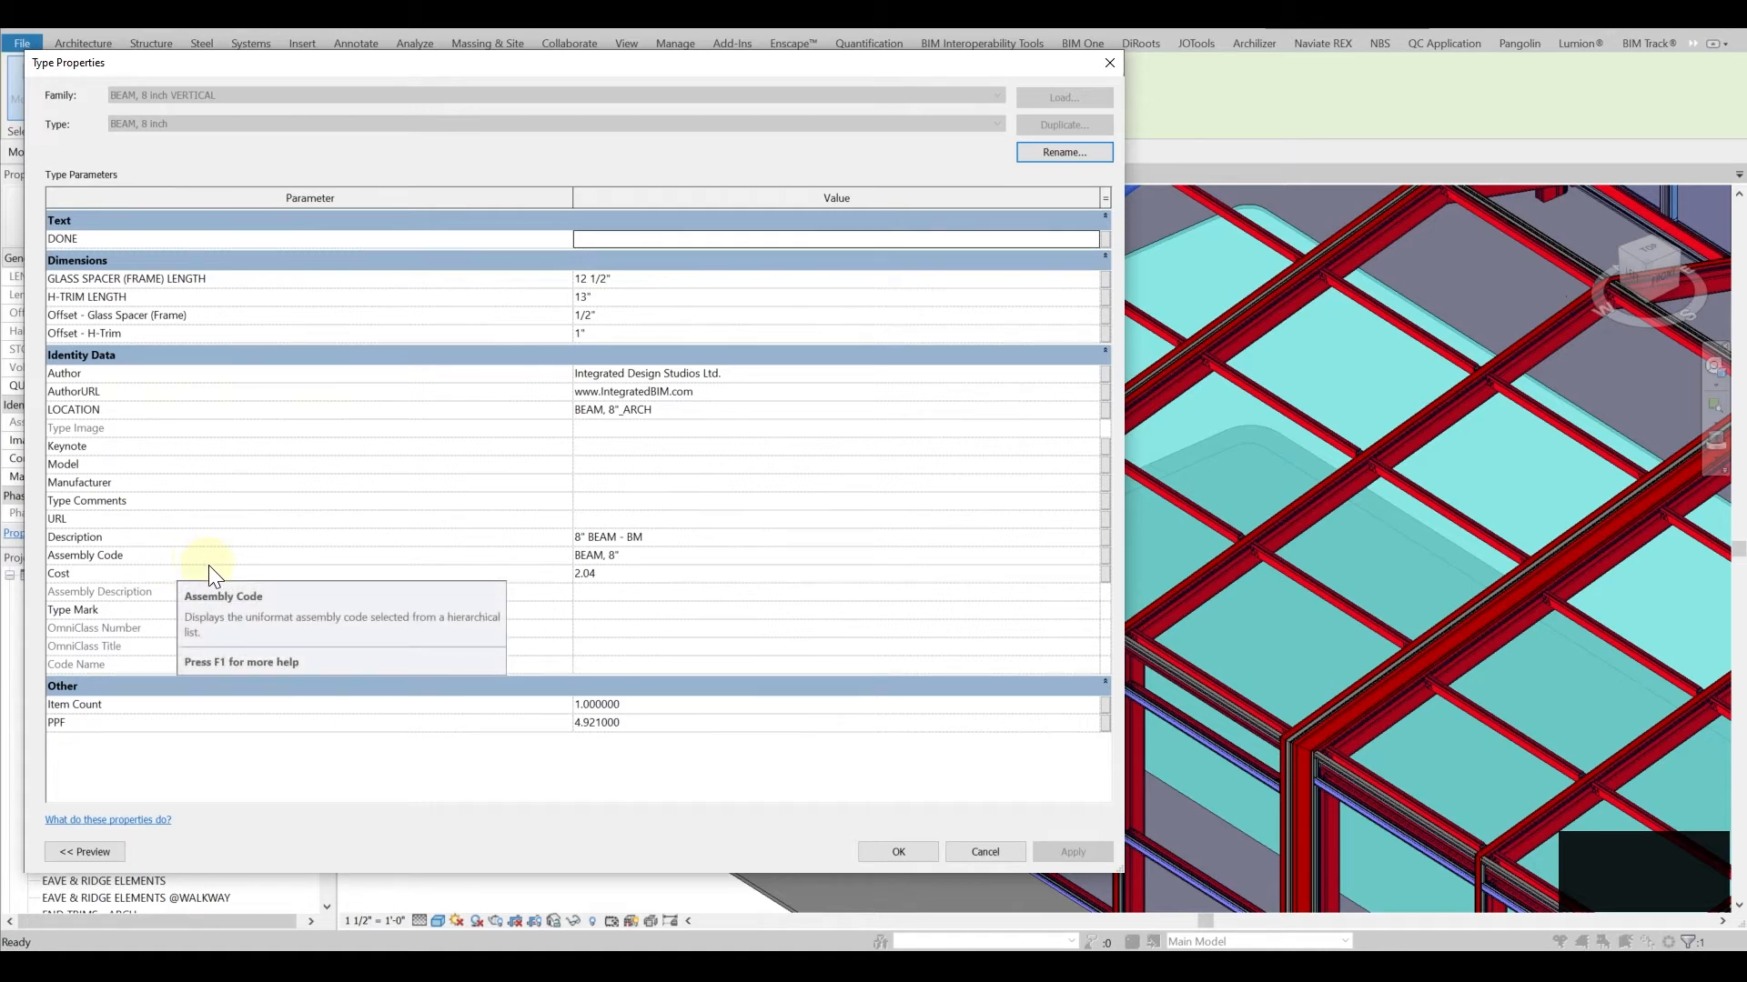
mouse_move(329, 588)
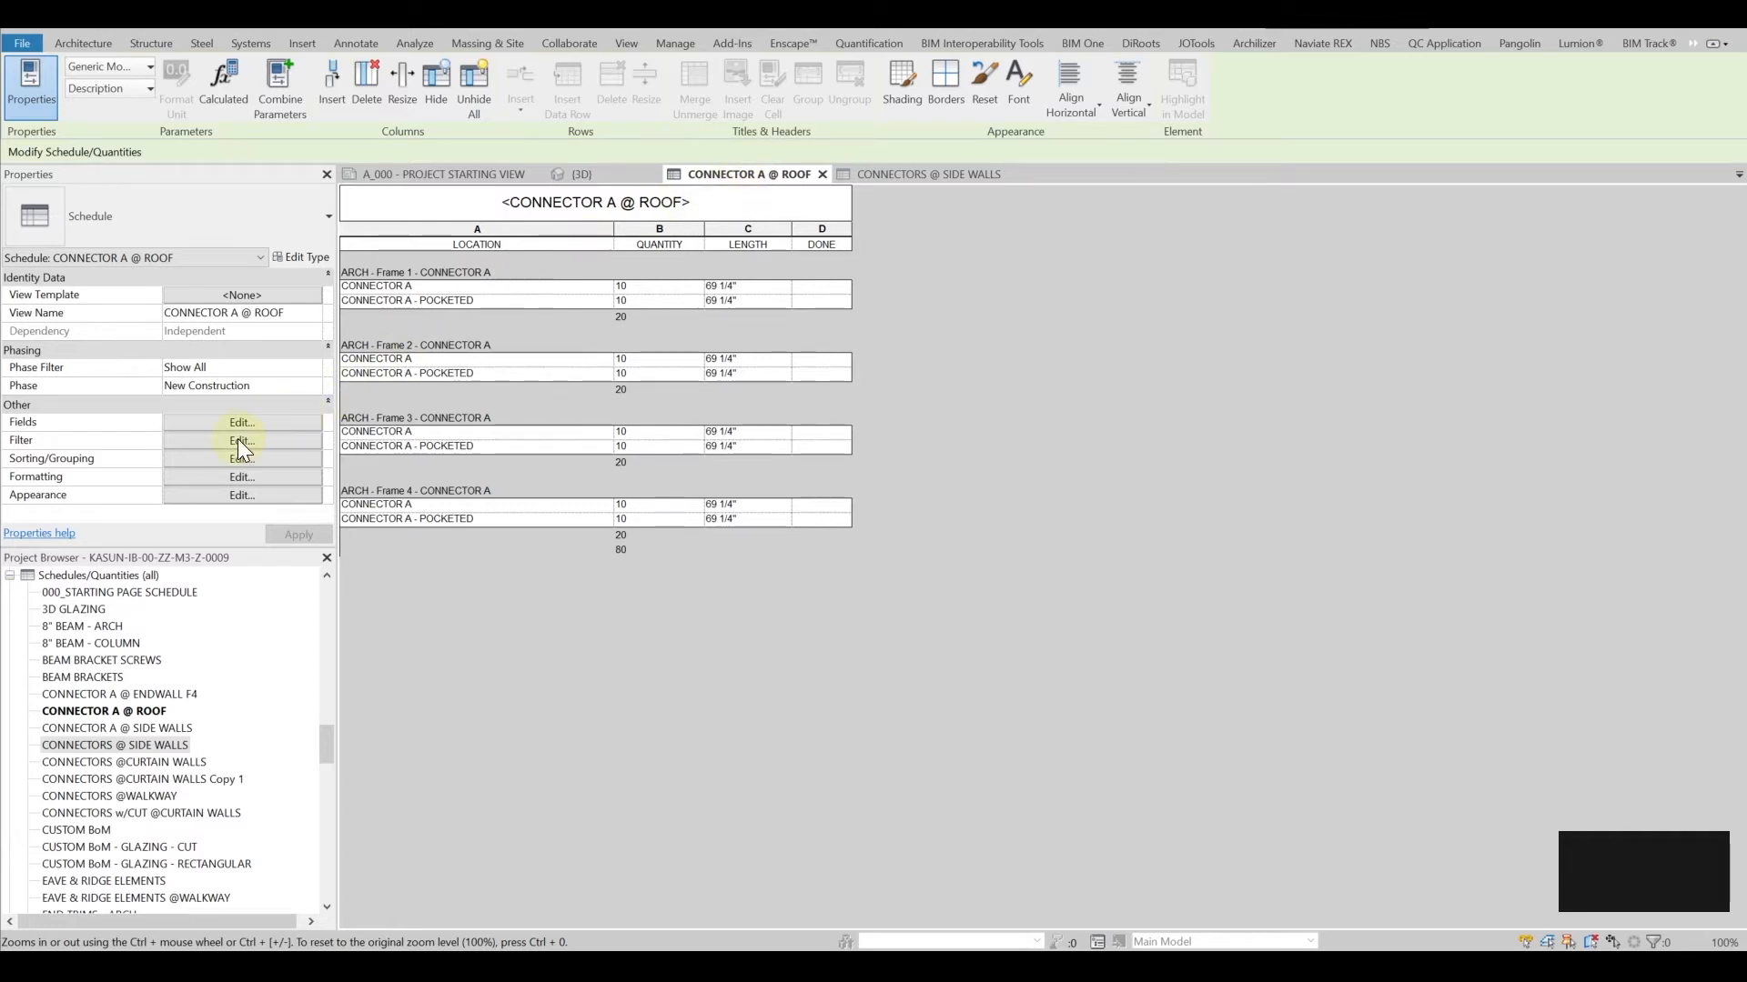
click(242, 441)
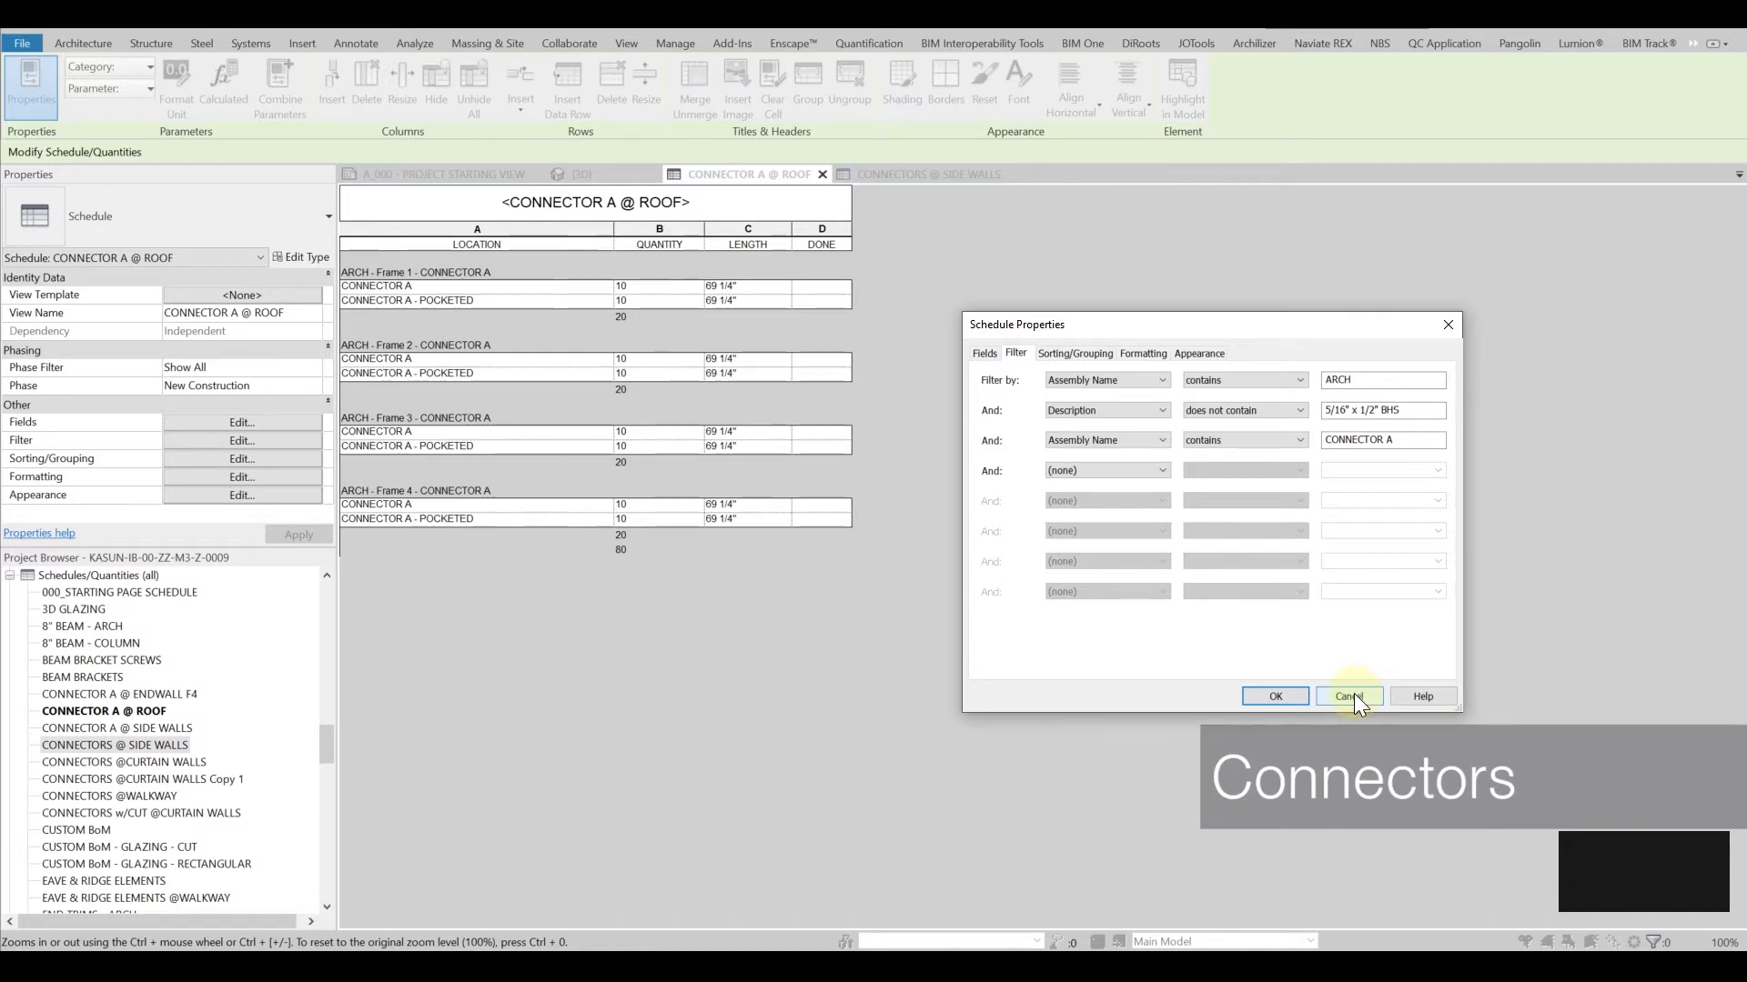
click(1348, 697)
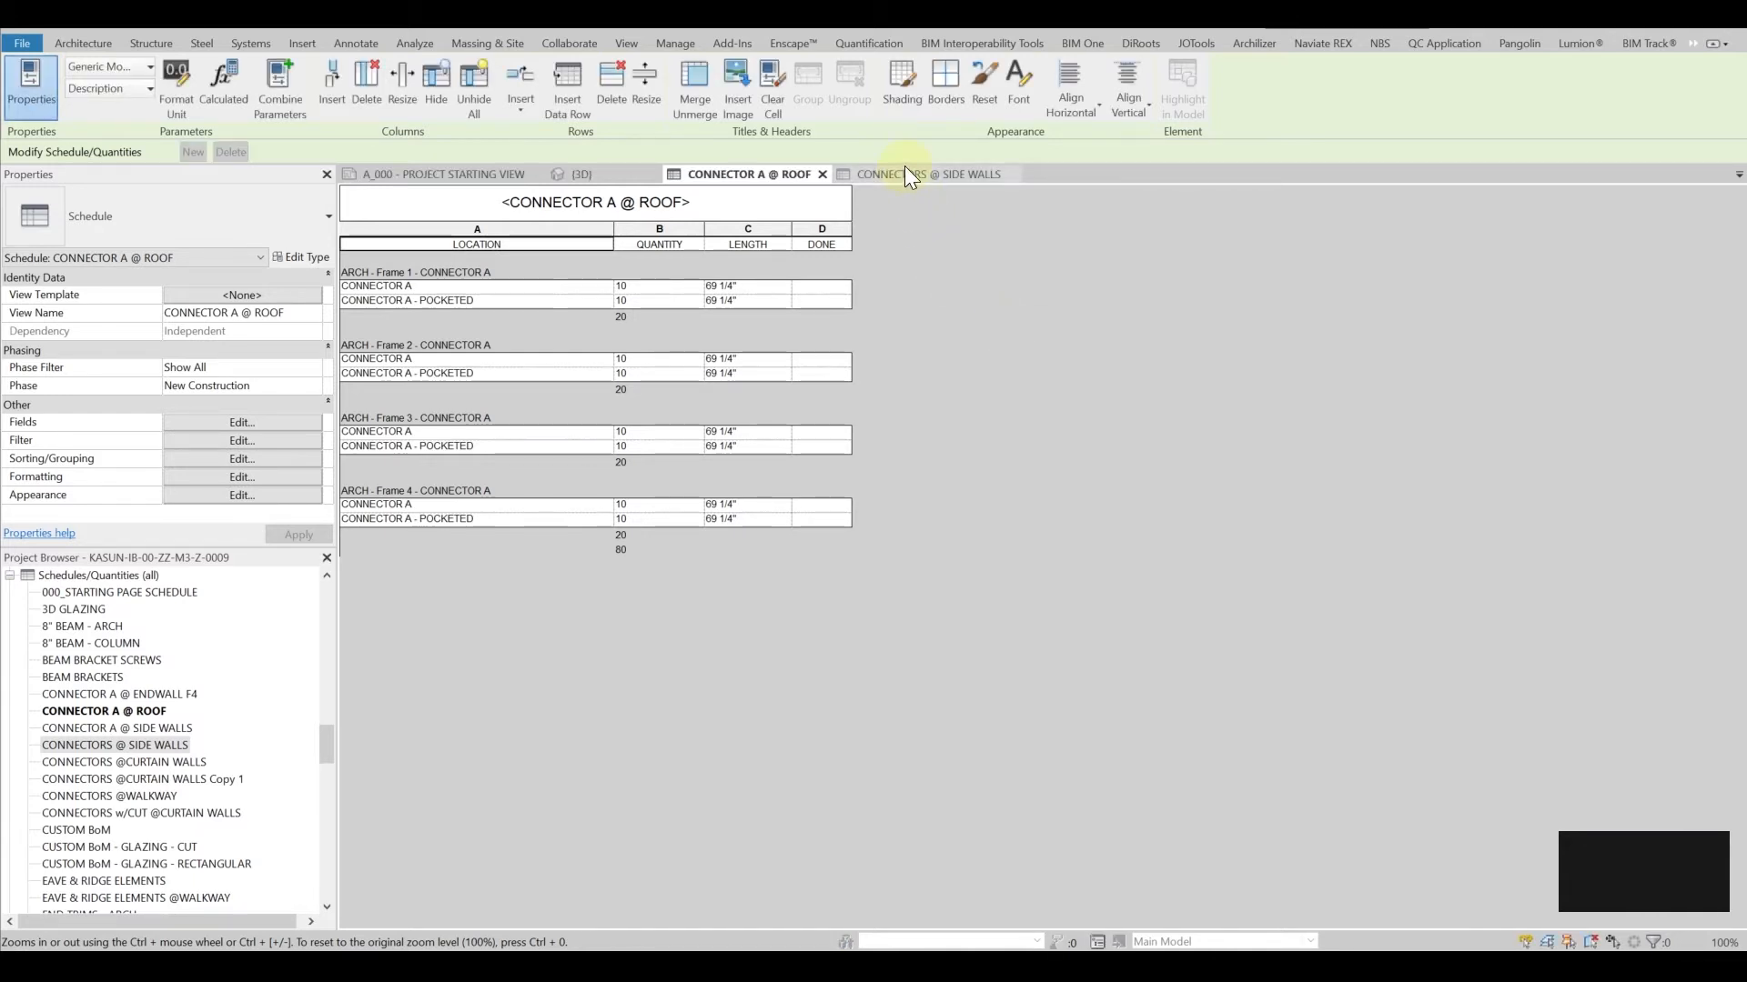
Review the CONNECTORS @ SIDE WALLS schedule's filter criteria and cancel without changes.
click(924, 174)
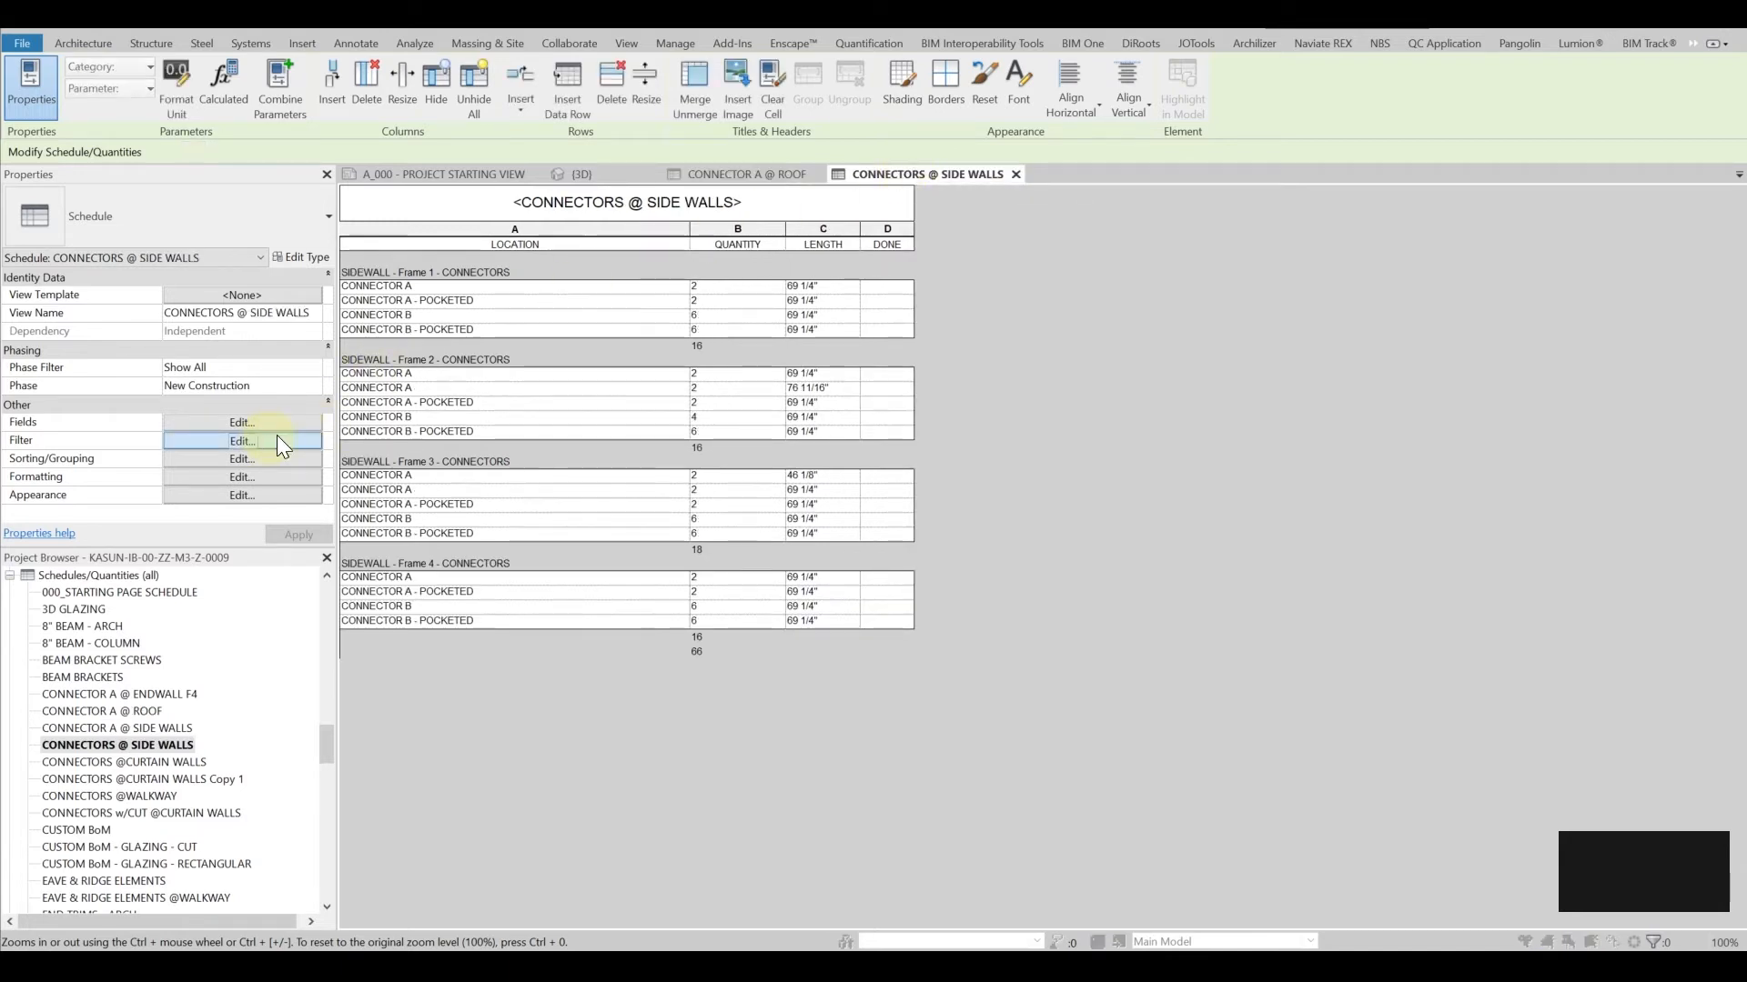
click(240, 441)
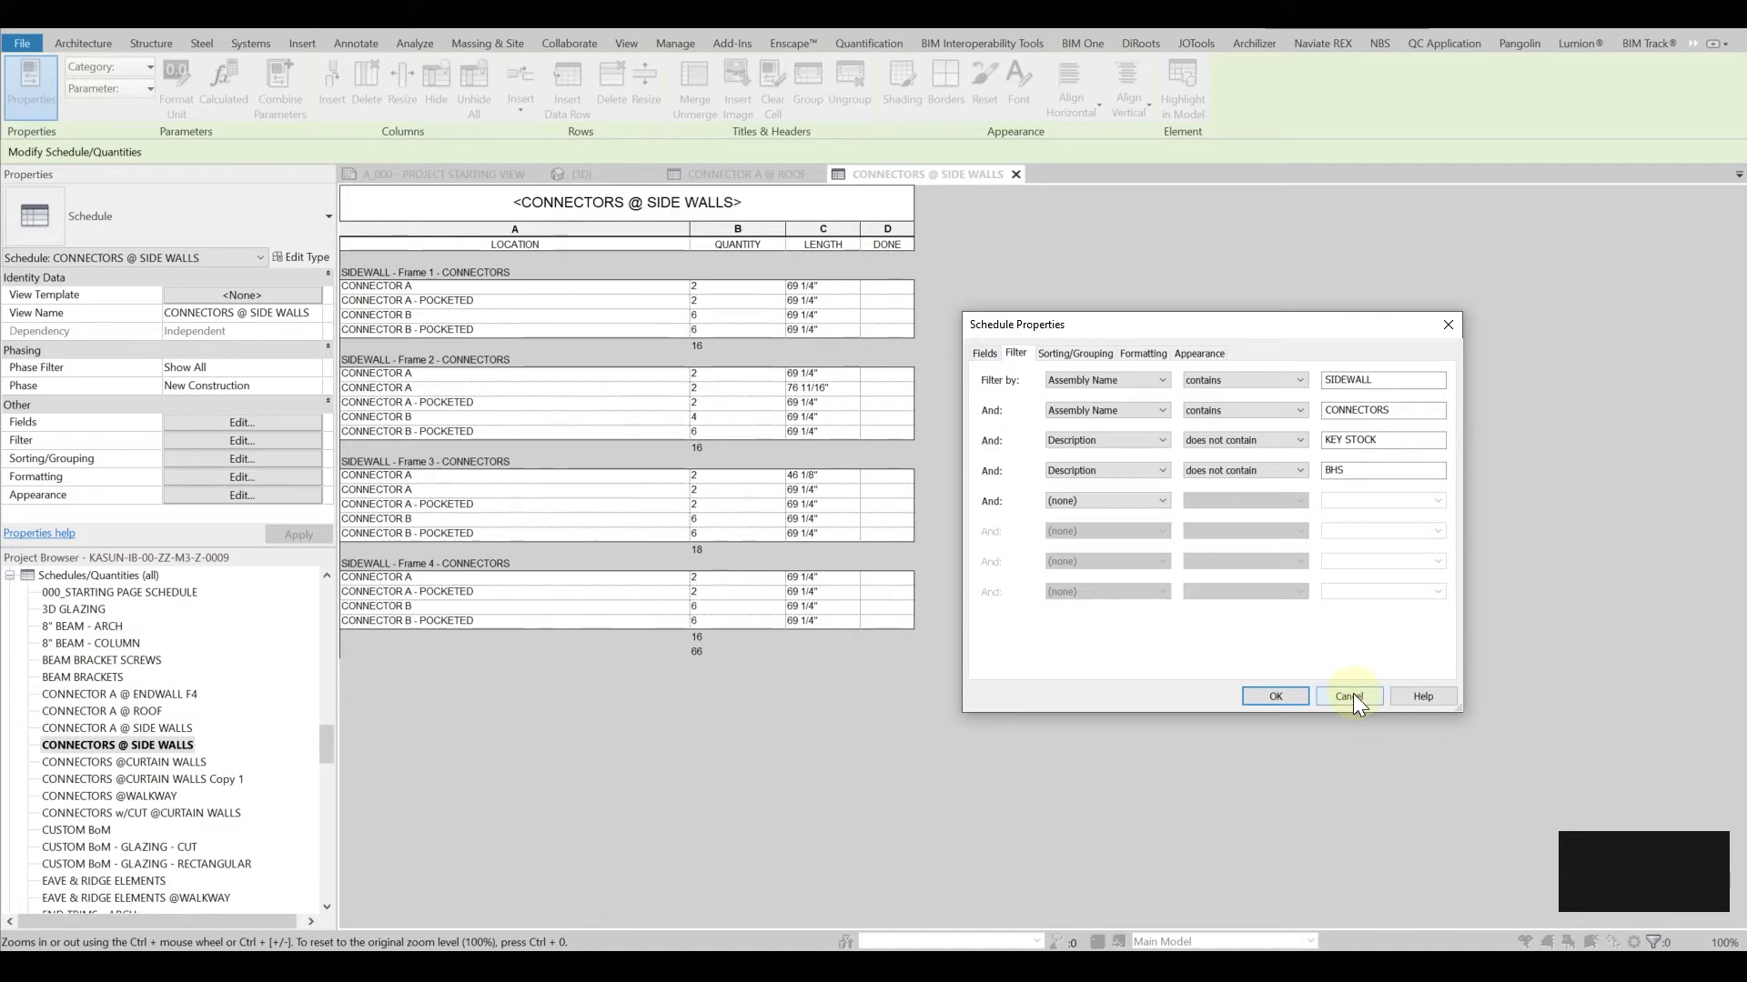
click(1347, 697)
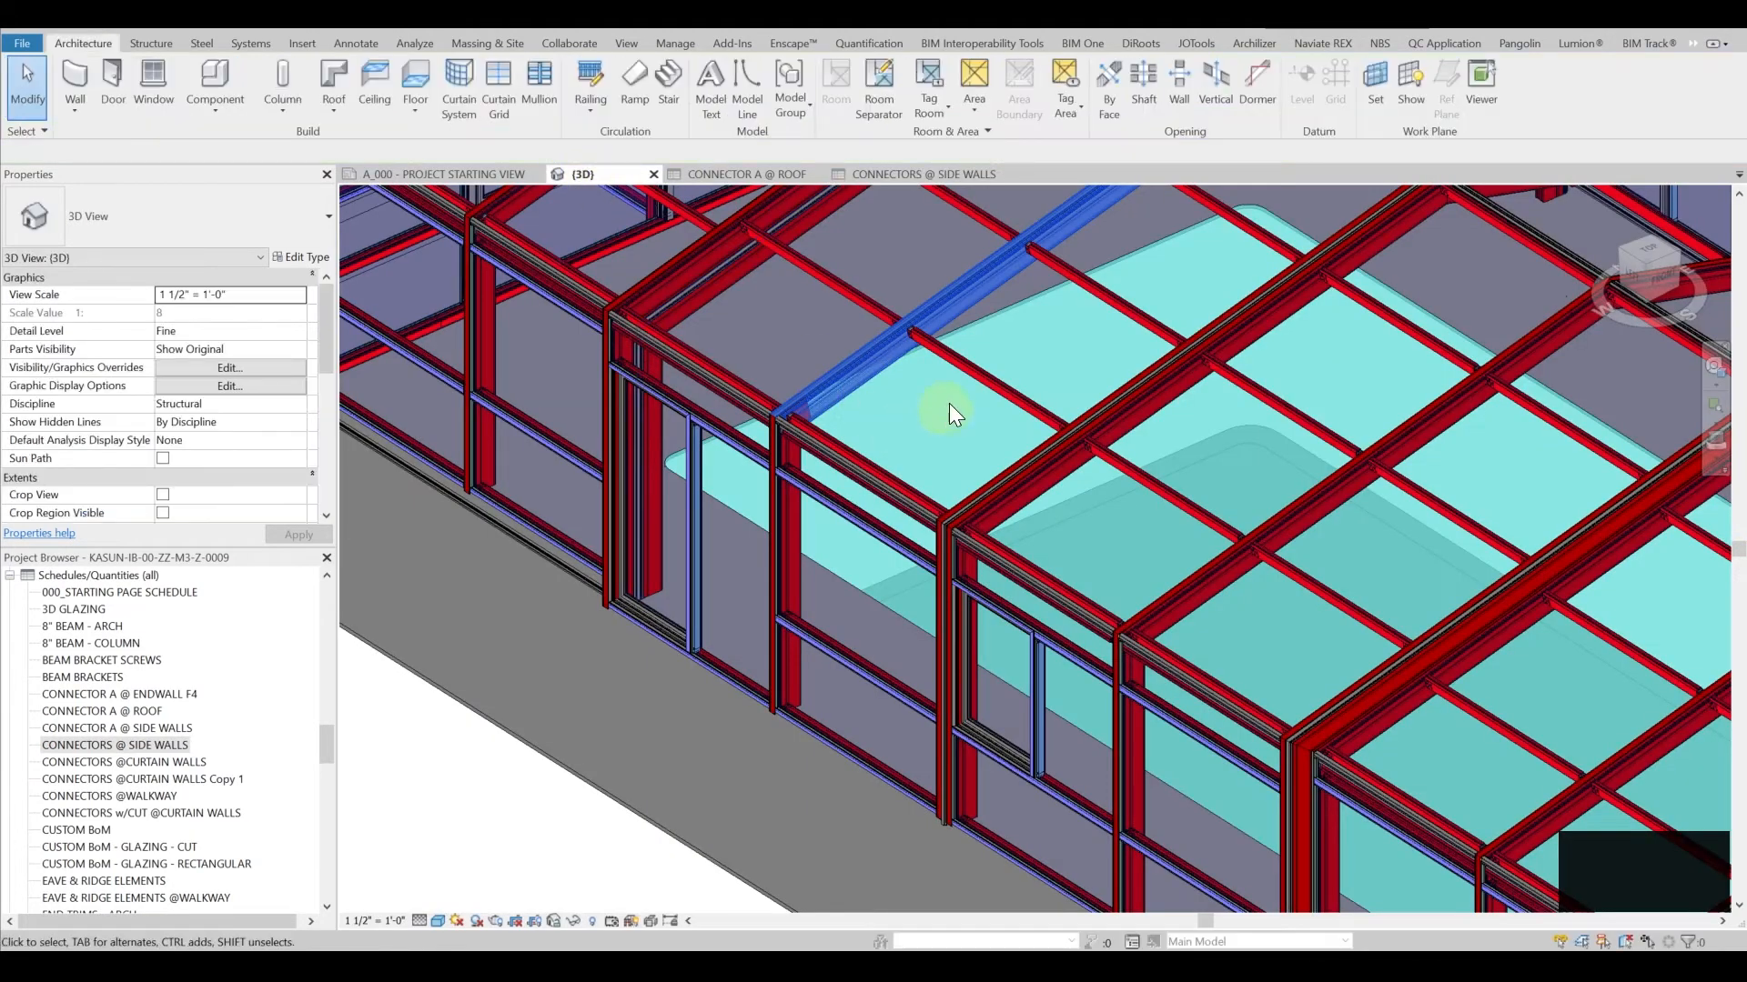
View the whole glazed structure in 3D, then return to the CONNECTORS @ SIDE WALLS schedule.
click(966, 382)
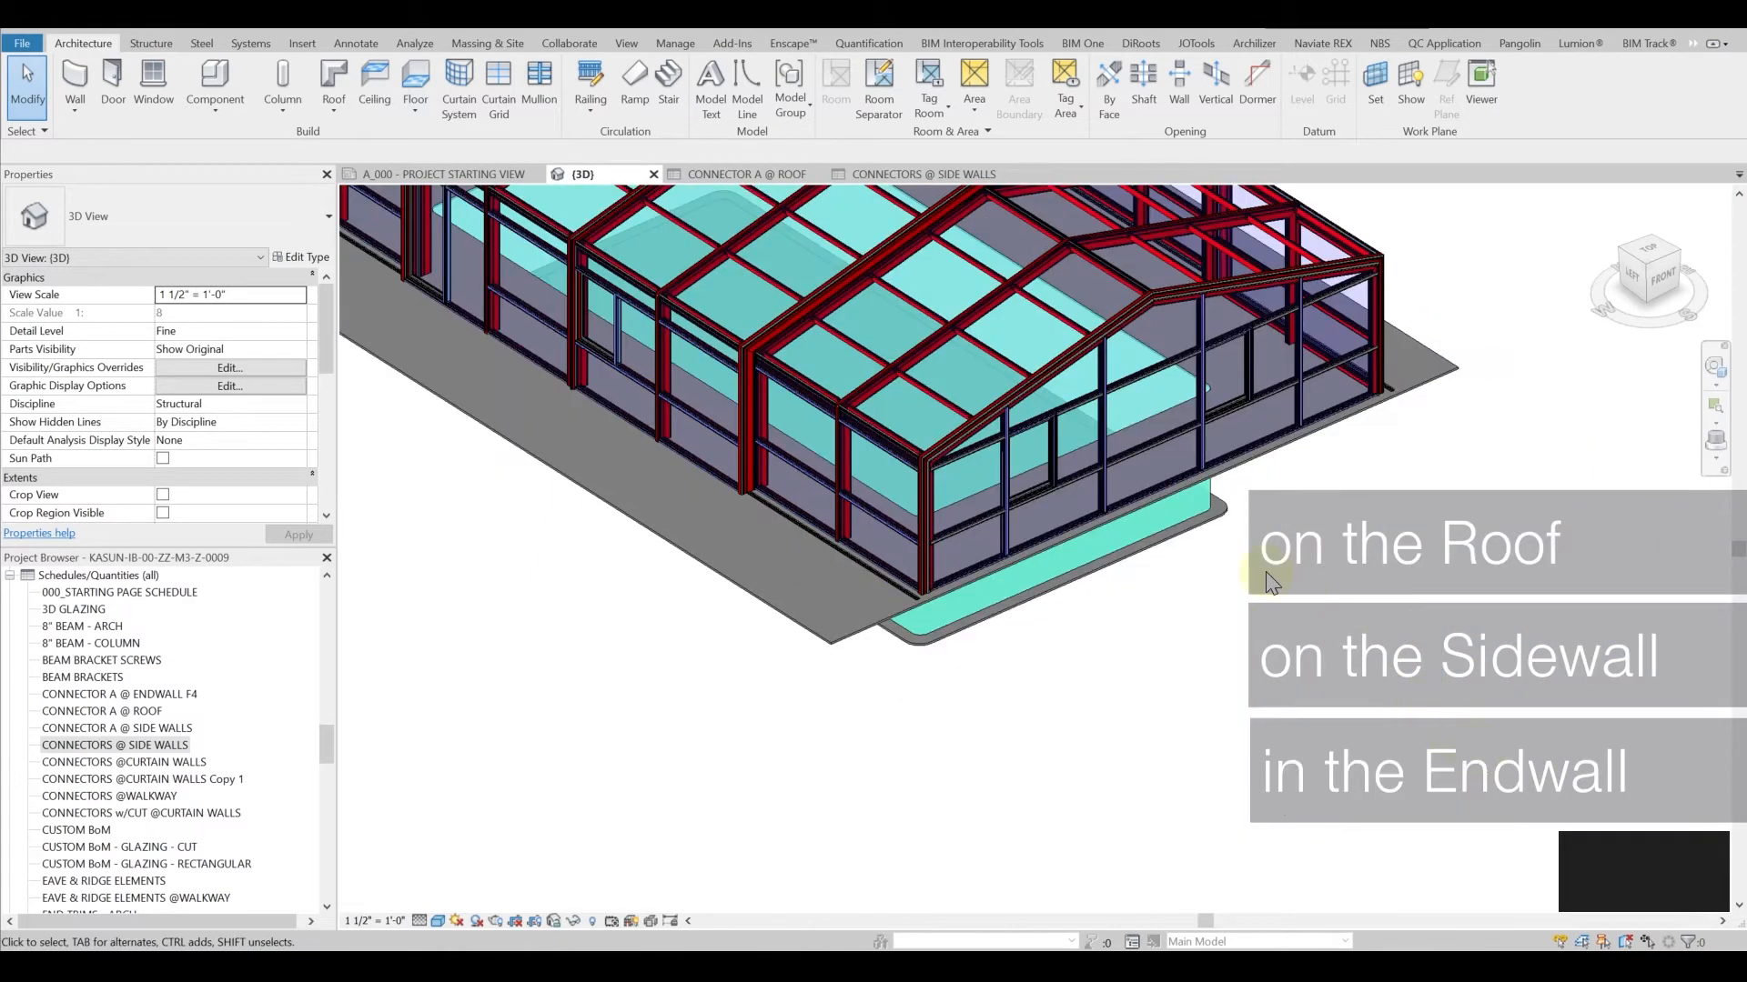
mouse_move(940, 335)
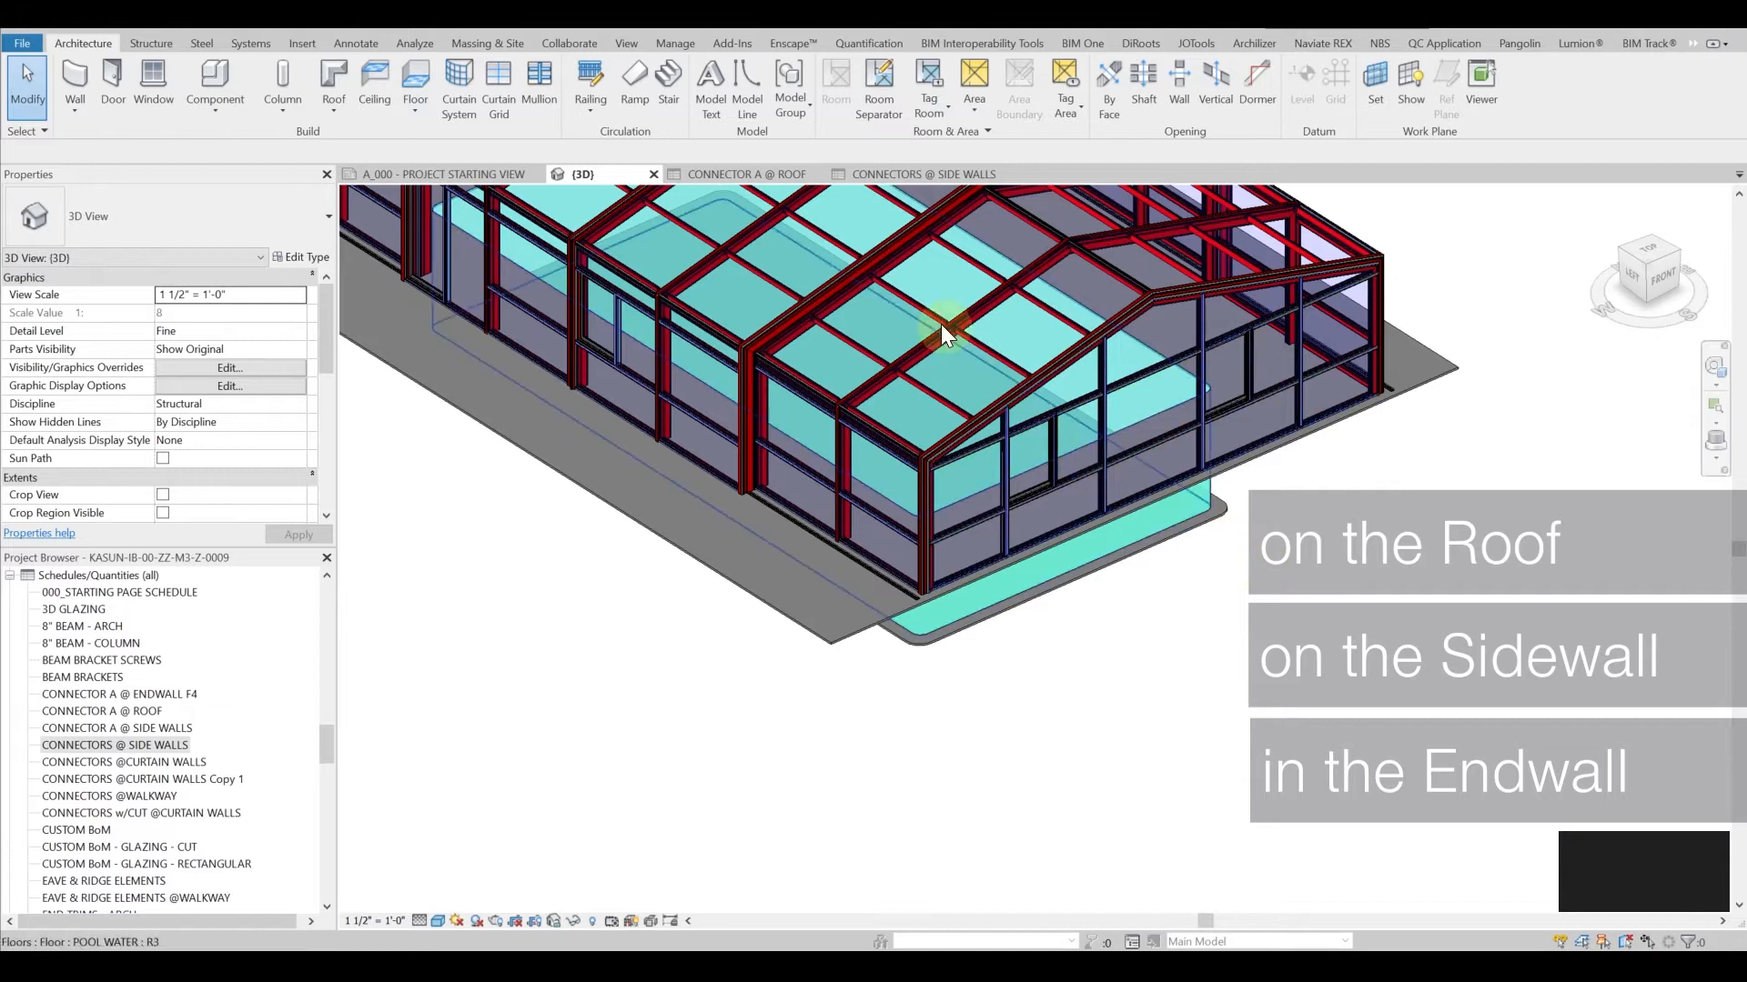
click(923, 175)
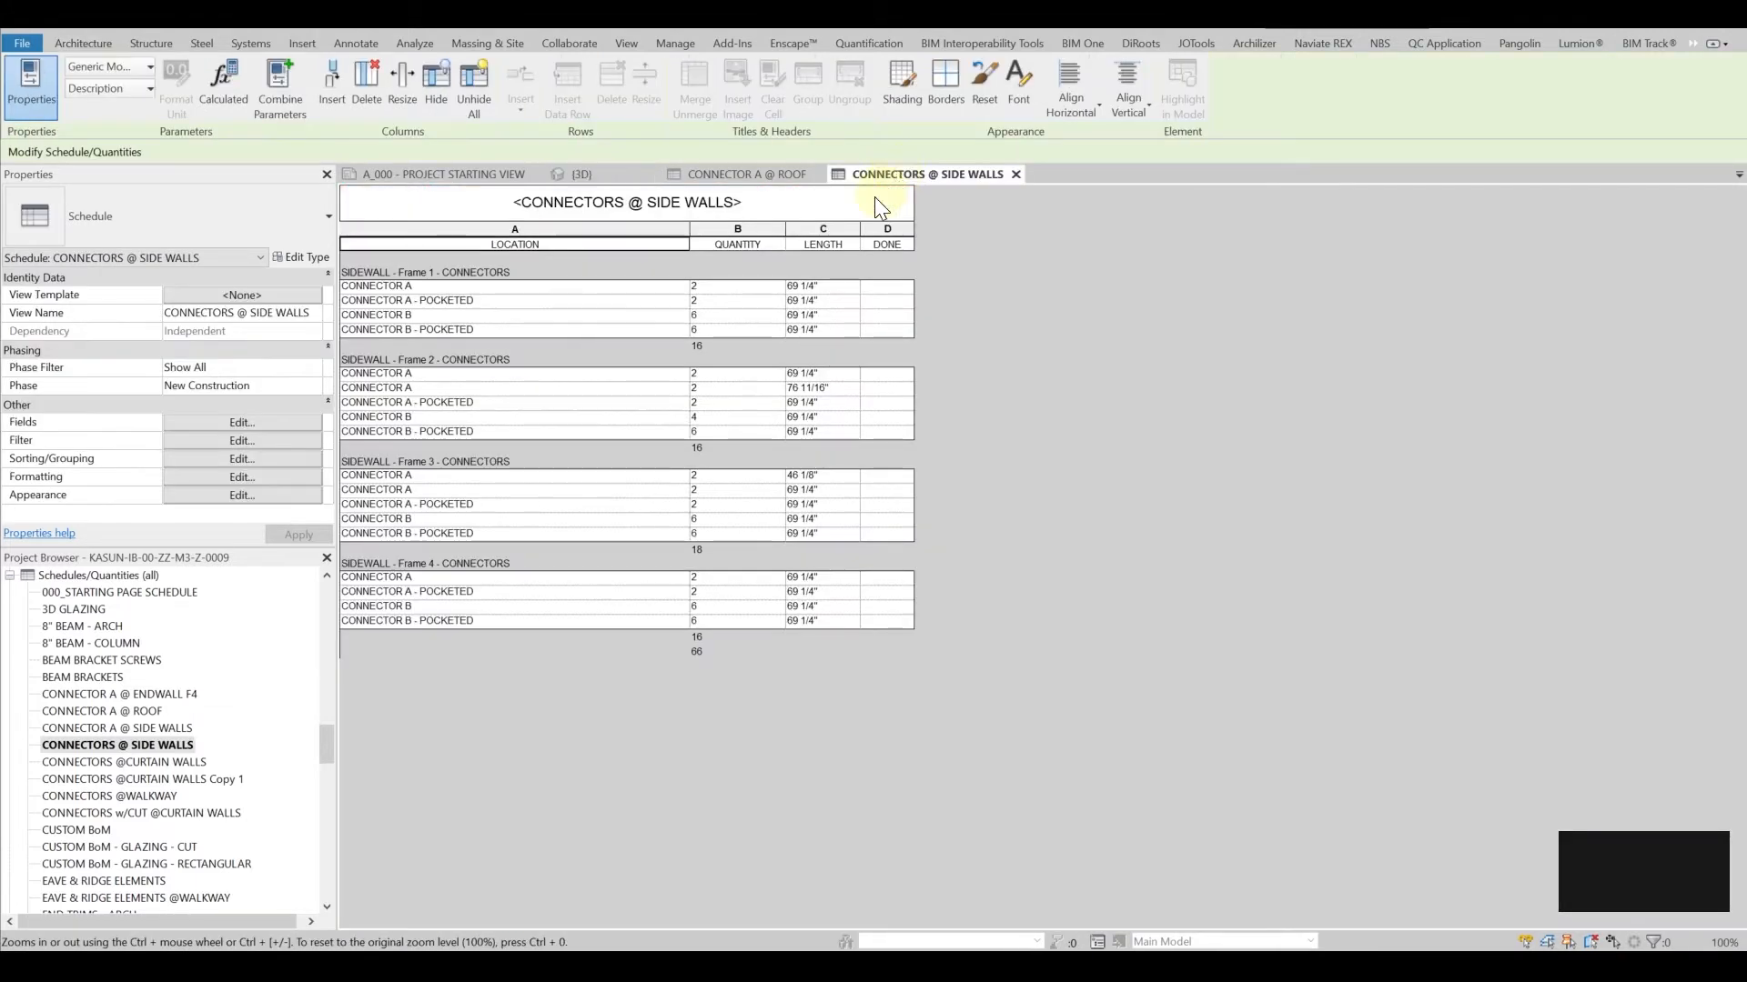
mouse_move(266, 451)
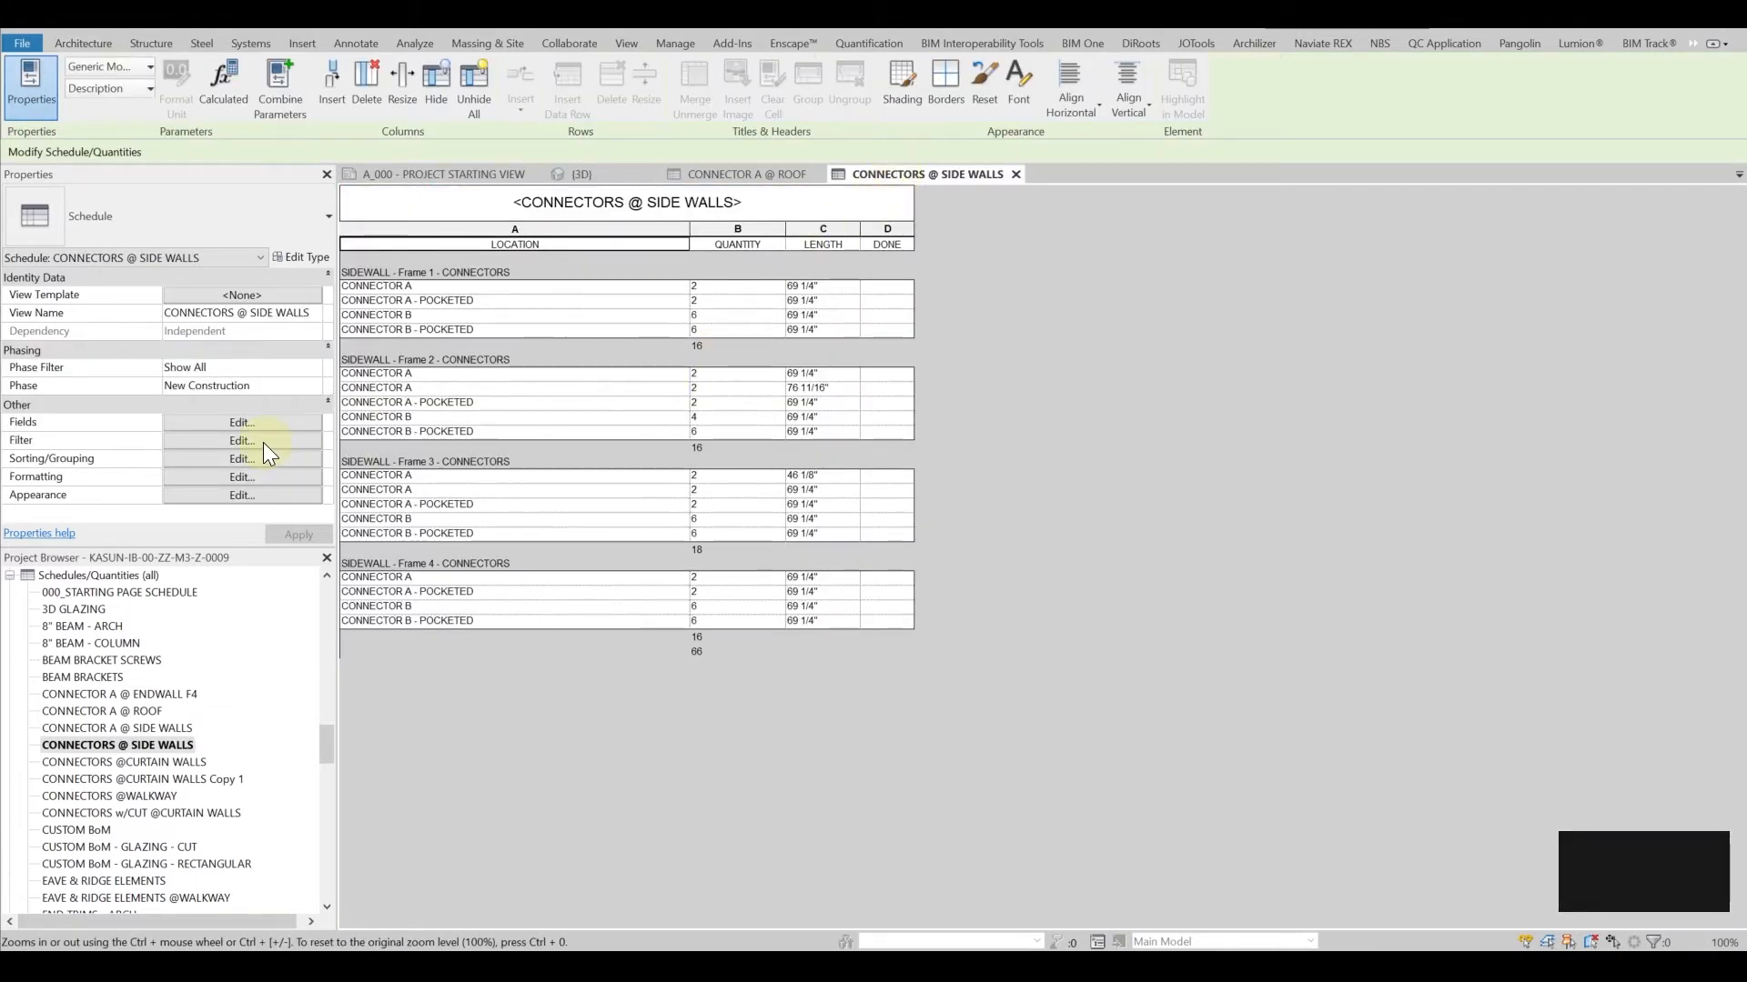
click(240, 441)
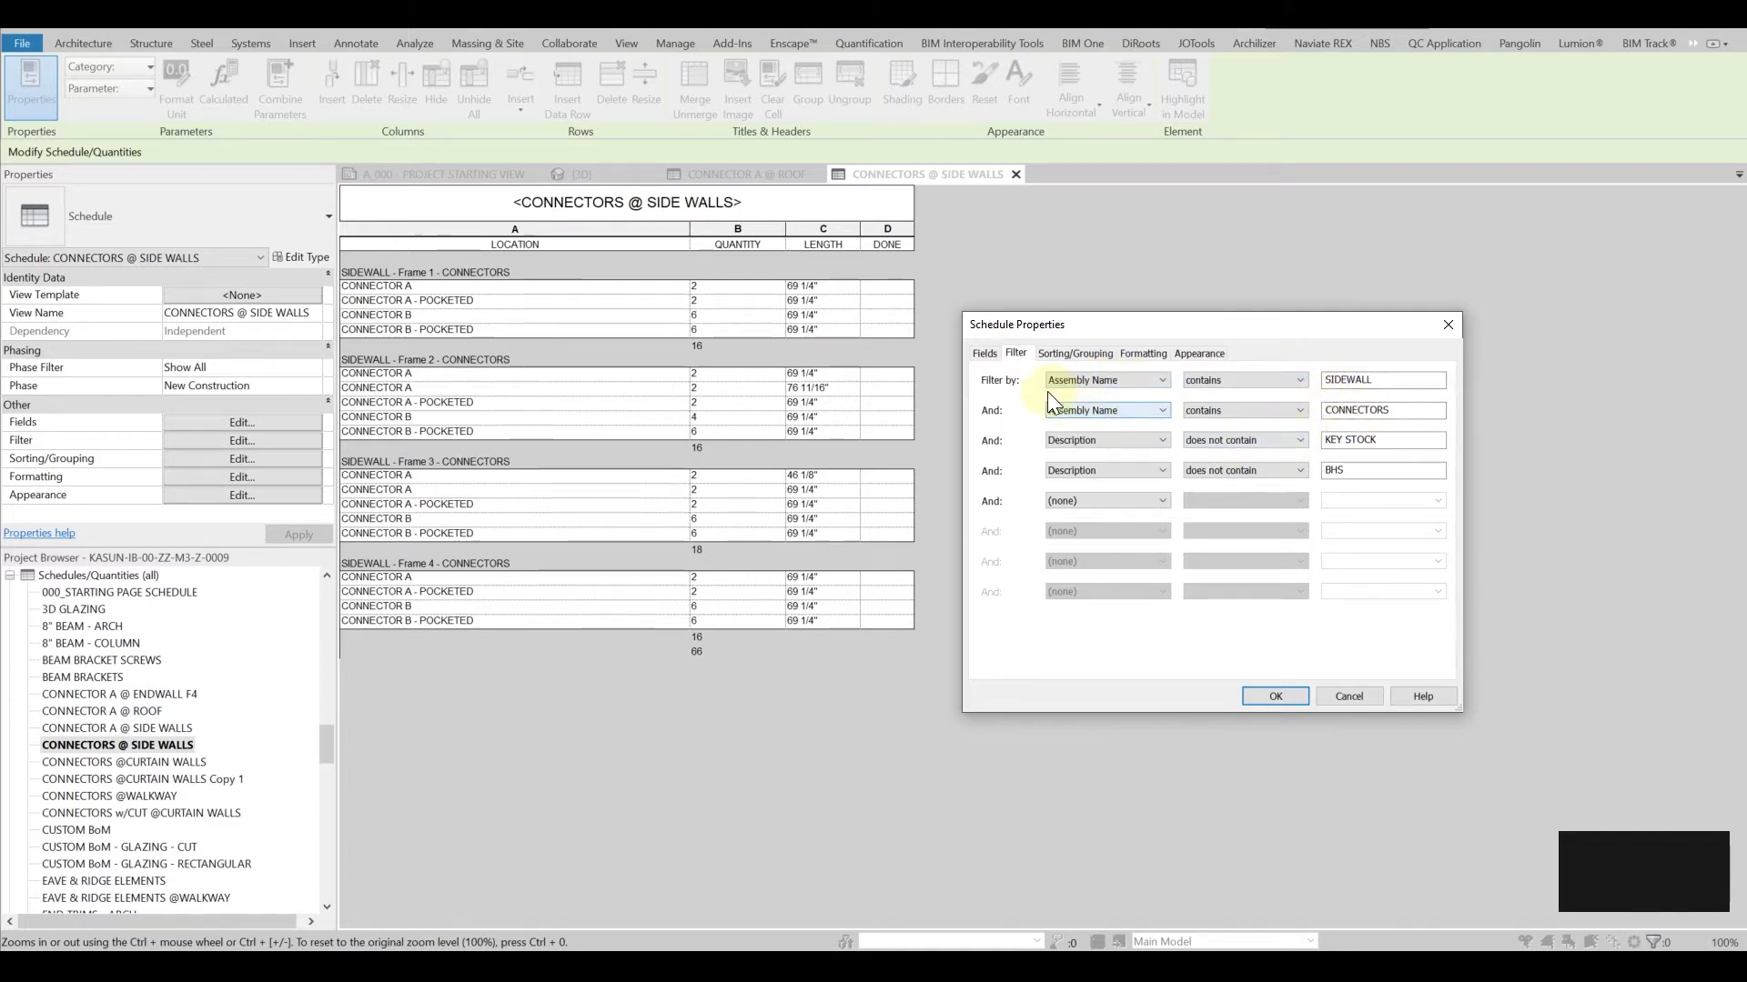
mouse_move(981, 404)
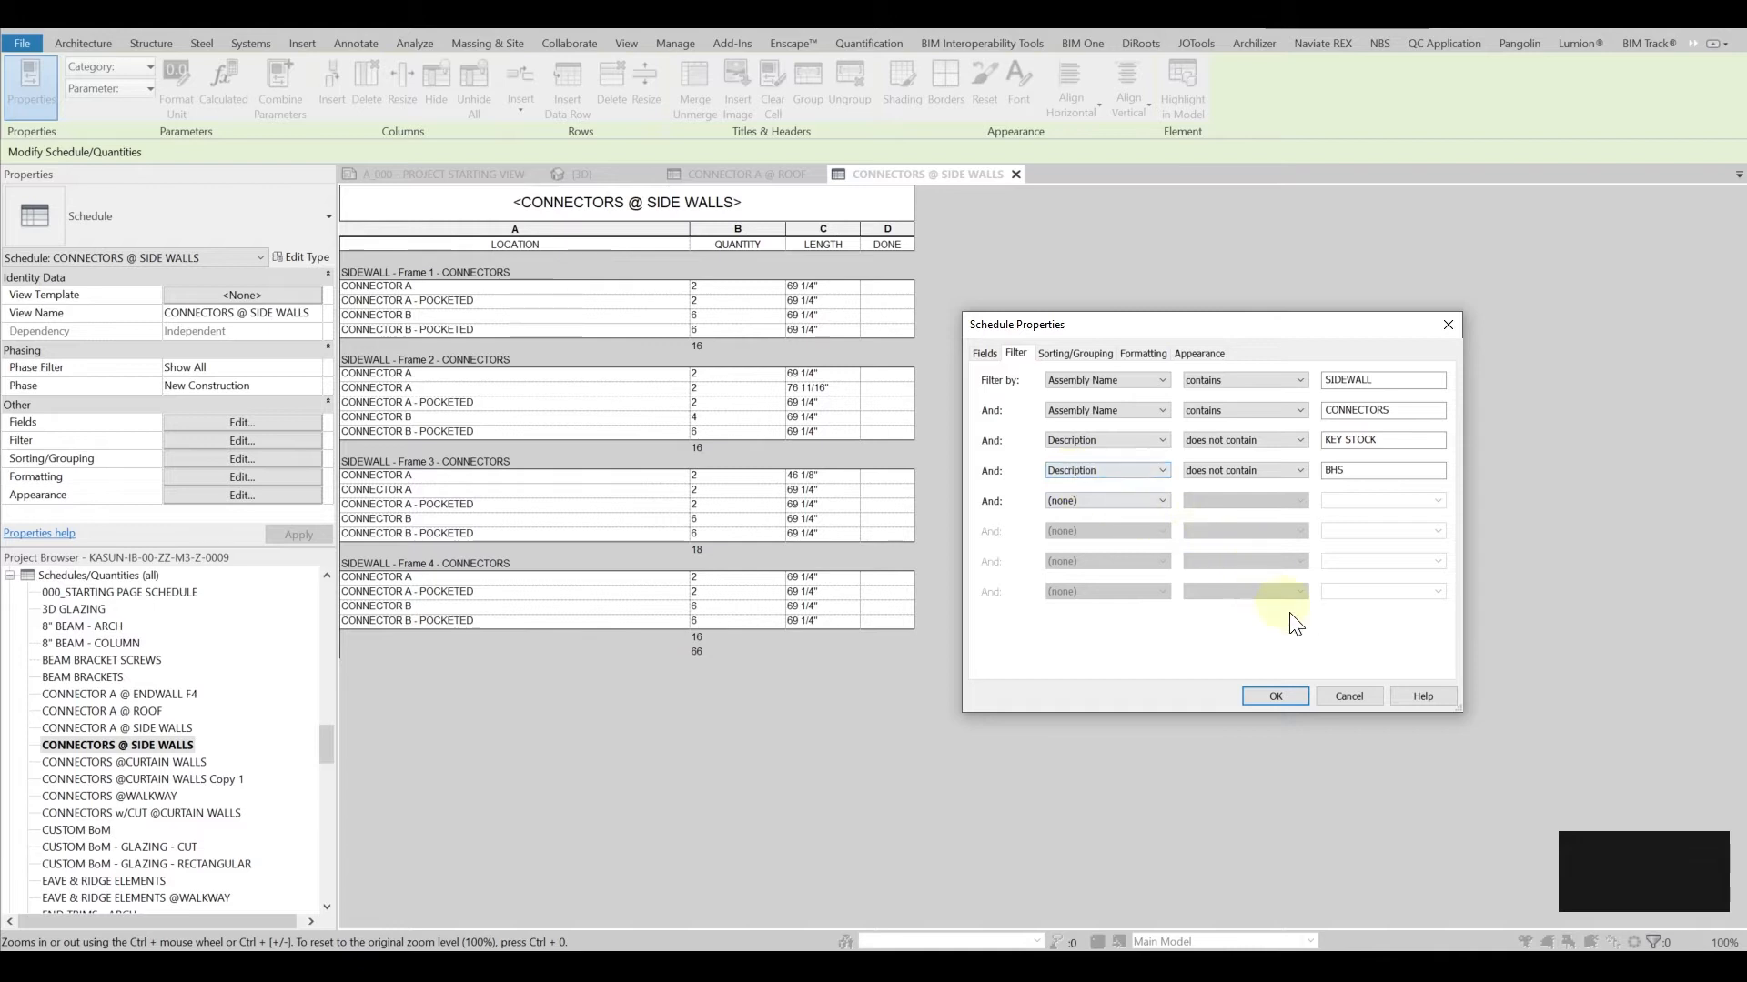
click(1274, 697)
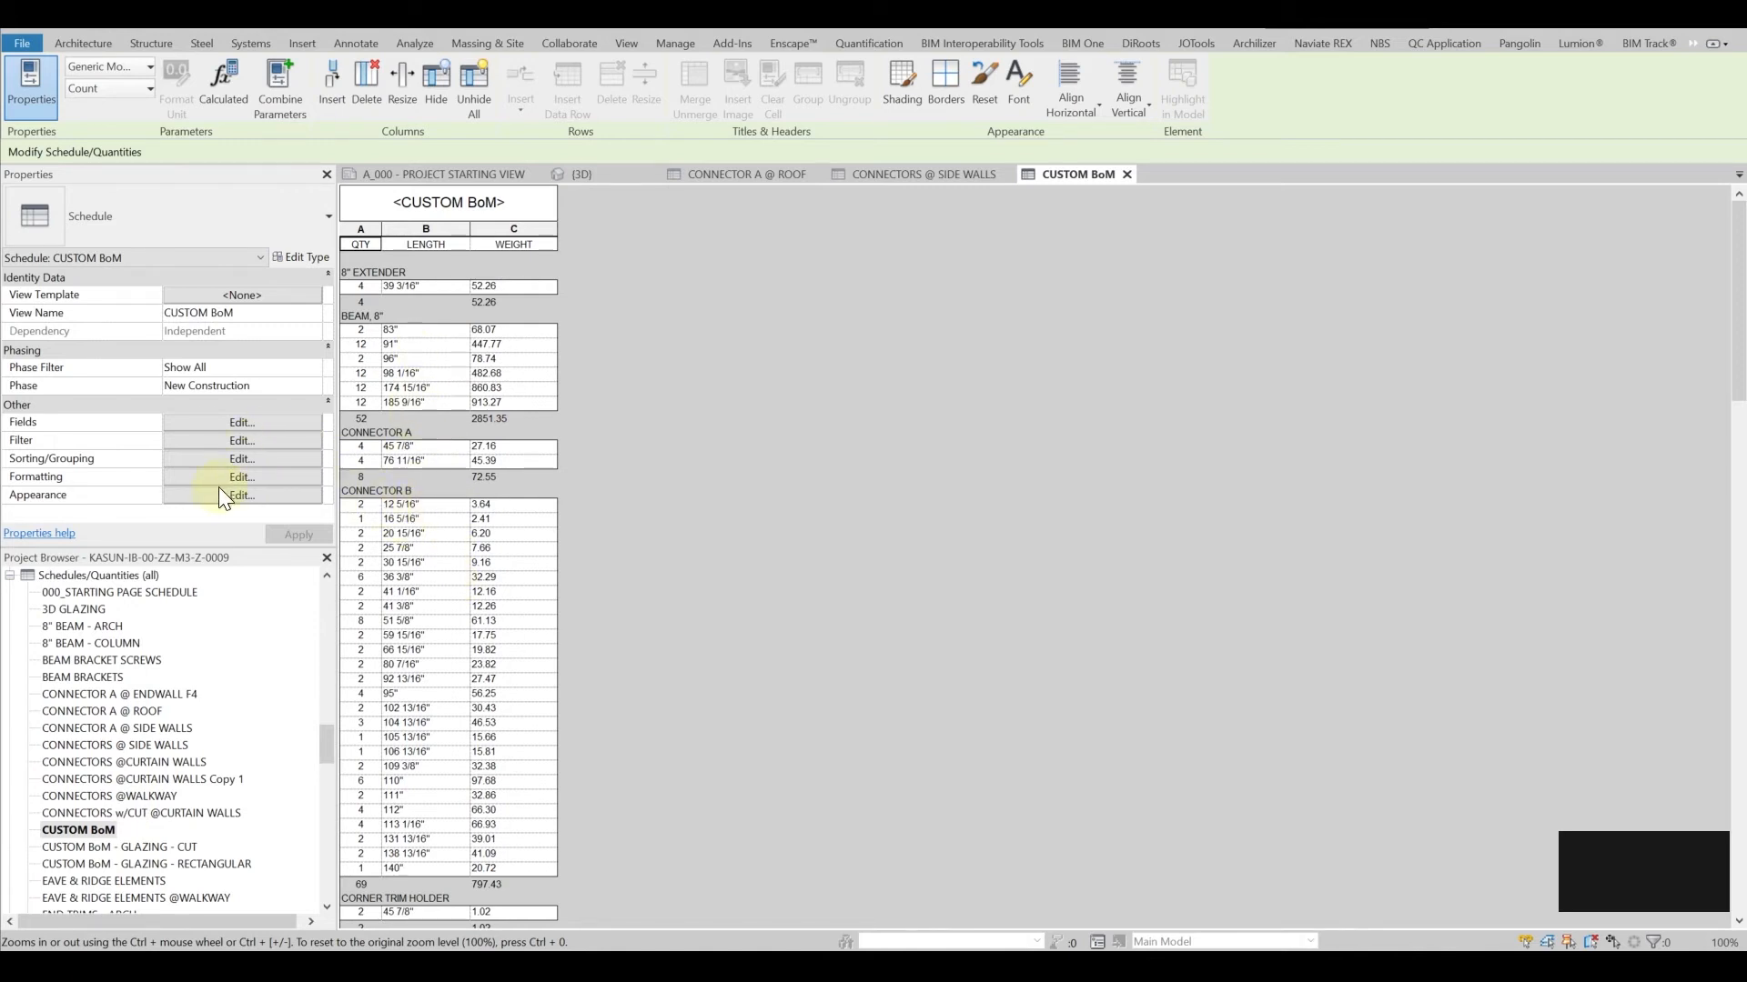
mouse_move(222, 460)
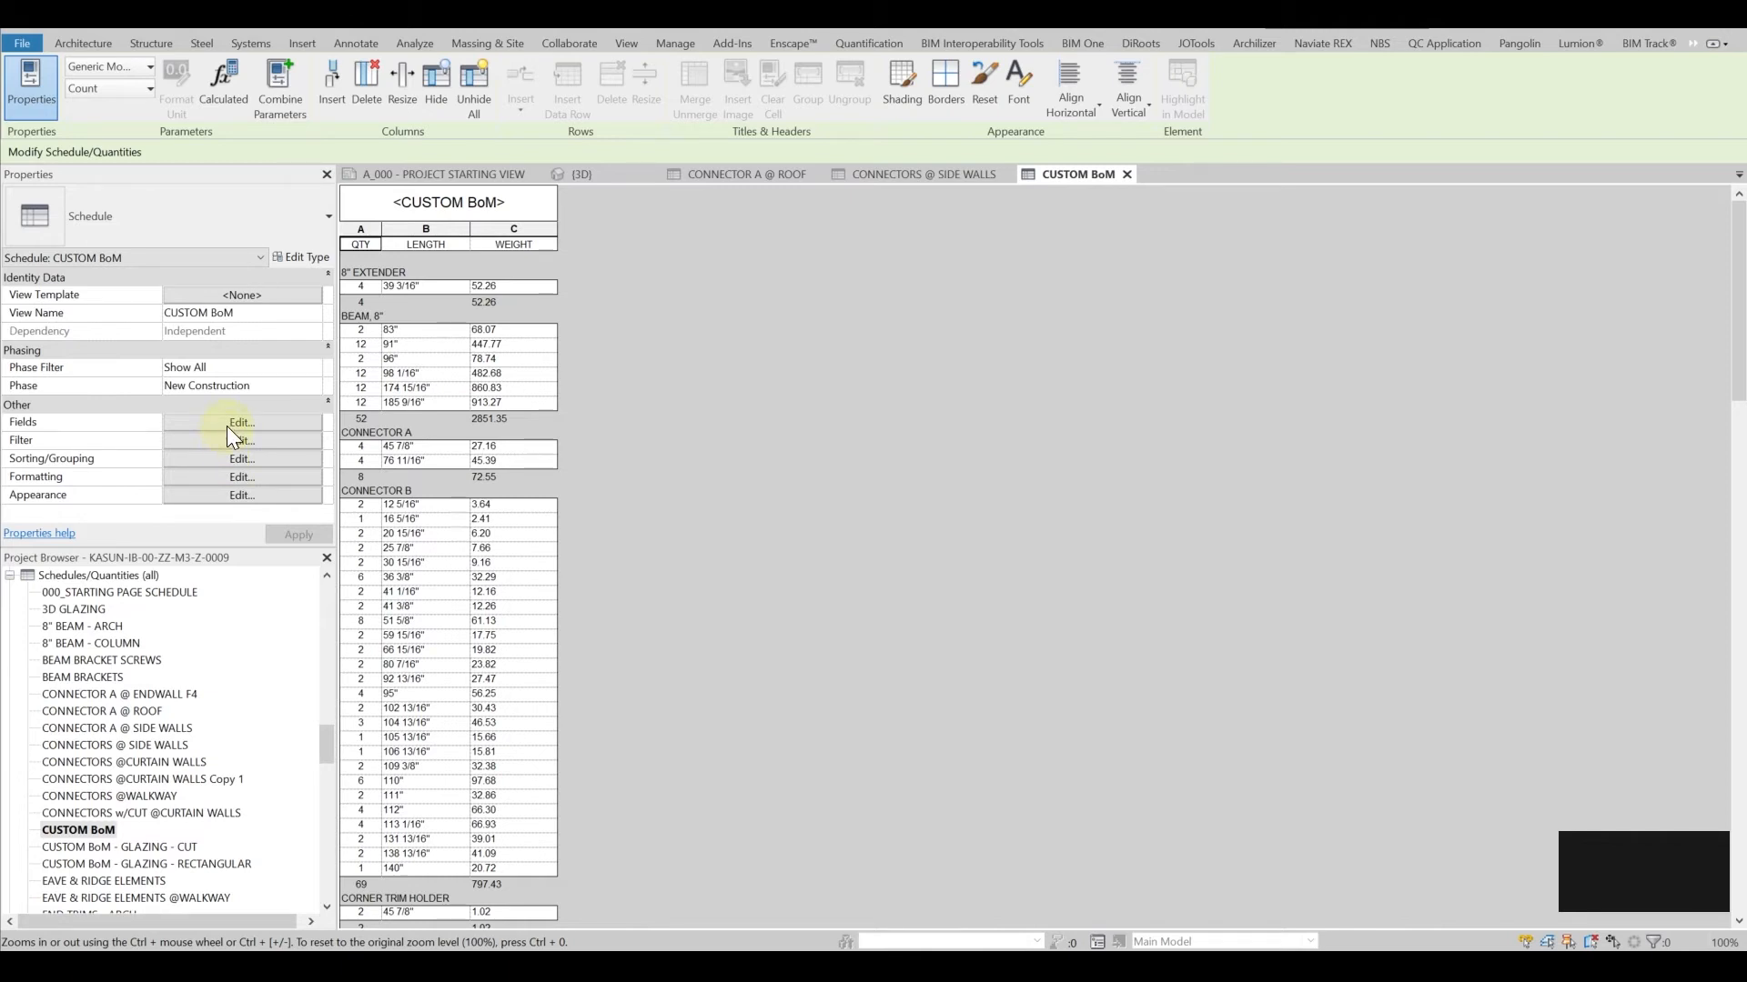
mouse_move(228, 446)
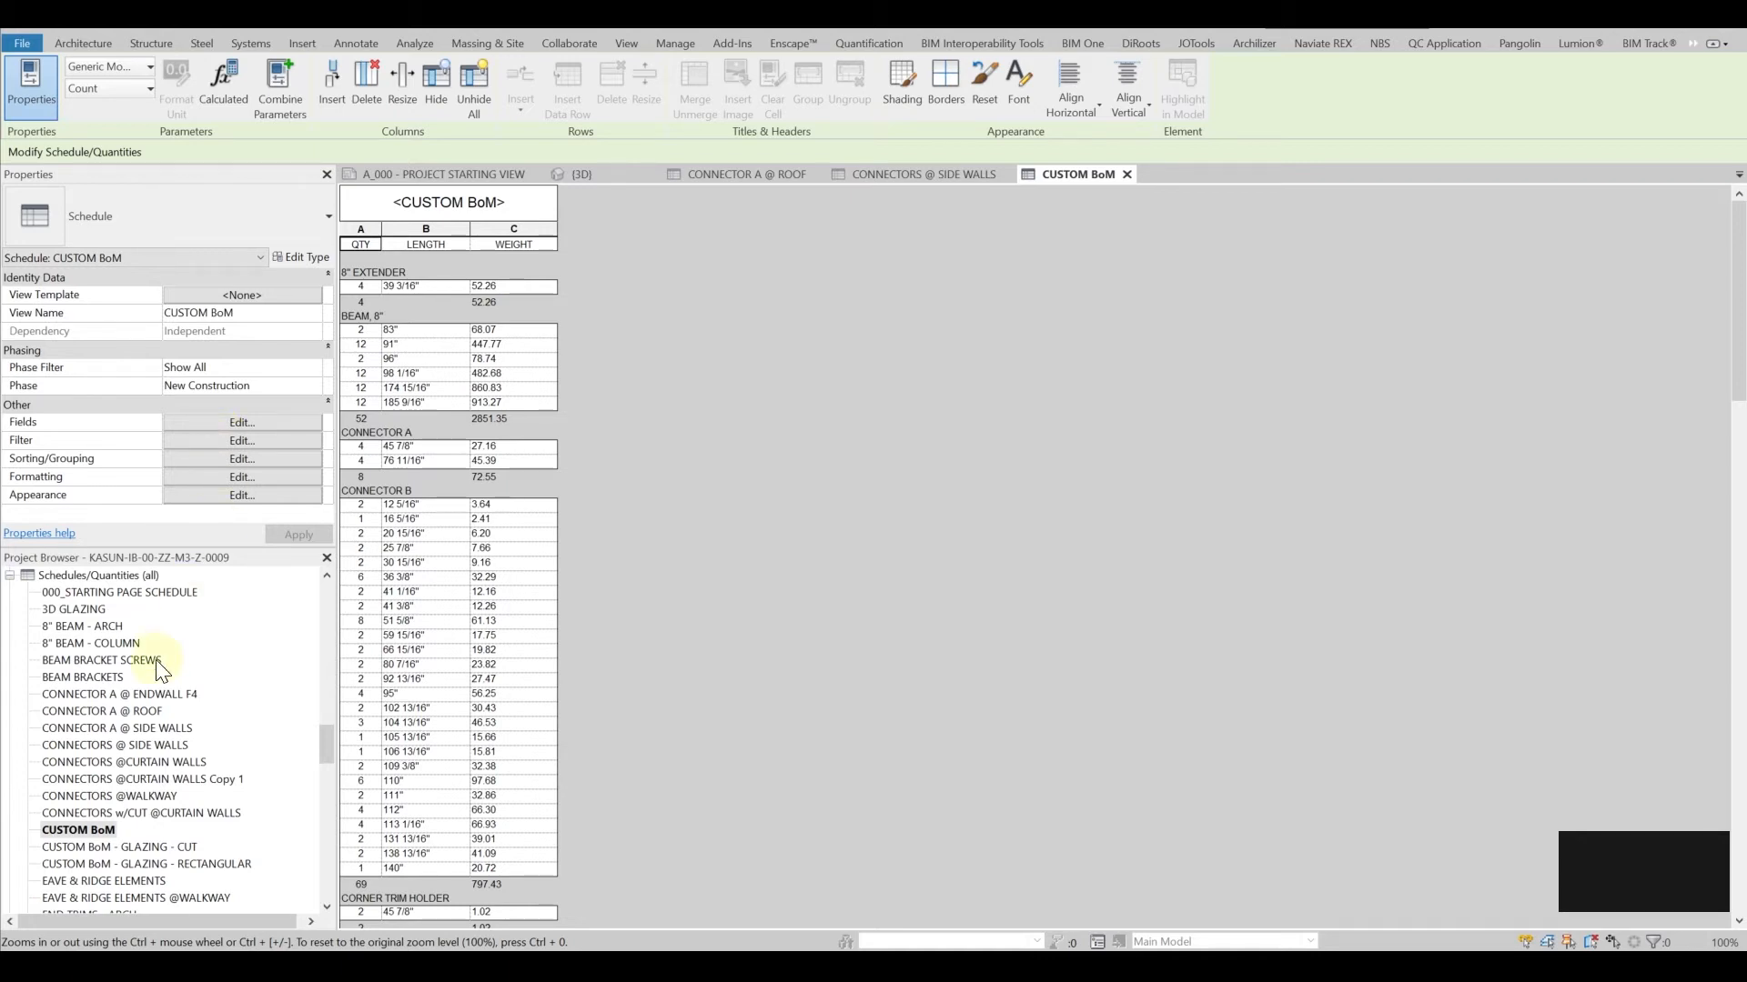
Switch from the CUSTOM BoM schedule to the 3D view of the steel-framed structure.
click(580, 174)
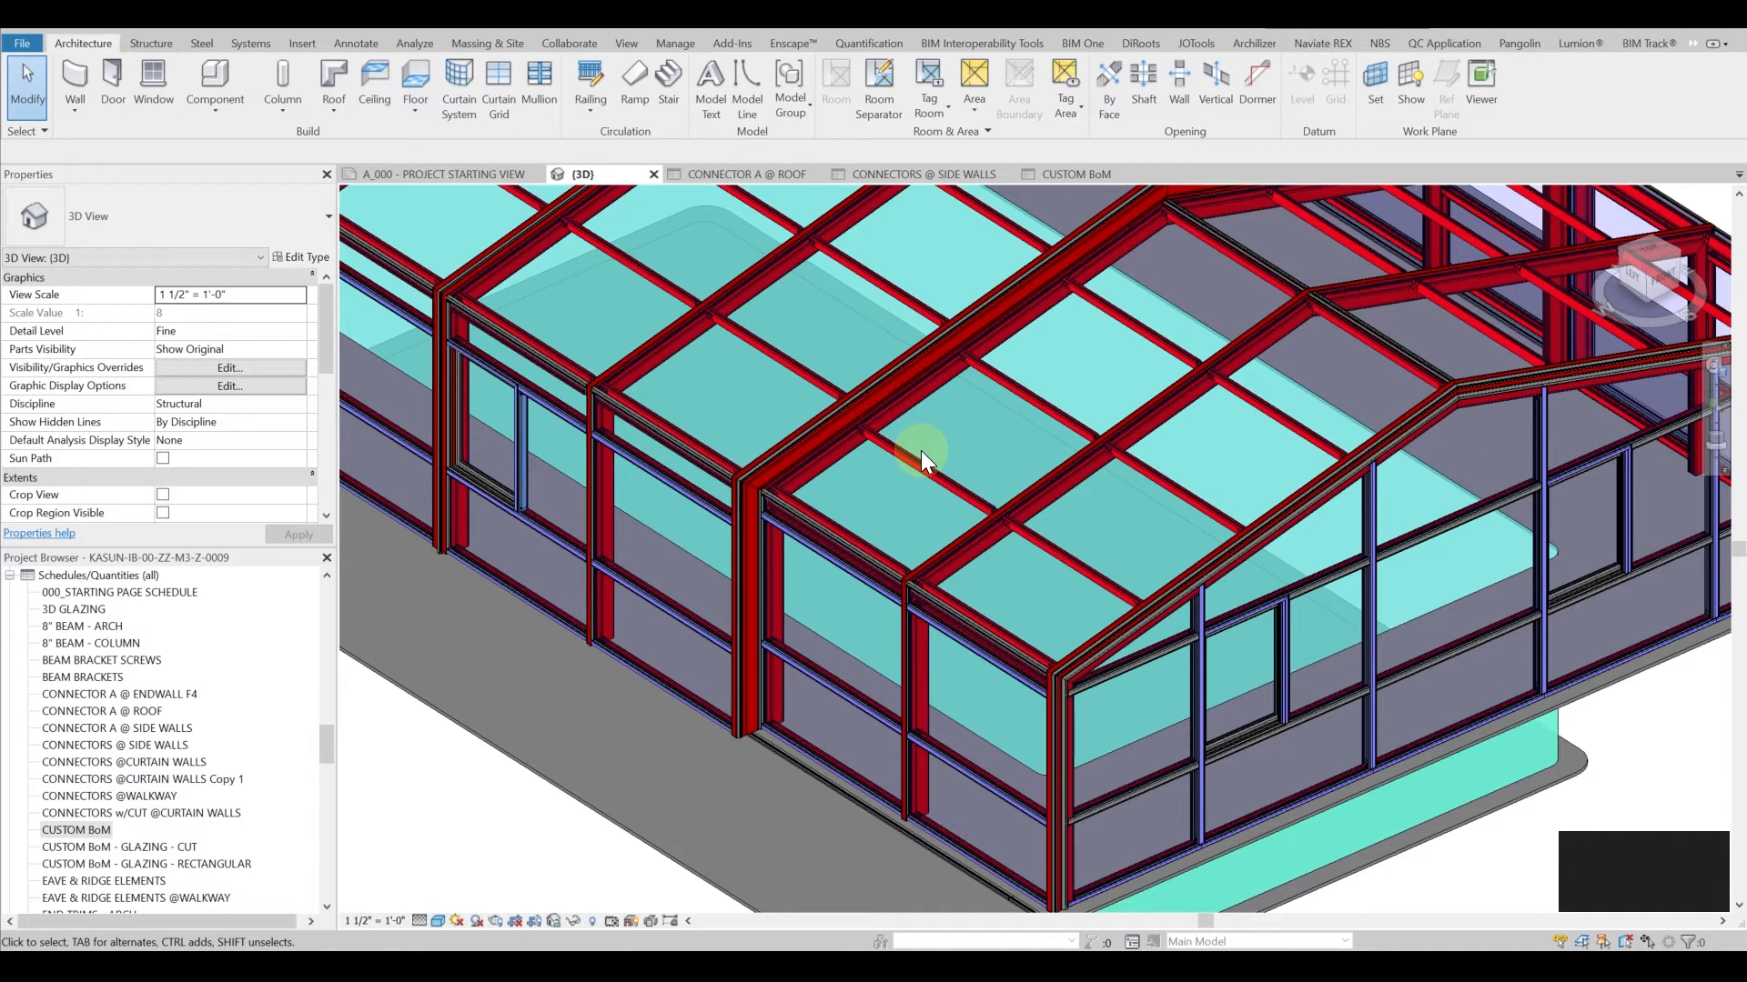
Inspect the roof beams and end frame in 3D, then return to the CUSTOM BoM schedule.
click(1114, 611)
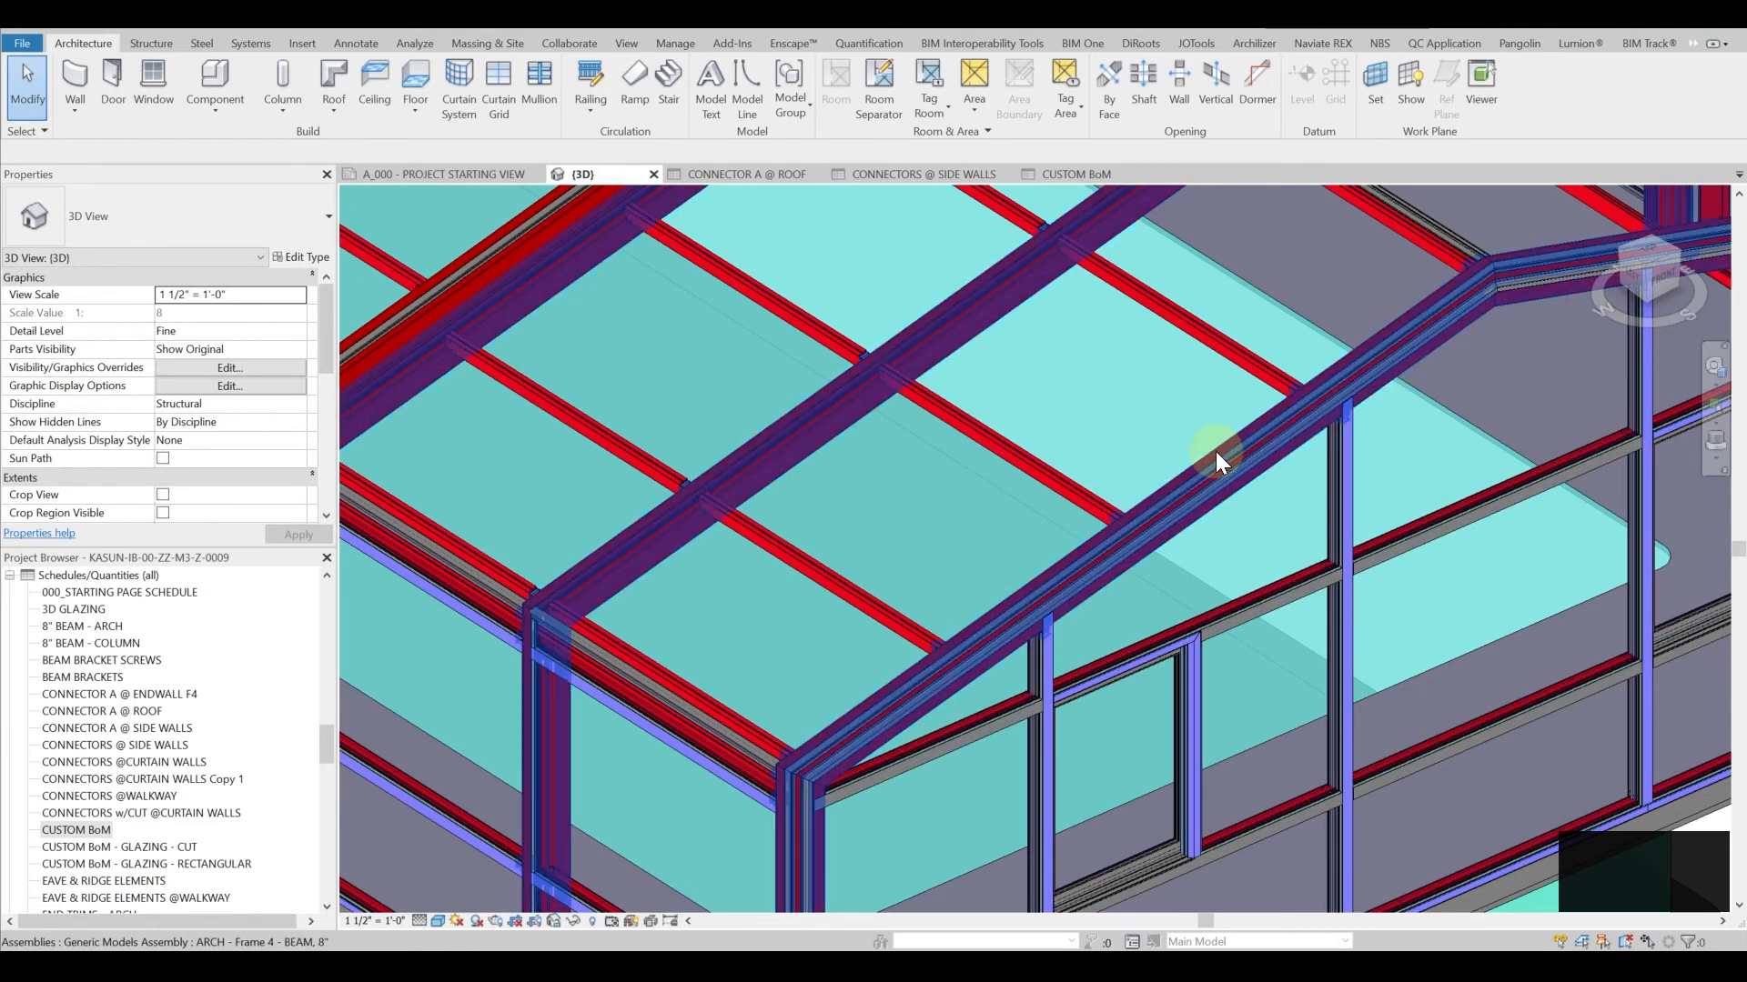
drag(1214, 462, 1024, 713)
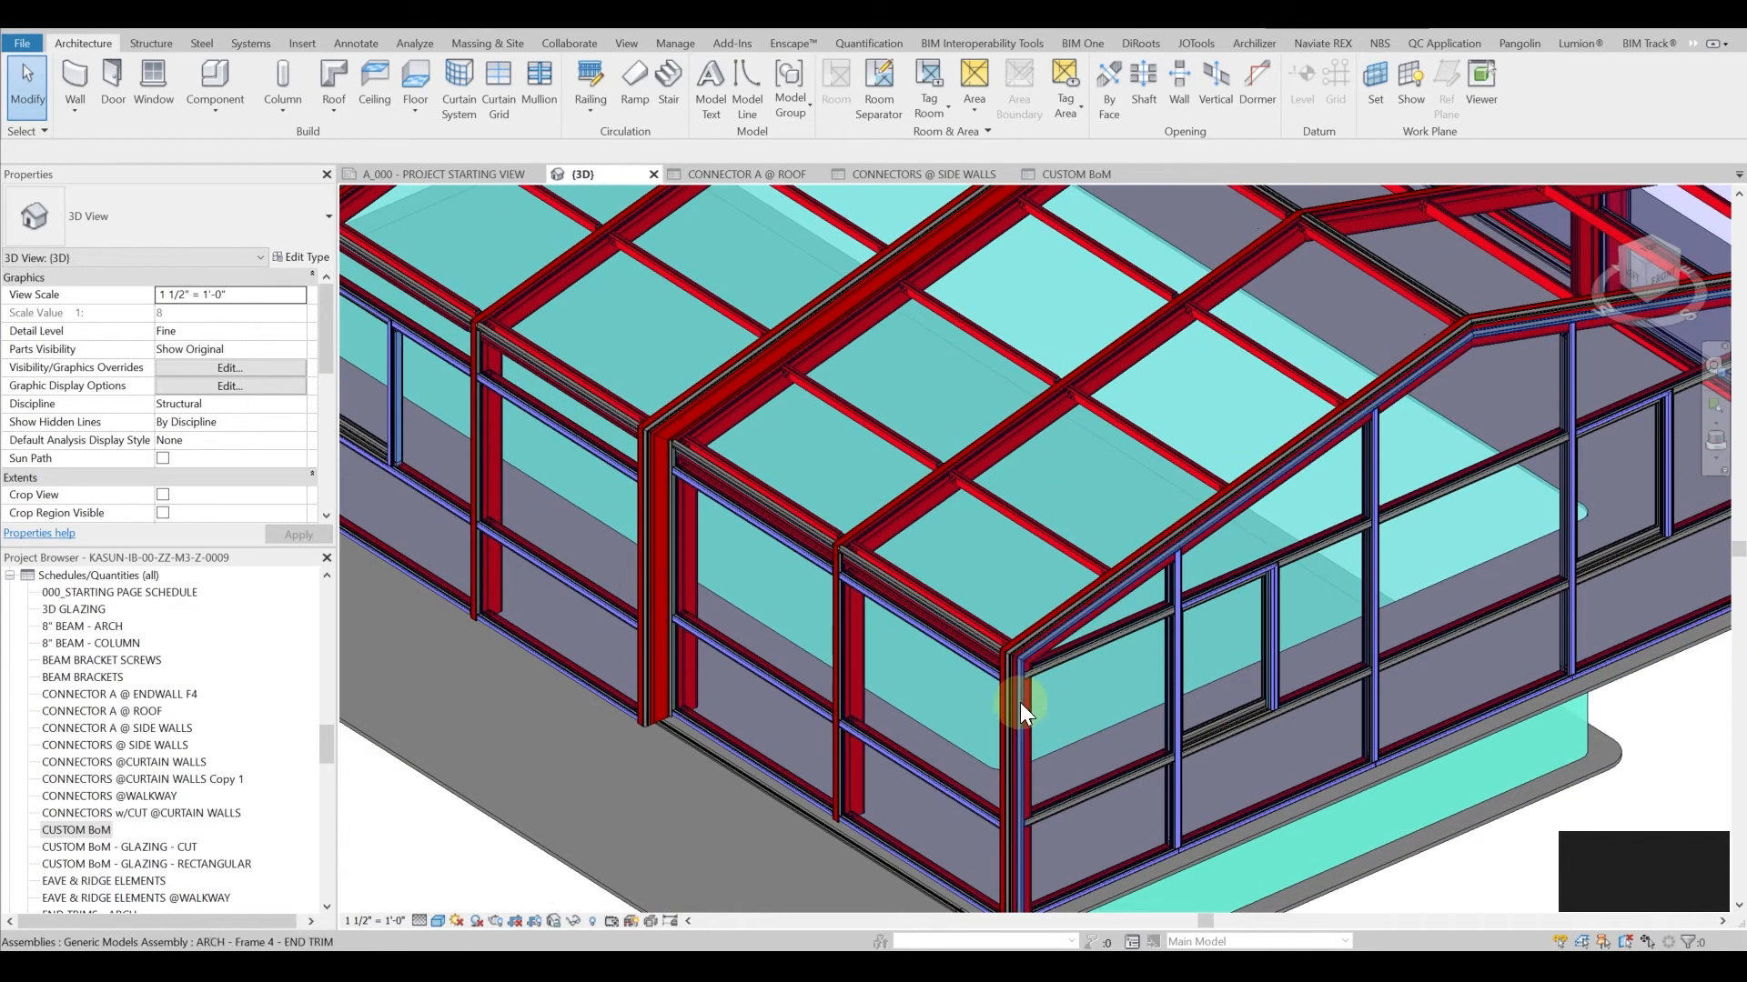
mouse_move(1008, 686)
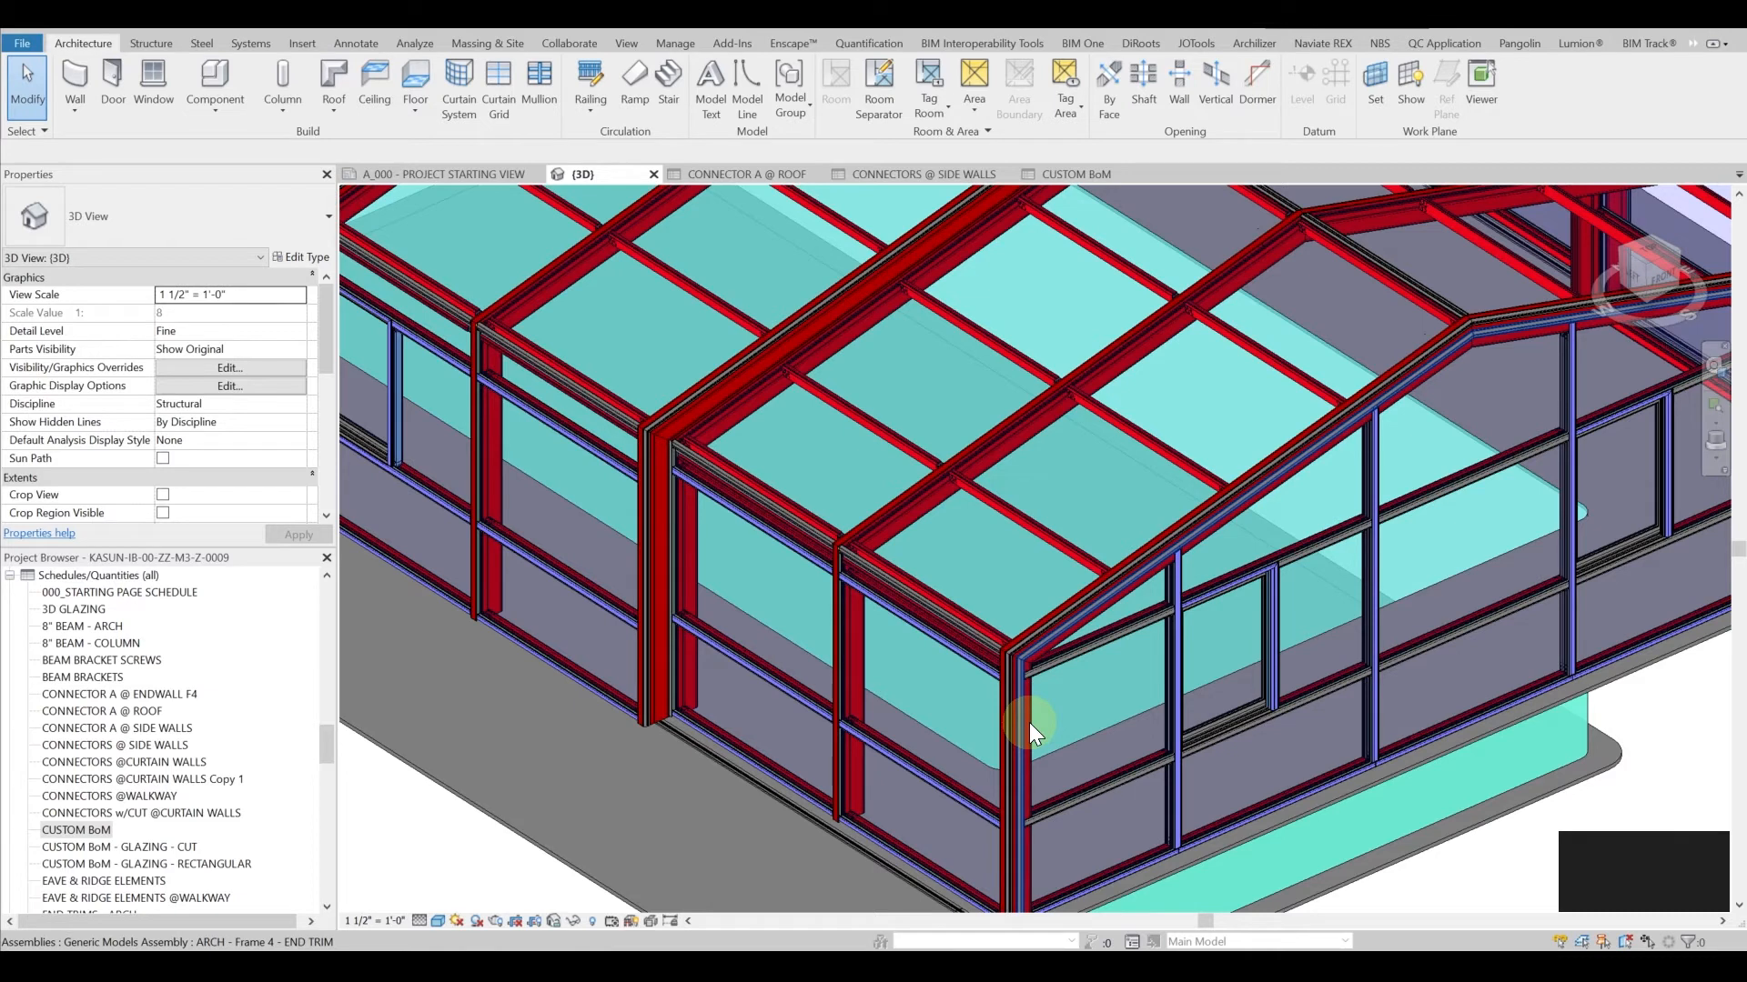
mouse_move(956, 655)
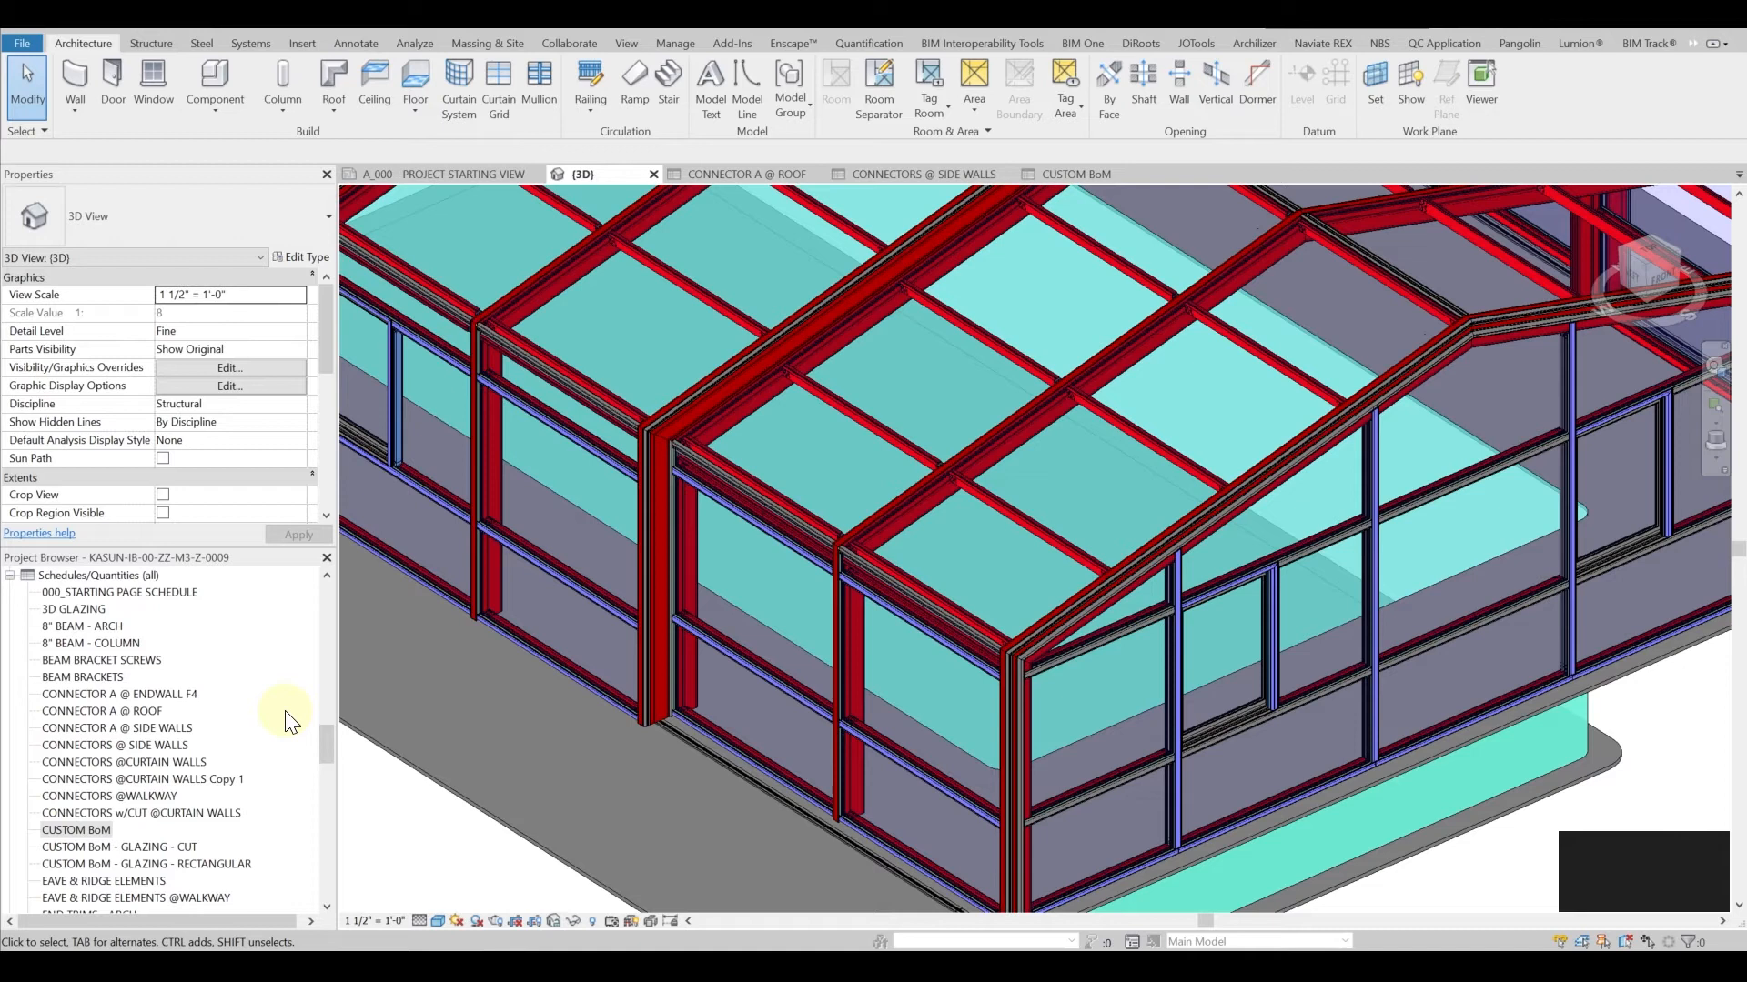
click(77, 829)
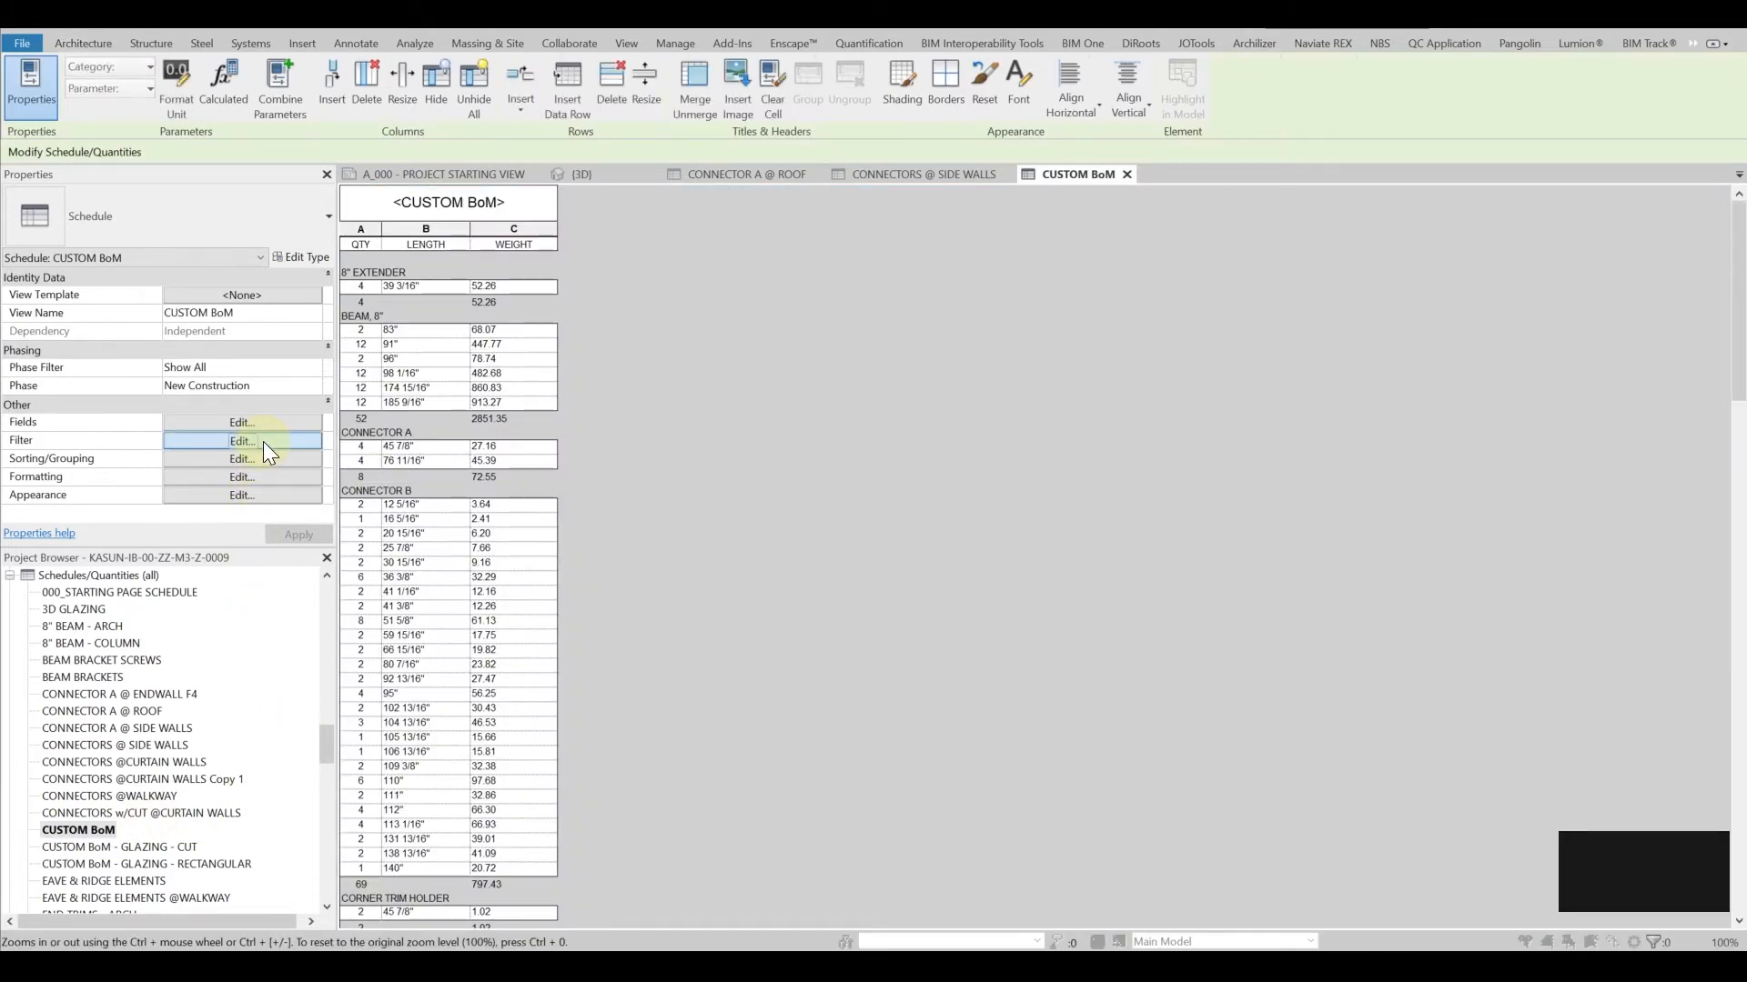
Open the CUSTOM BoM filter rules before returning to the 3D roof frames.
click(240, 440)
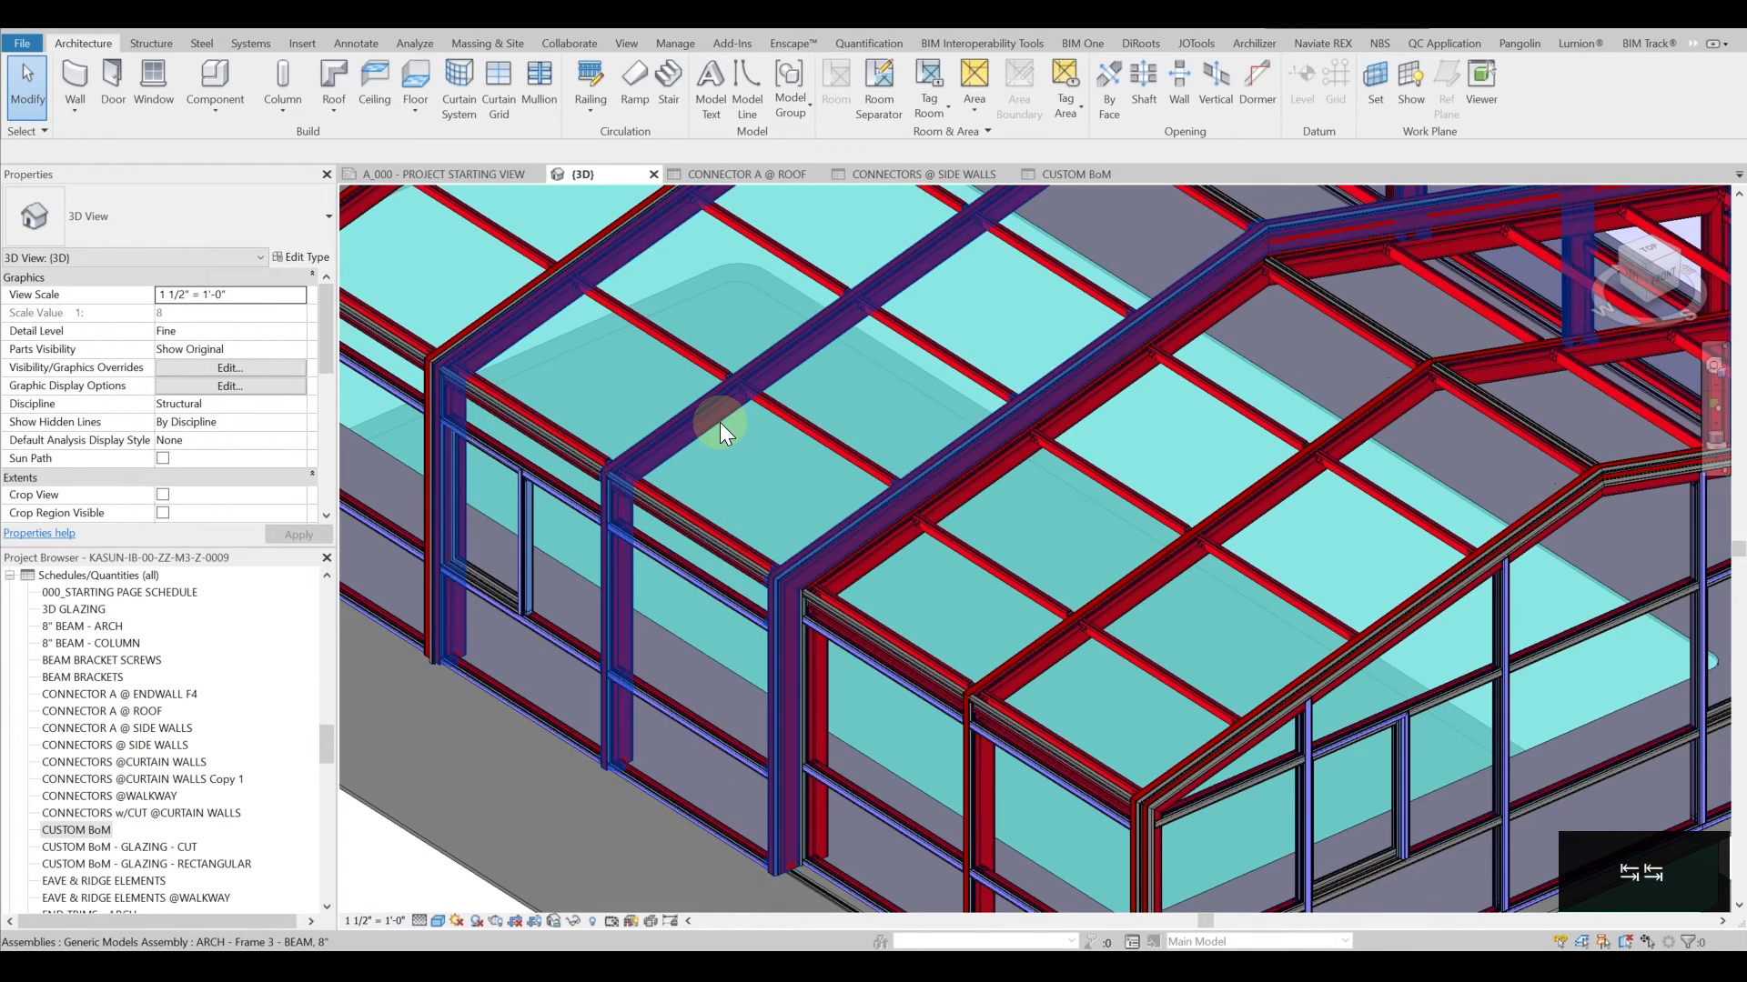
Bring the CUSTOM BoM schedule back up with its beam and connector quantities.
click(724, 429)
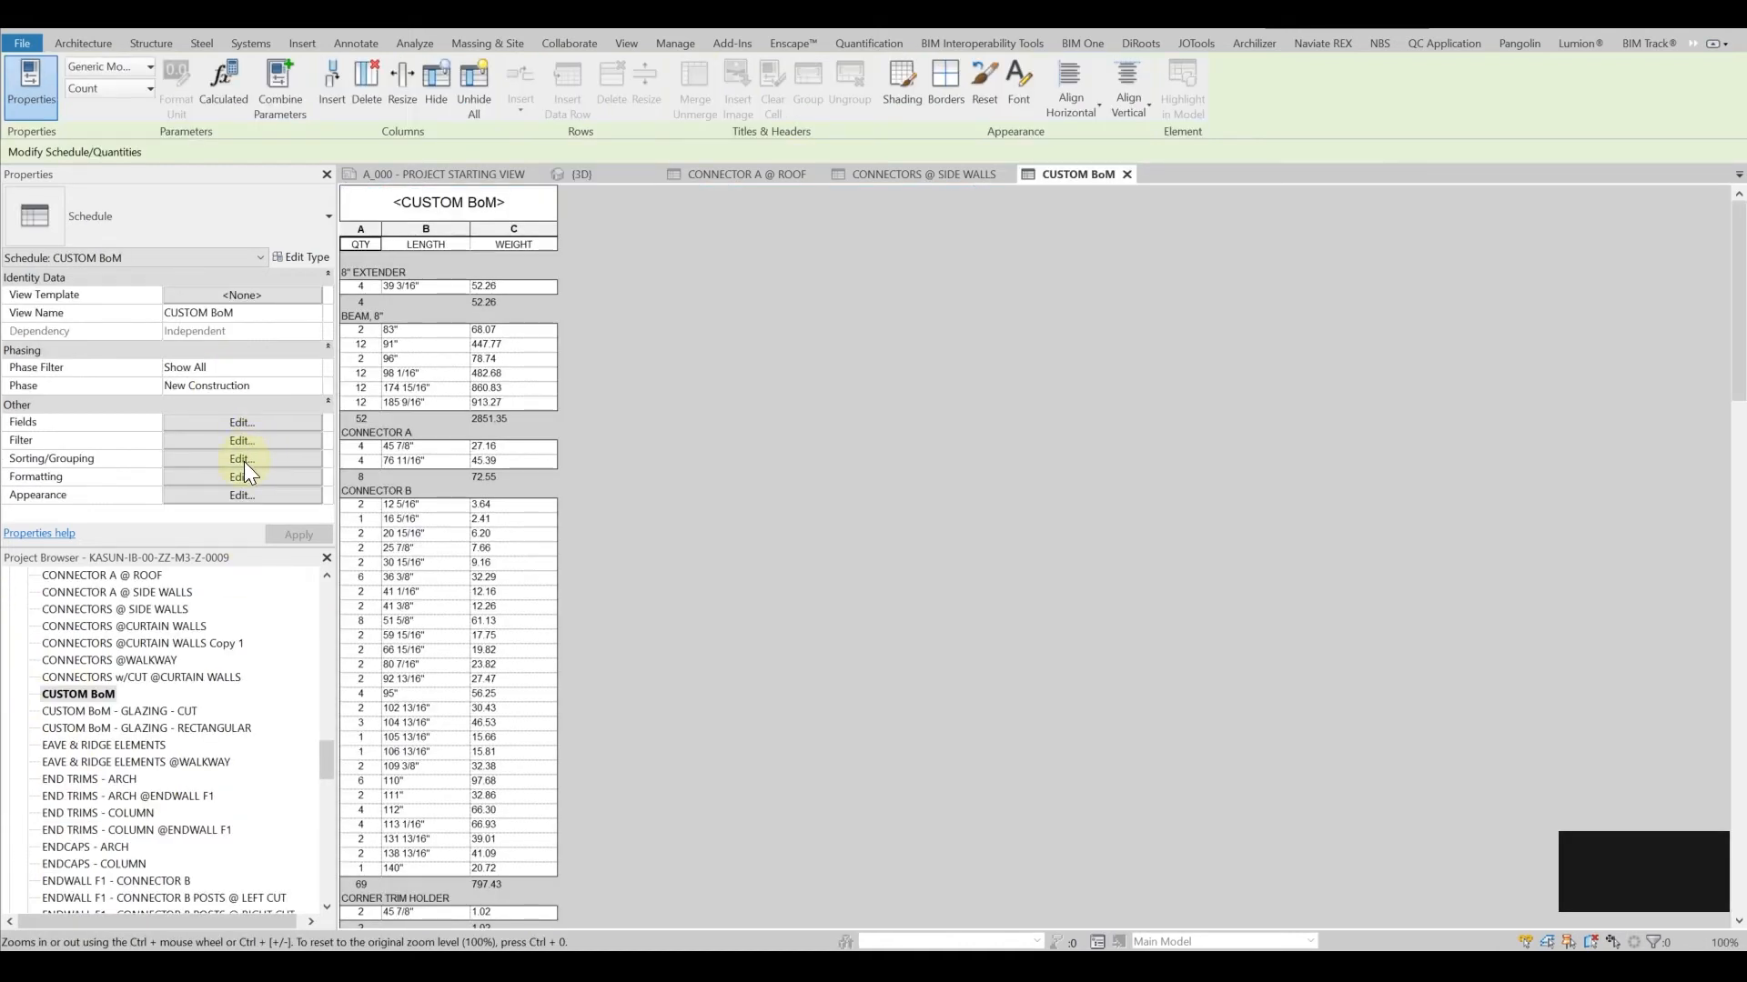
Review the CUSTOM BoM Sorting/Grouping and Filter rules, then show the CONNECTORS @ SIDE WALLS schedule.
click(240, 458)
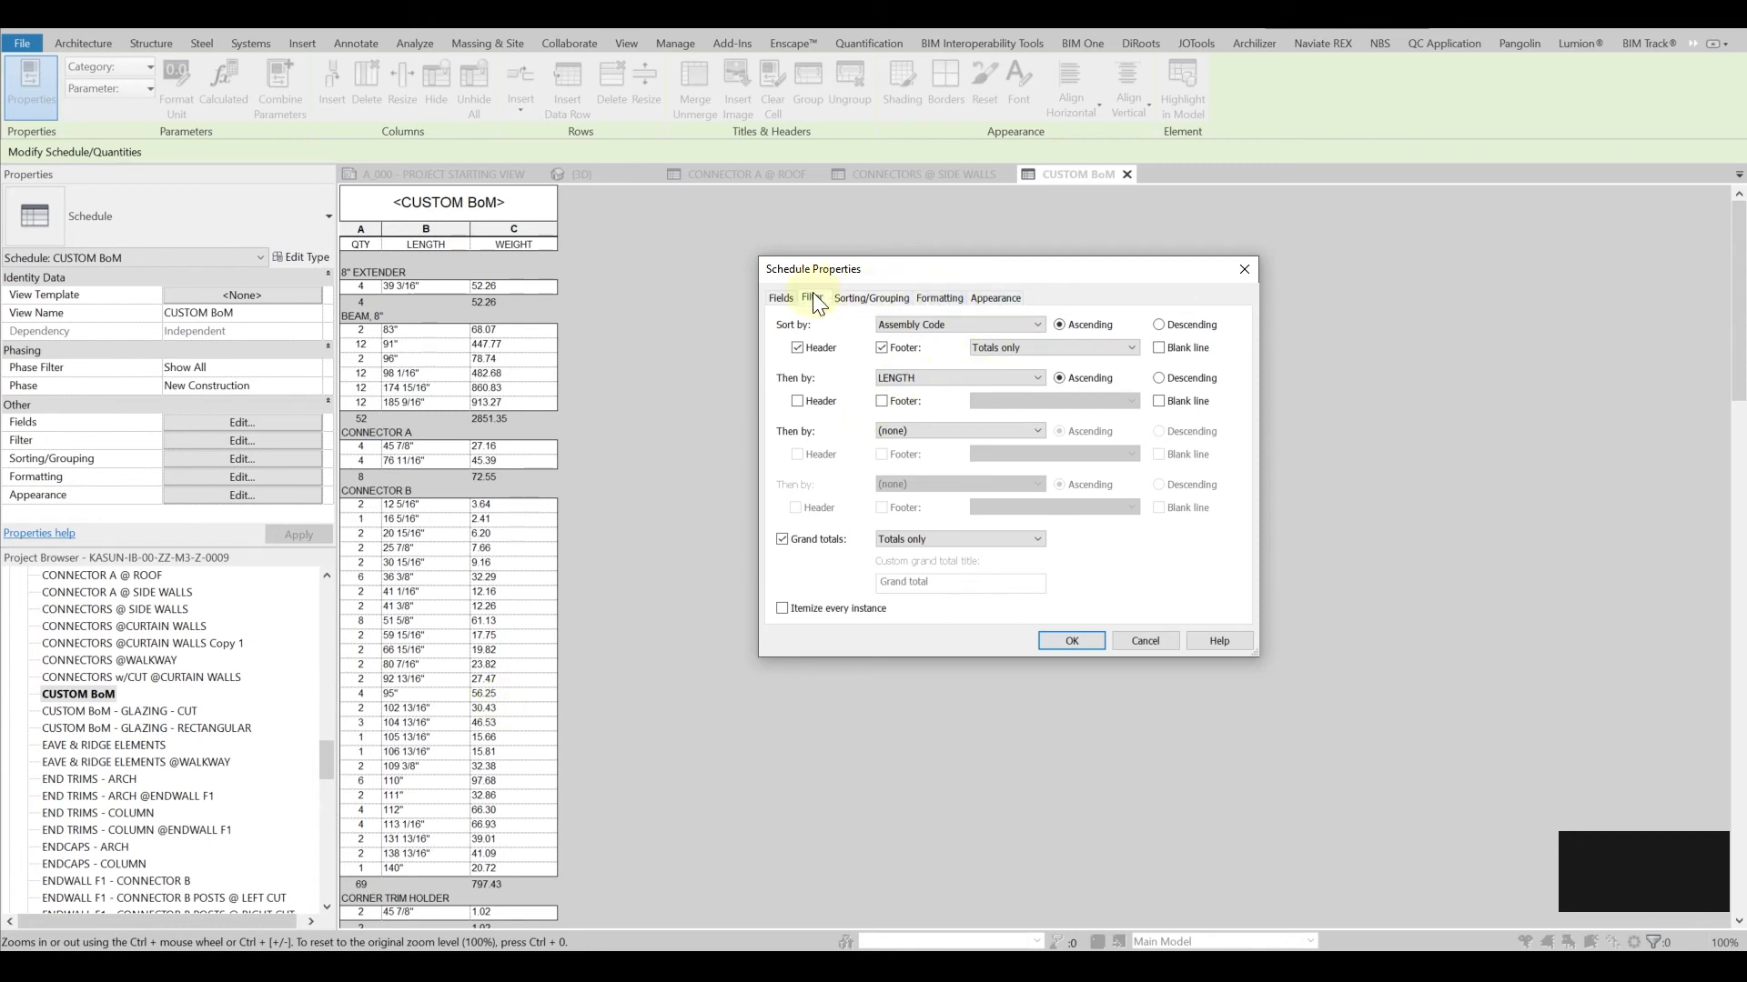
click(812, 297)
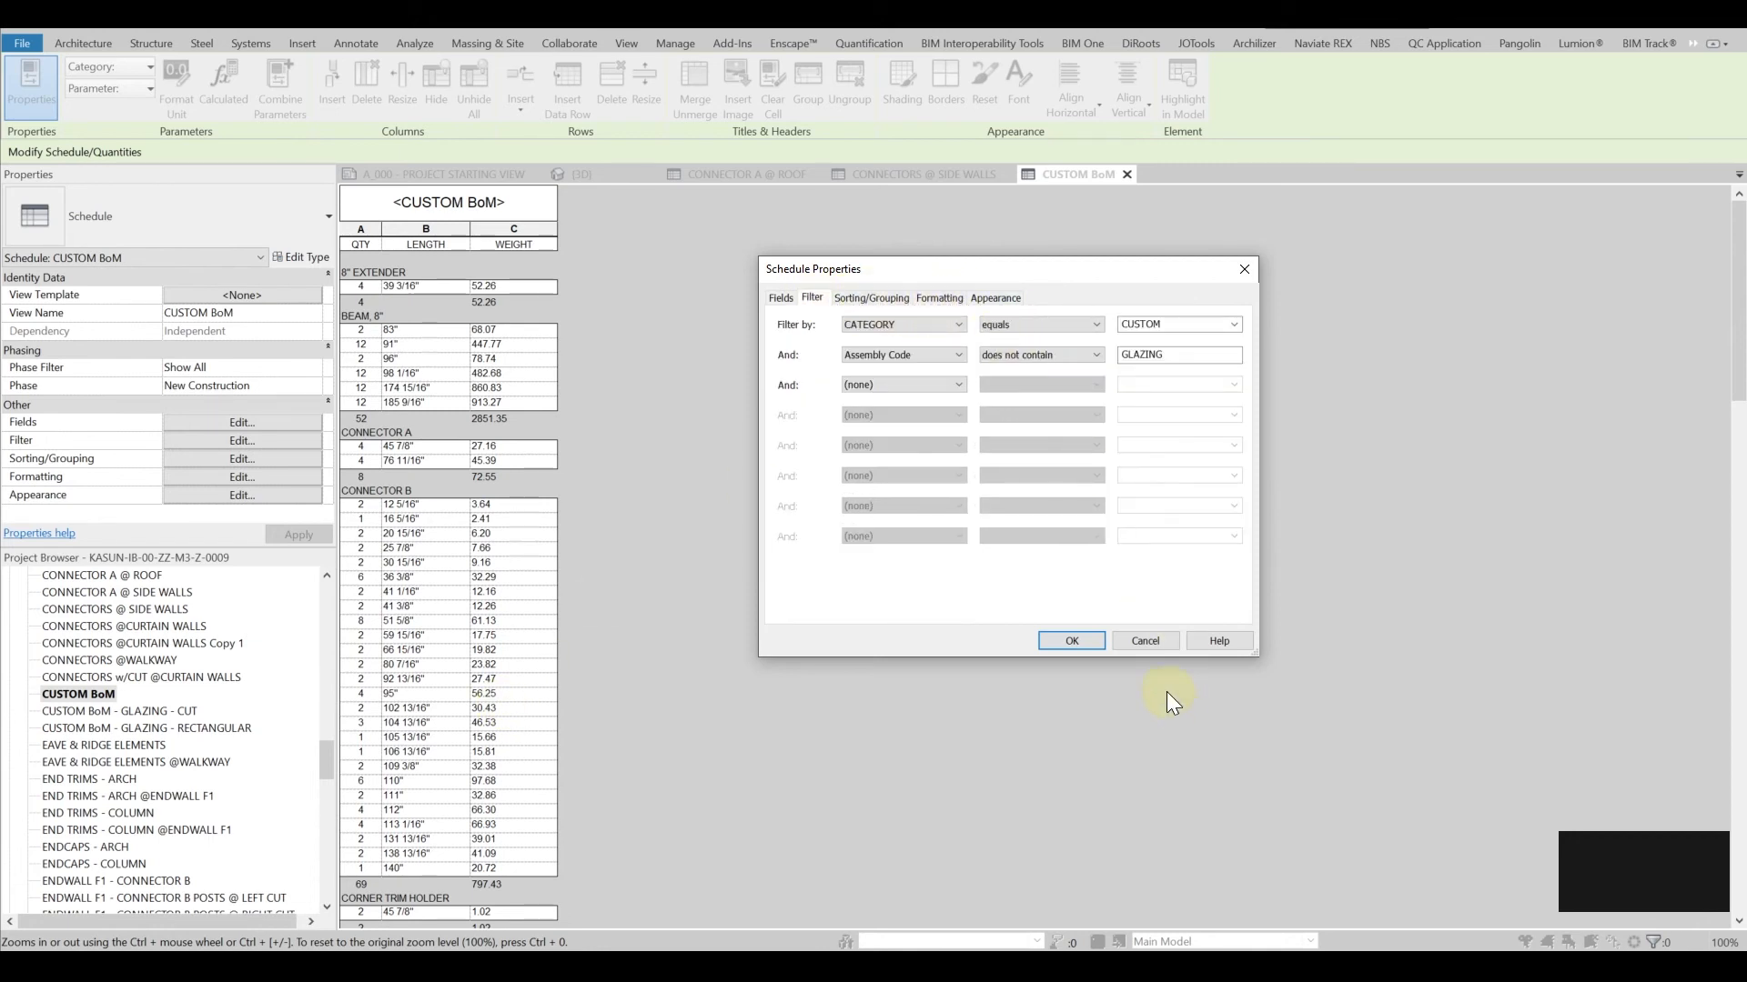
click(1068, 641)
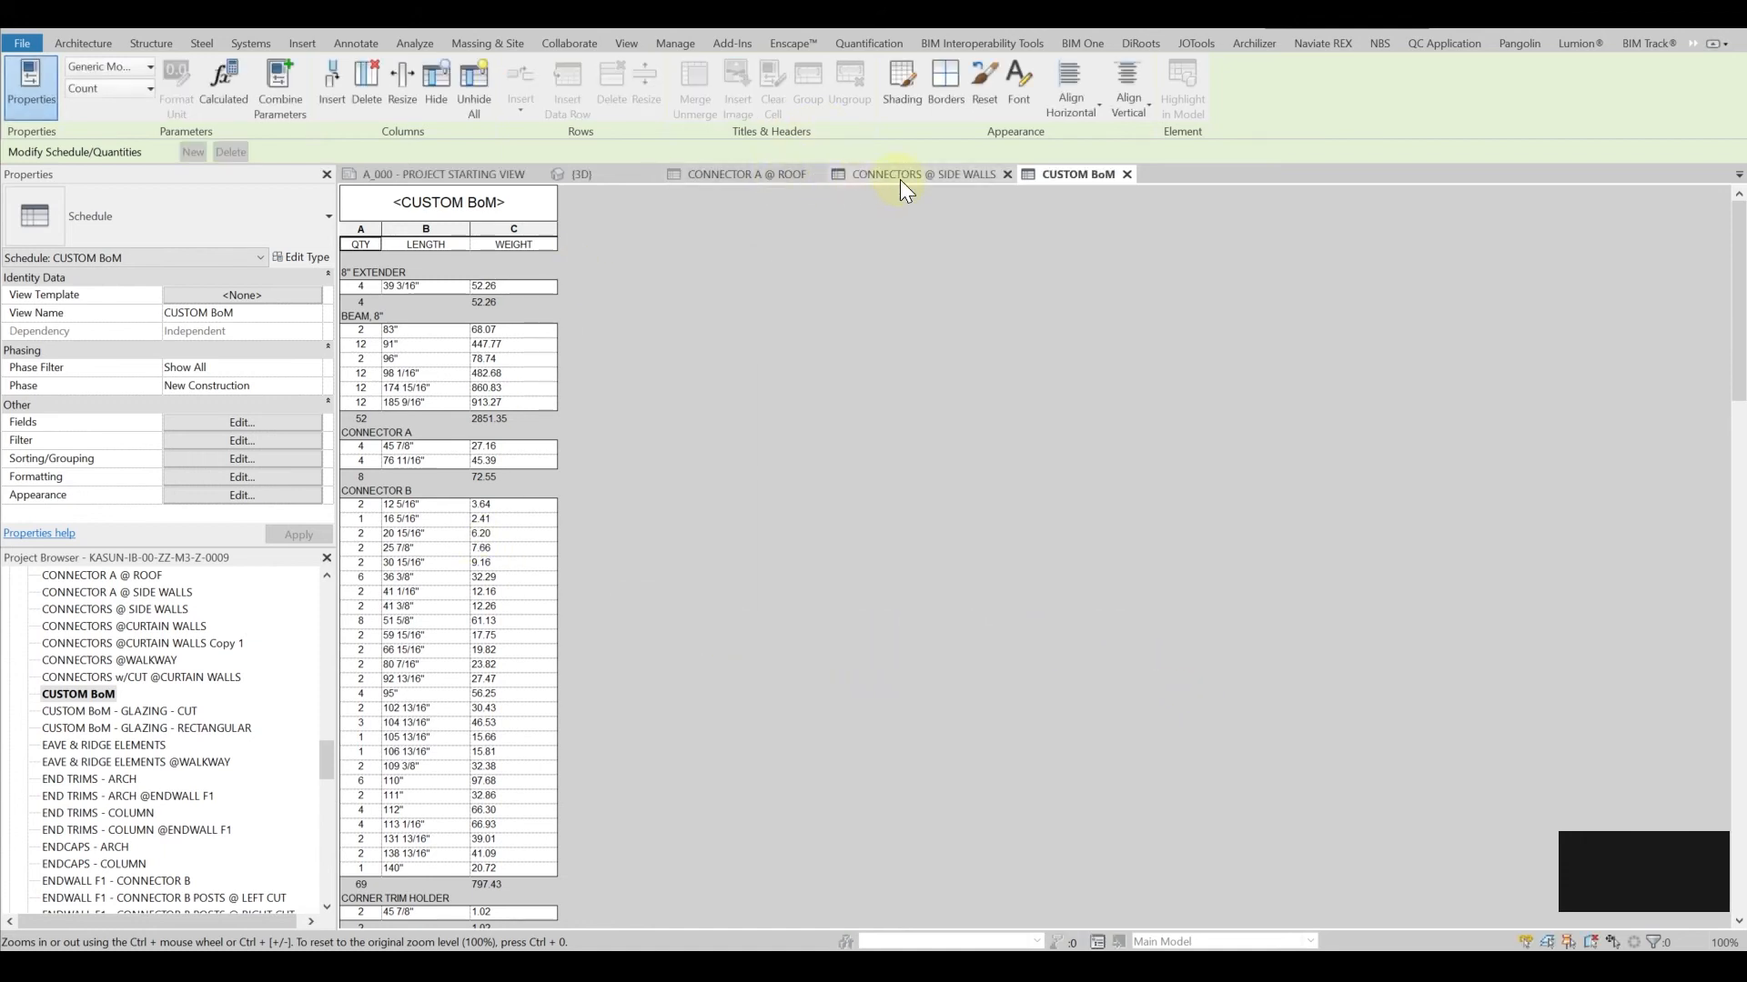
click(916, 175)
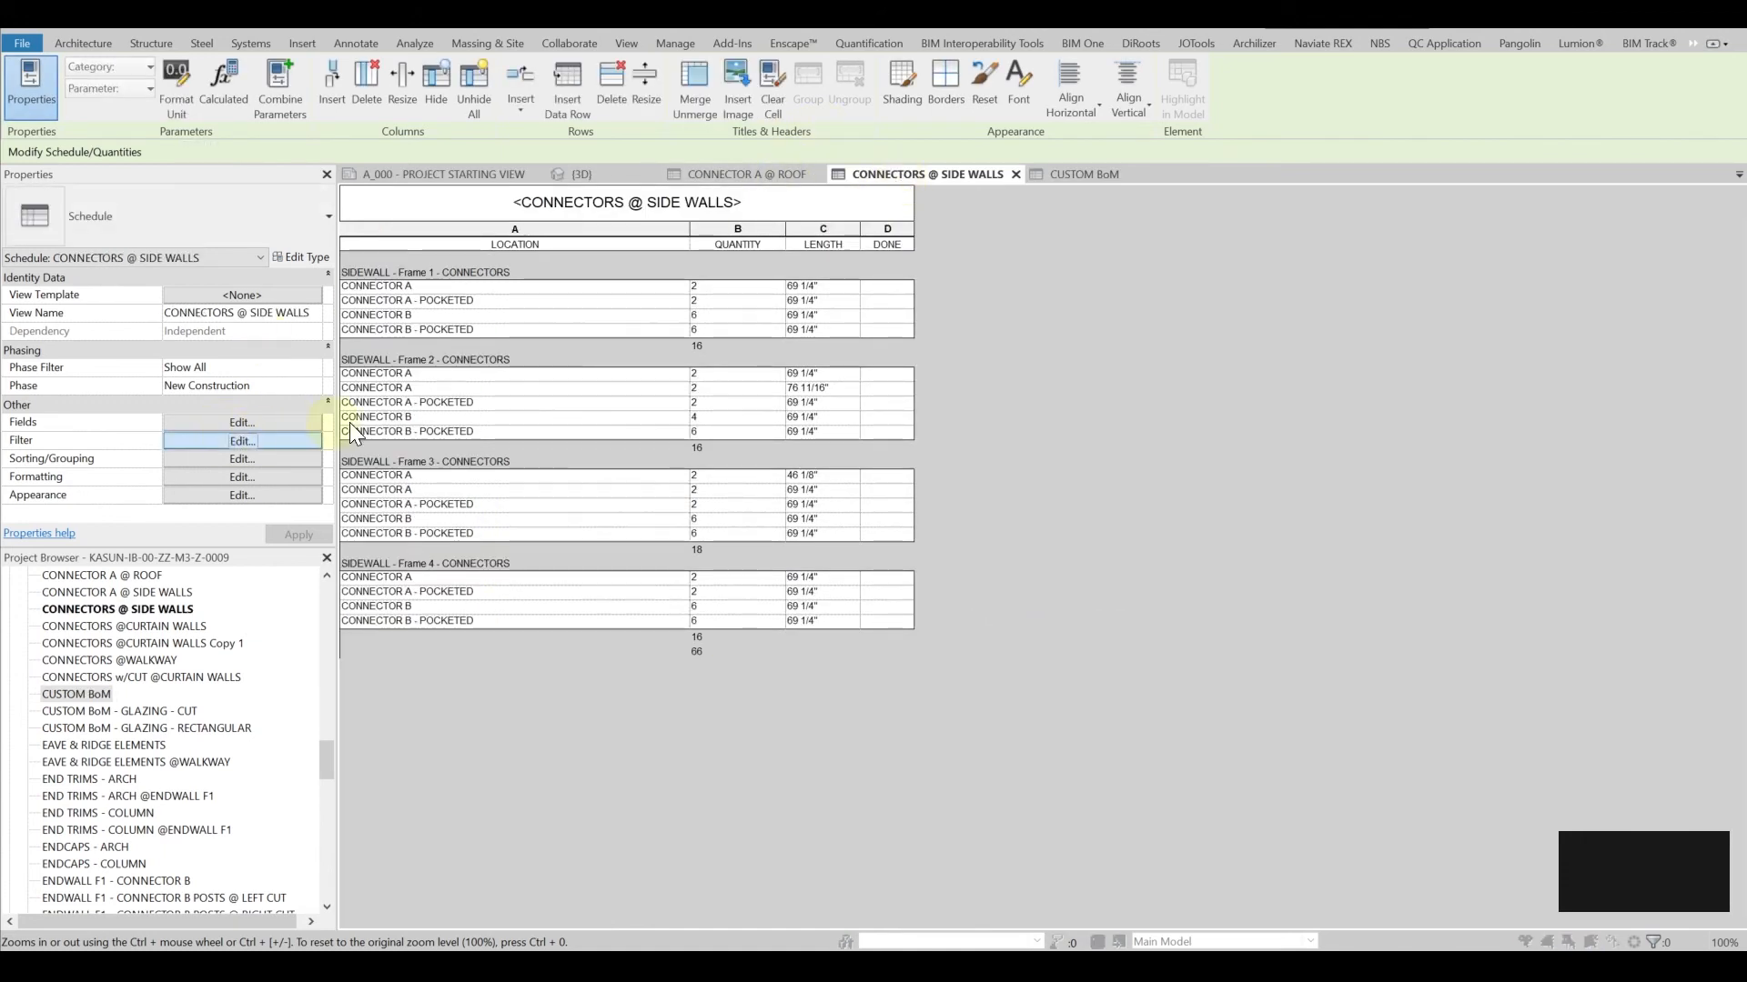
Unhide the Assembly Code and Comments fields so they appear as schedule columns.
click(240, 440)
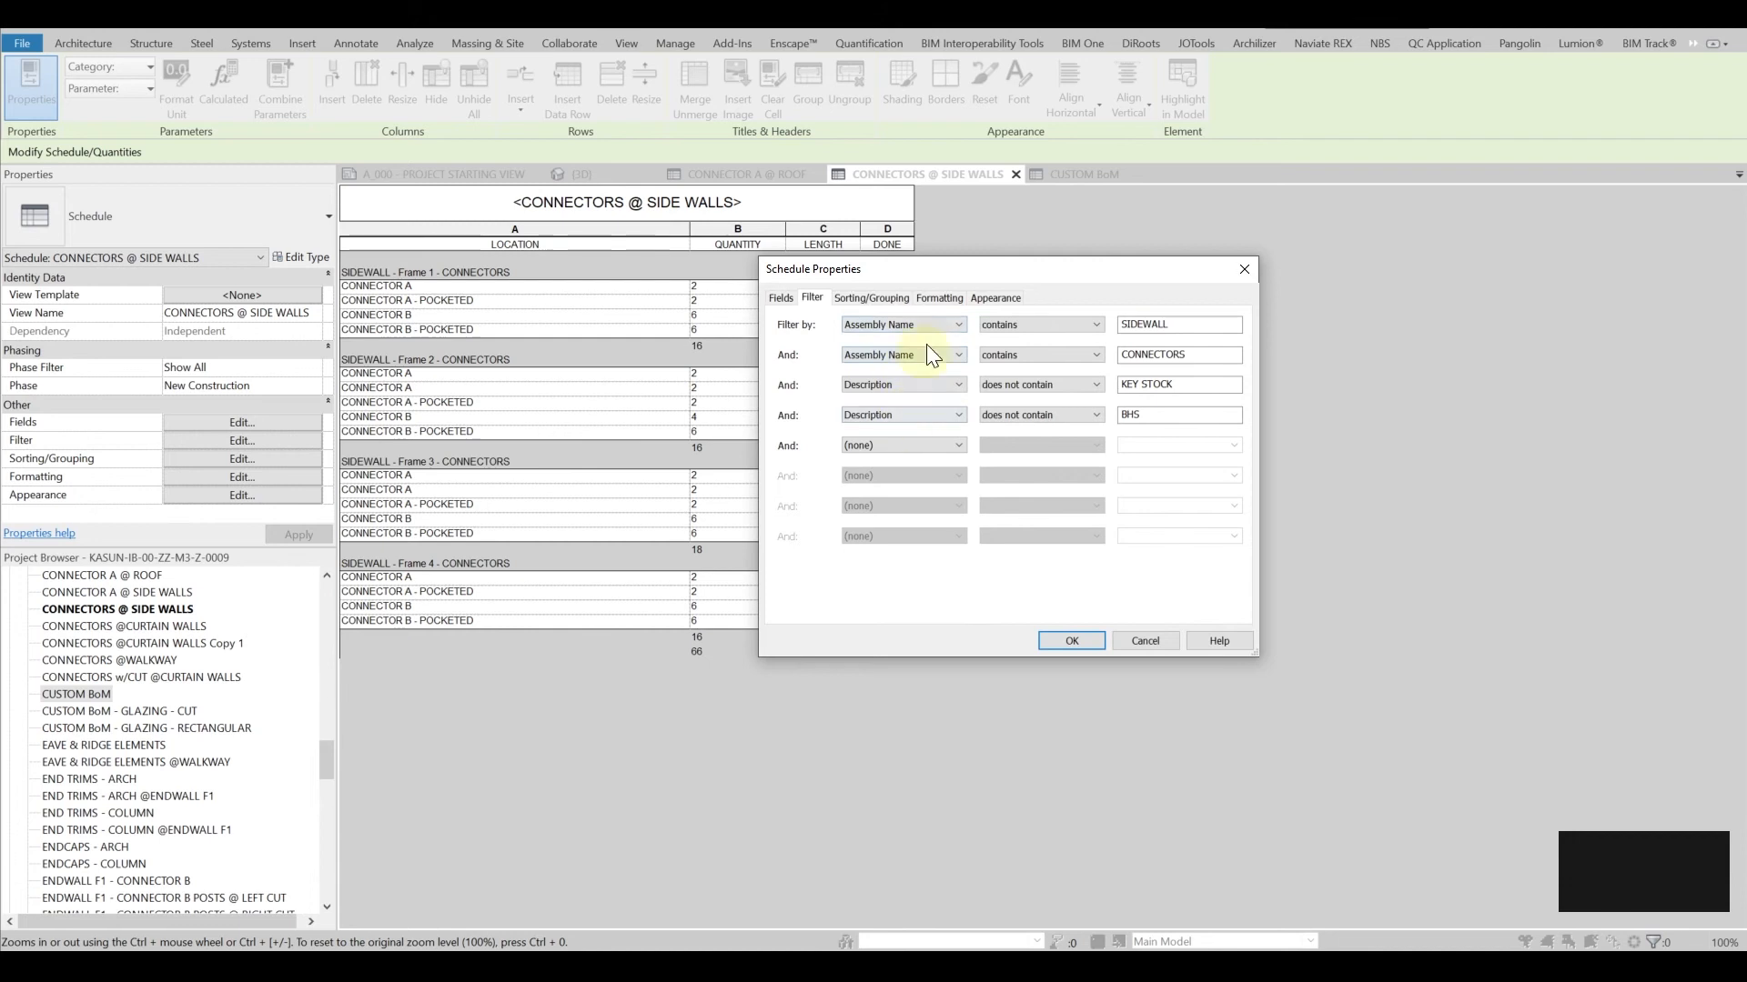
click(939, 296)
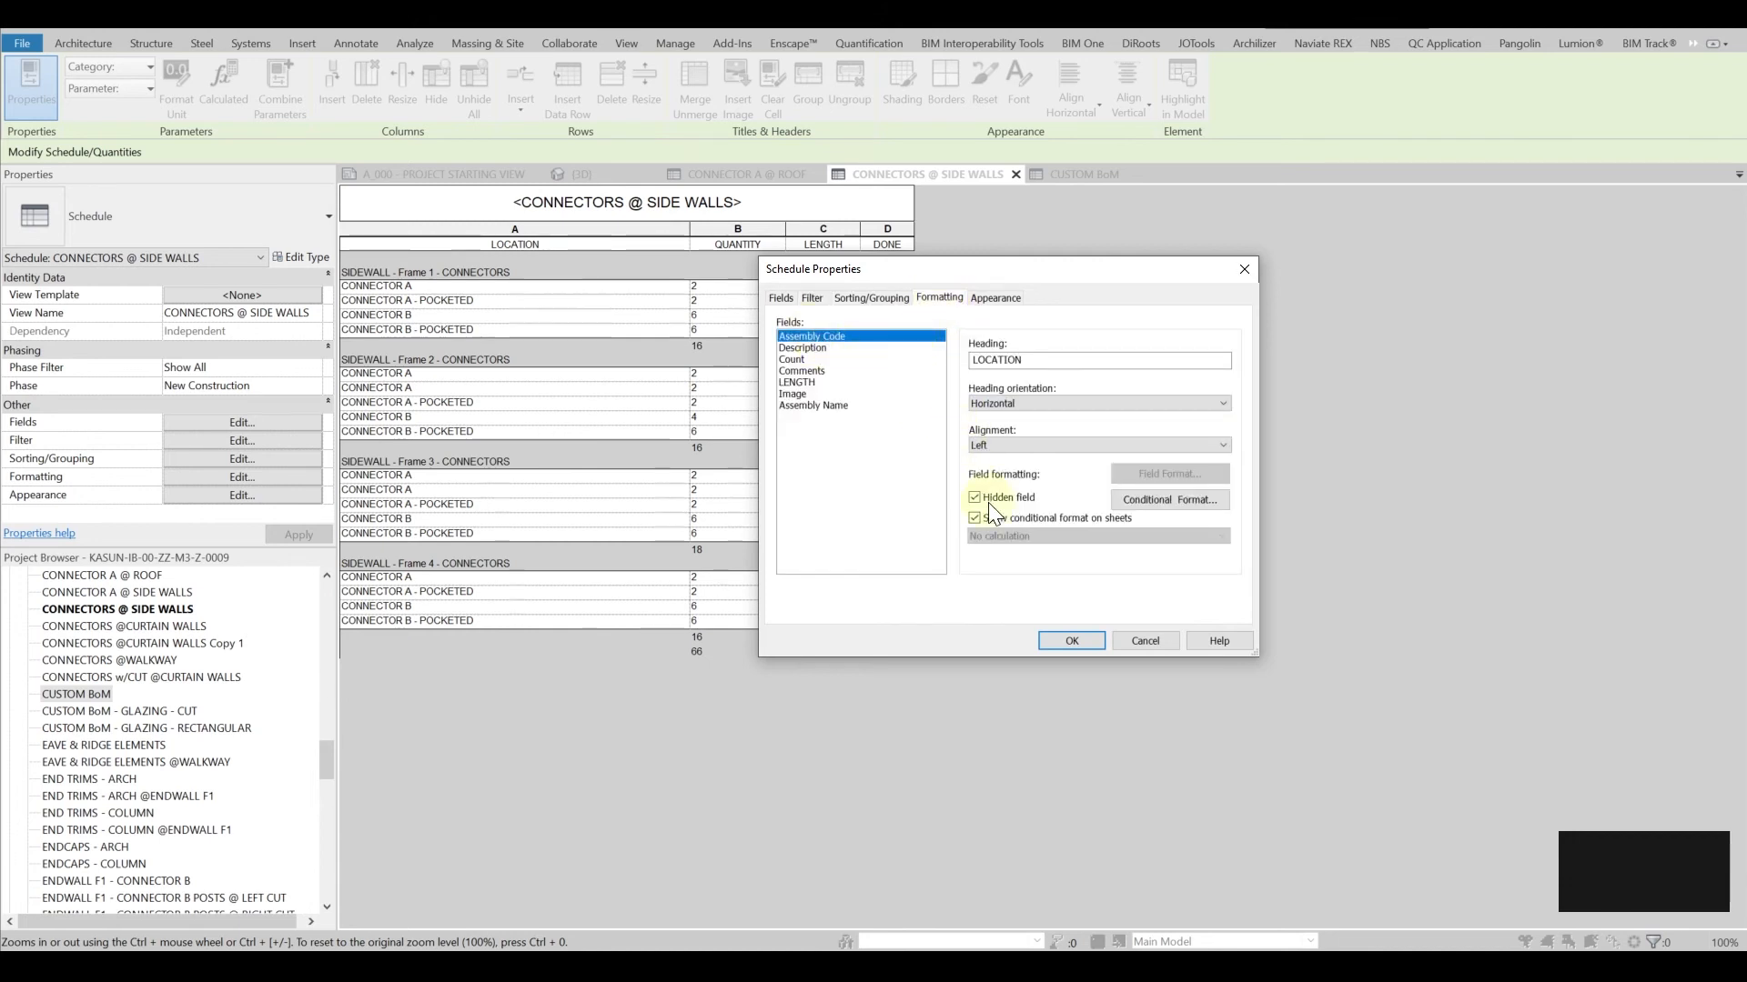
click(802, 347)
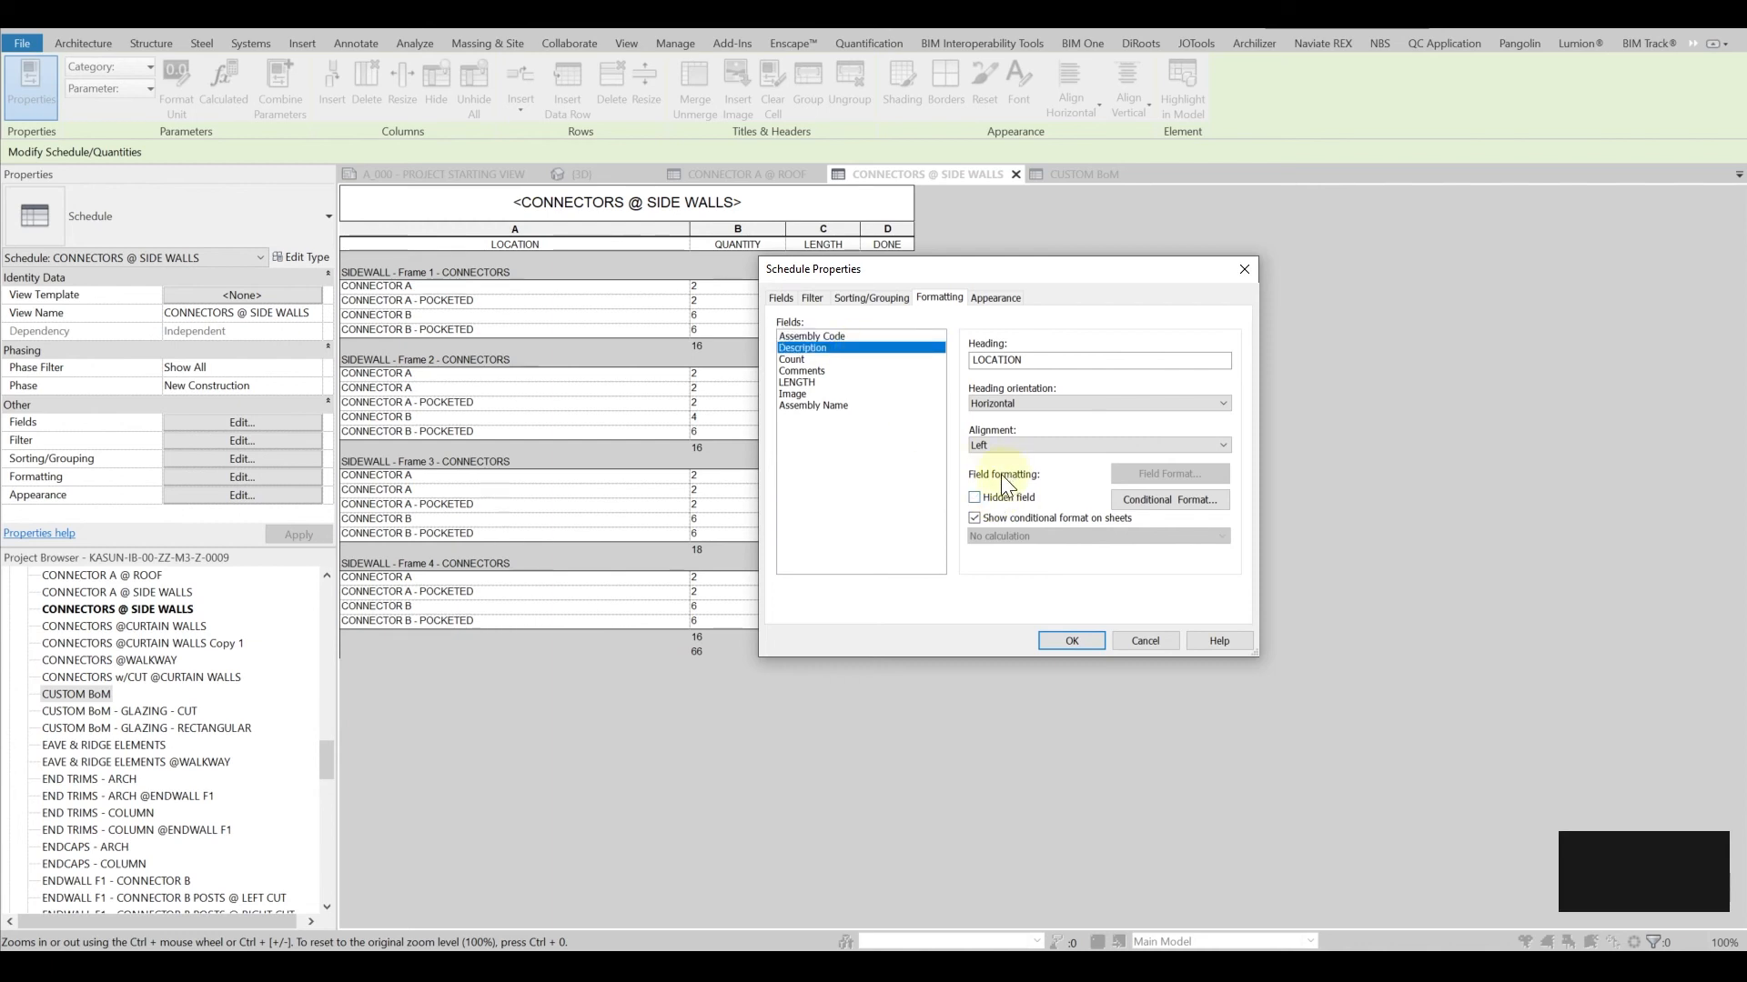
click(802, 369)
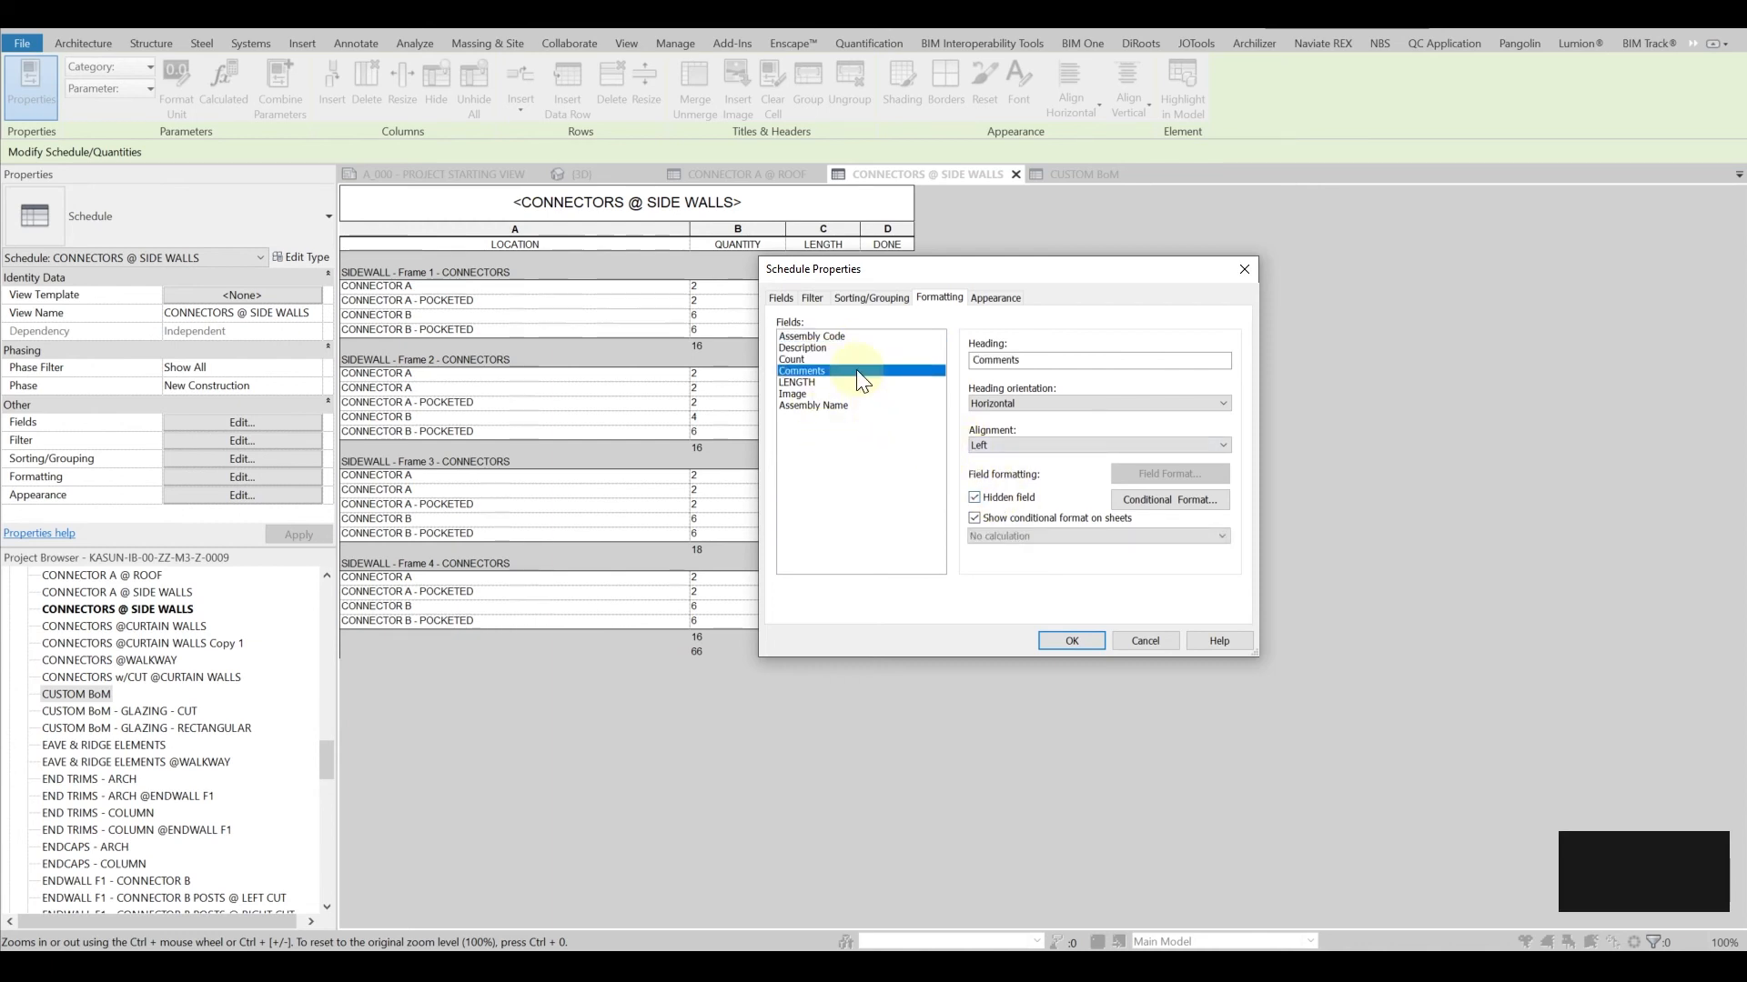
click(1069, 640)
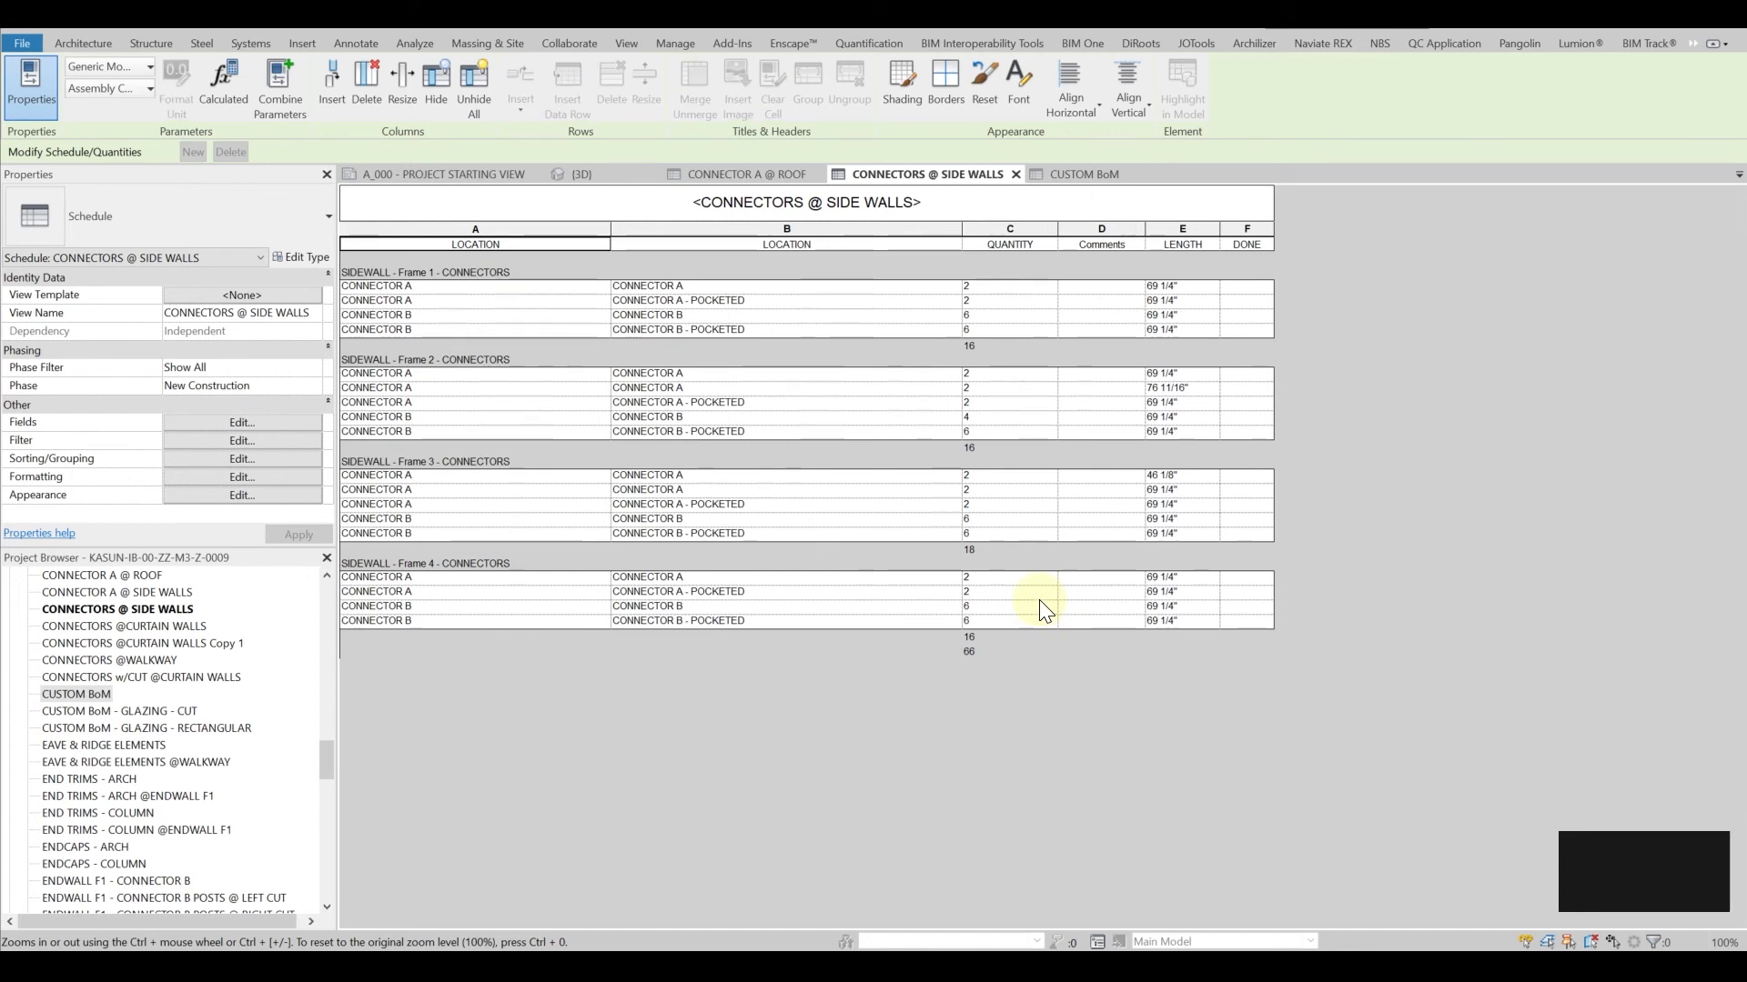
mouse_move(251, 463)
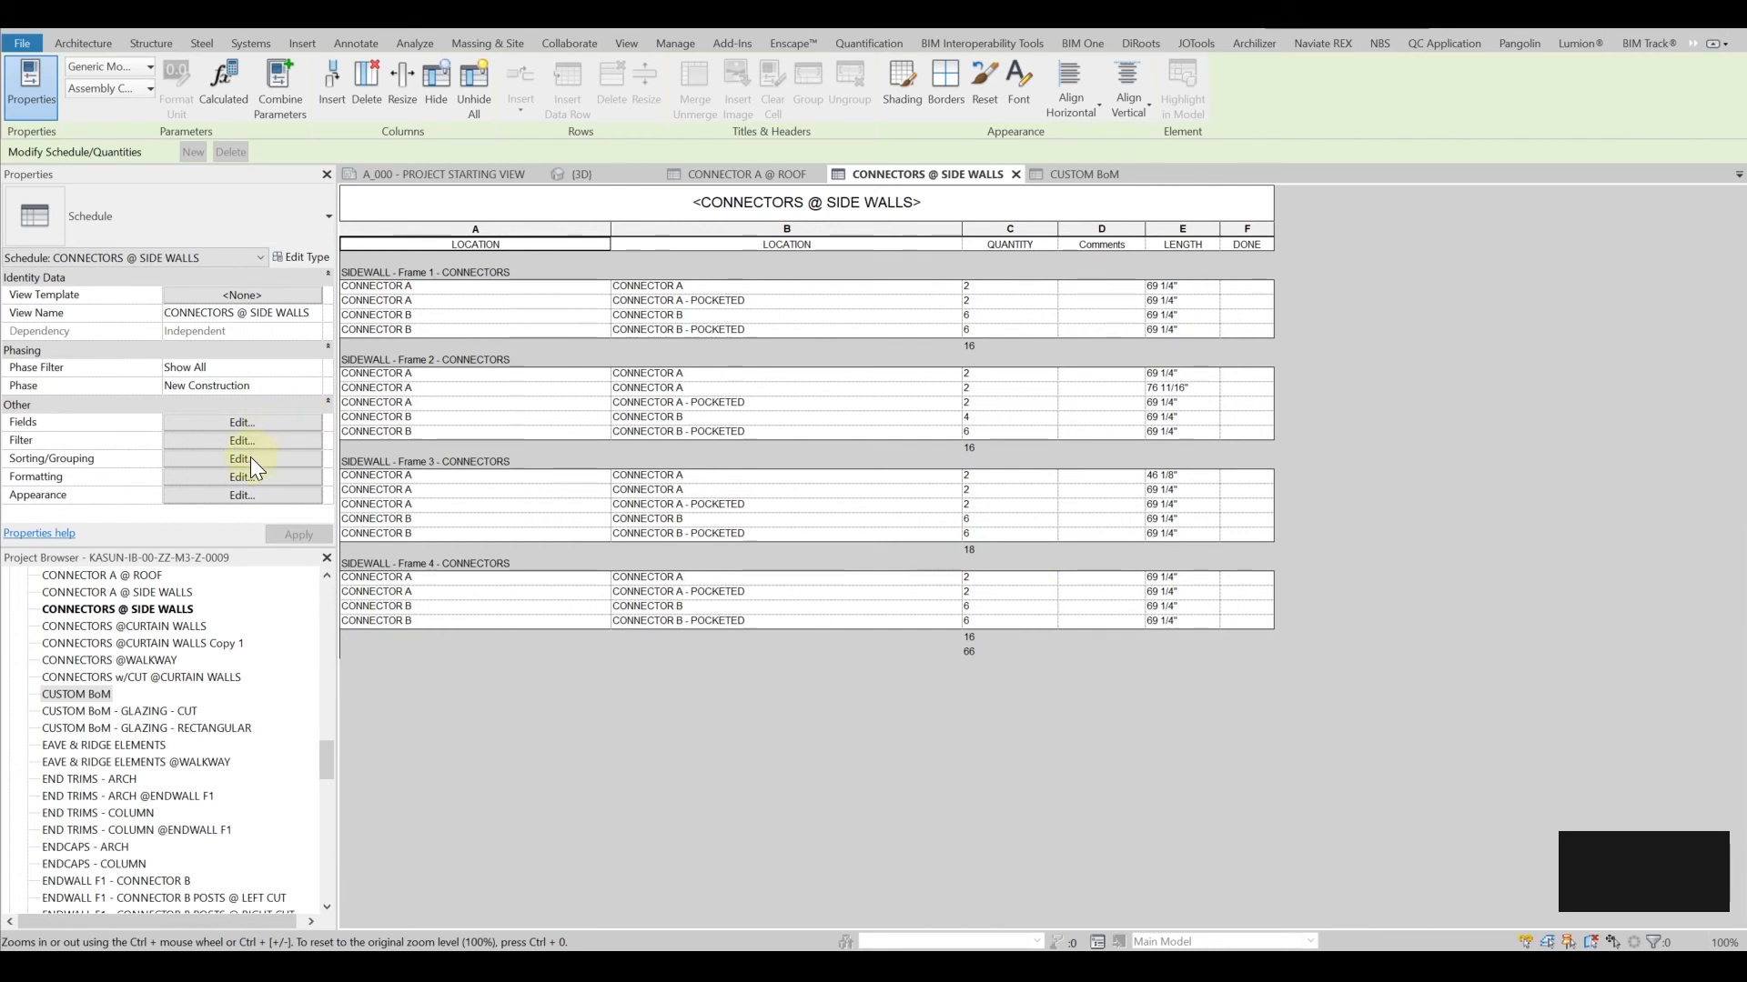
Mark Assembly Code and Comments as hidden fields in the schedule's Formatting settings and apply.
click(240, 459)
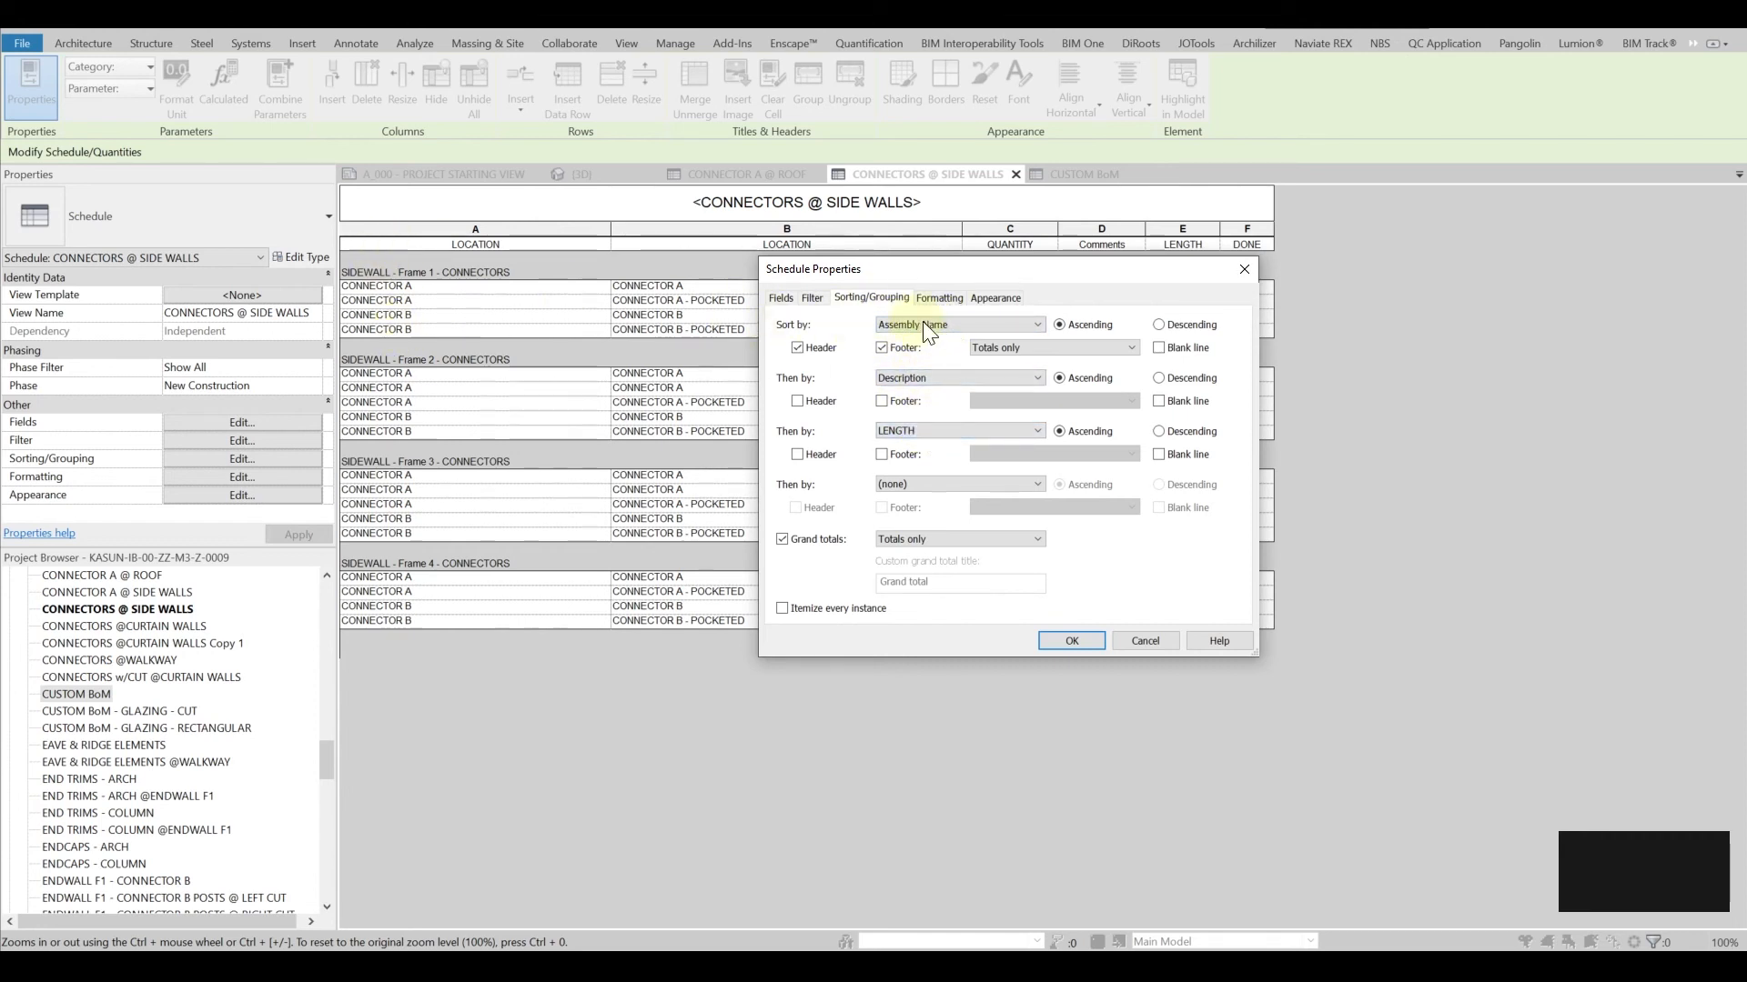
click(939, 296)
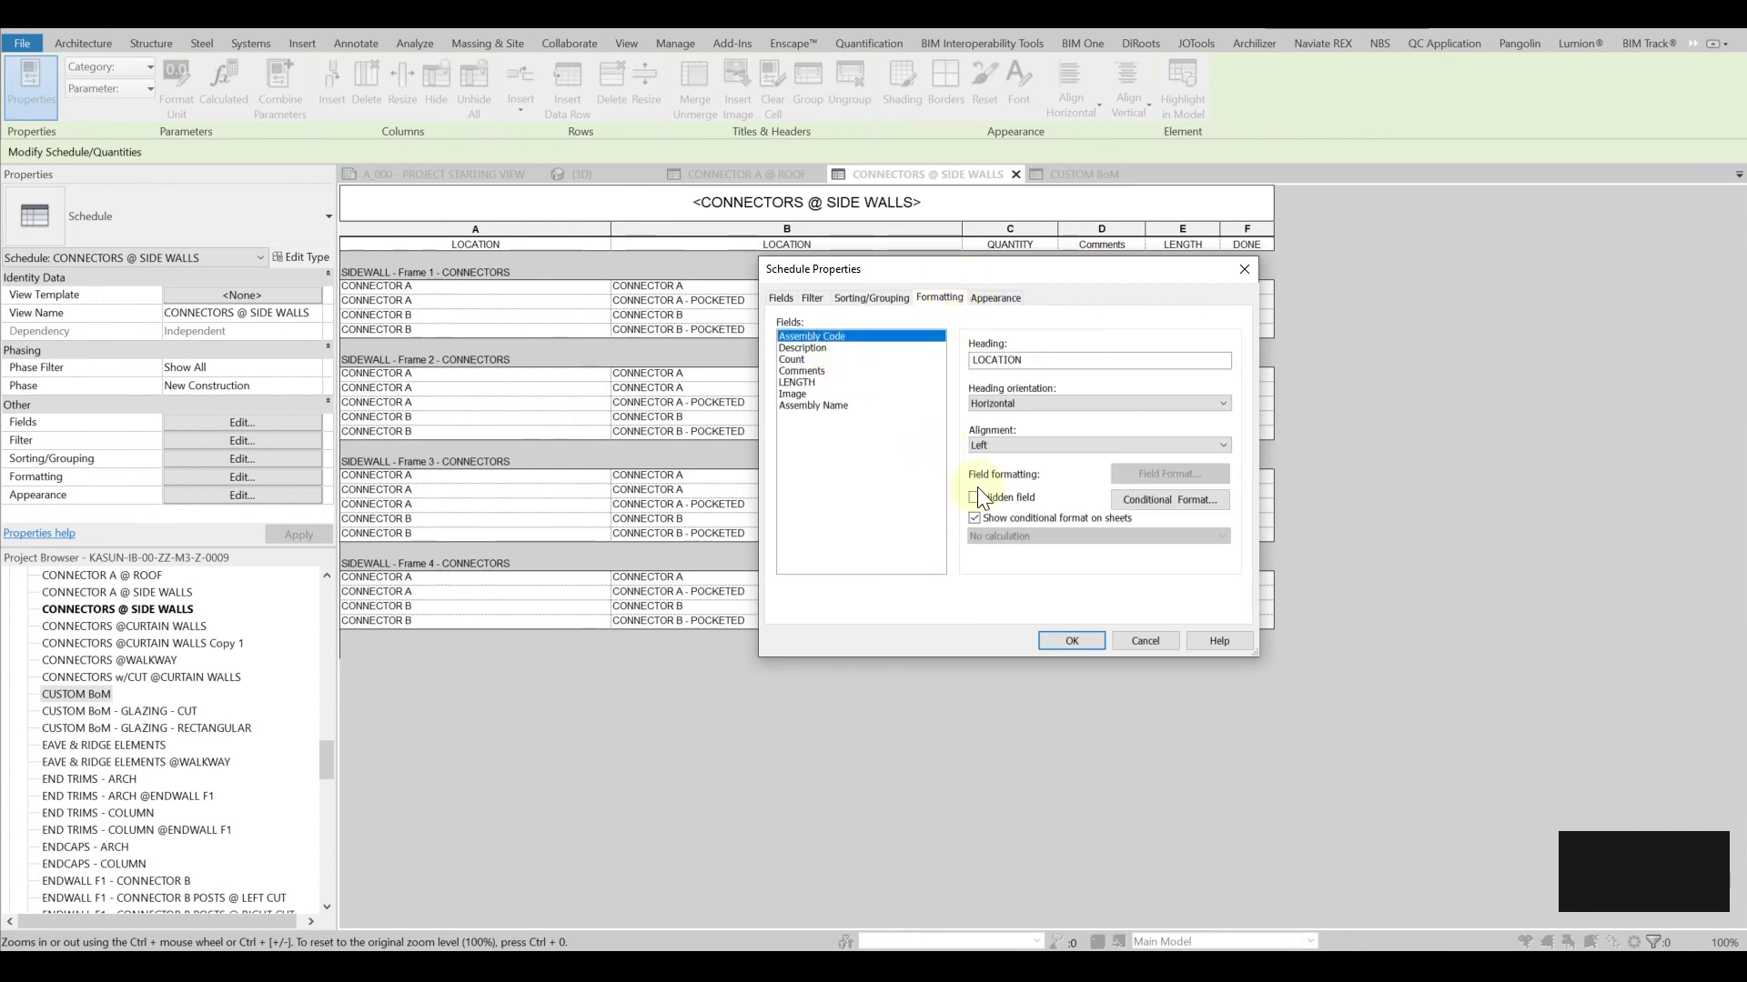
click(975, 497)
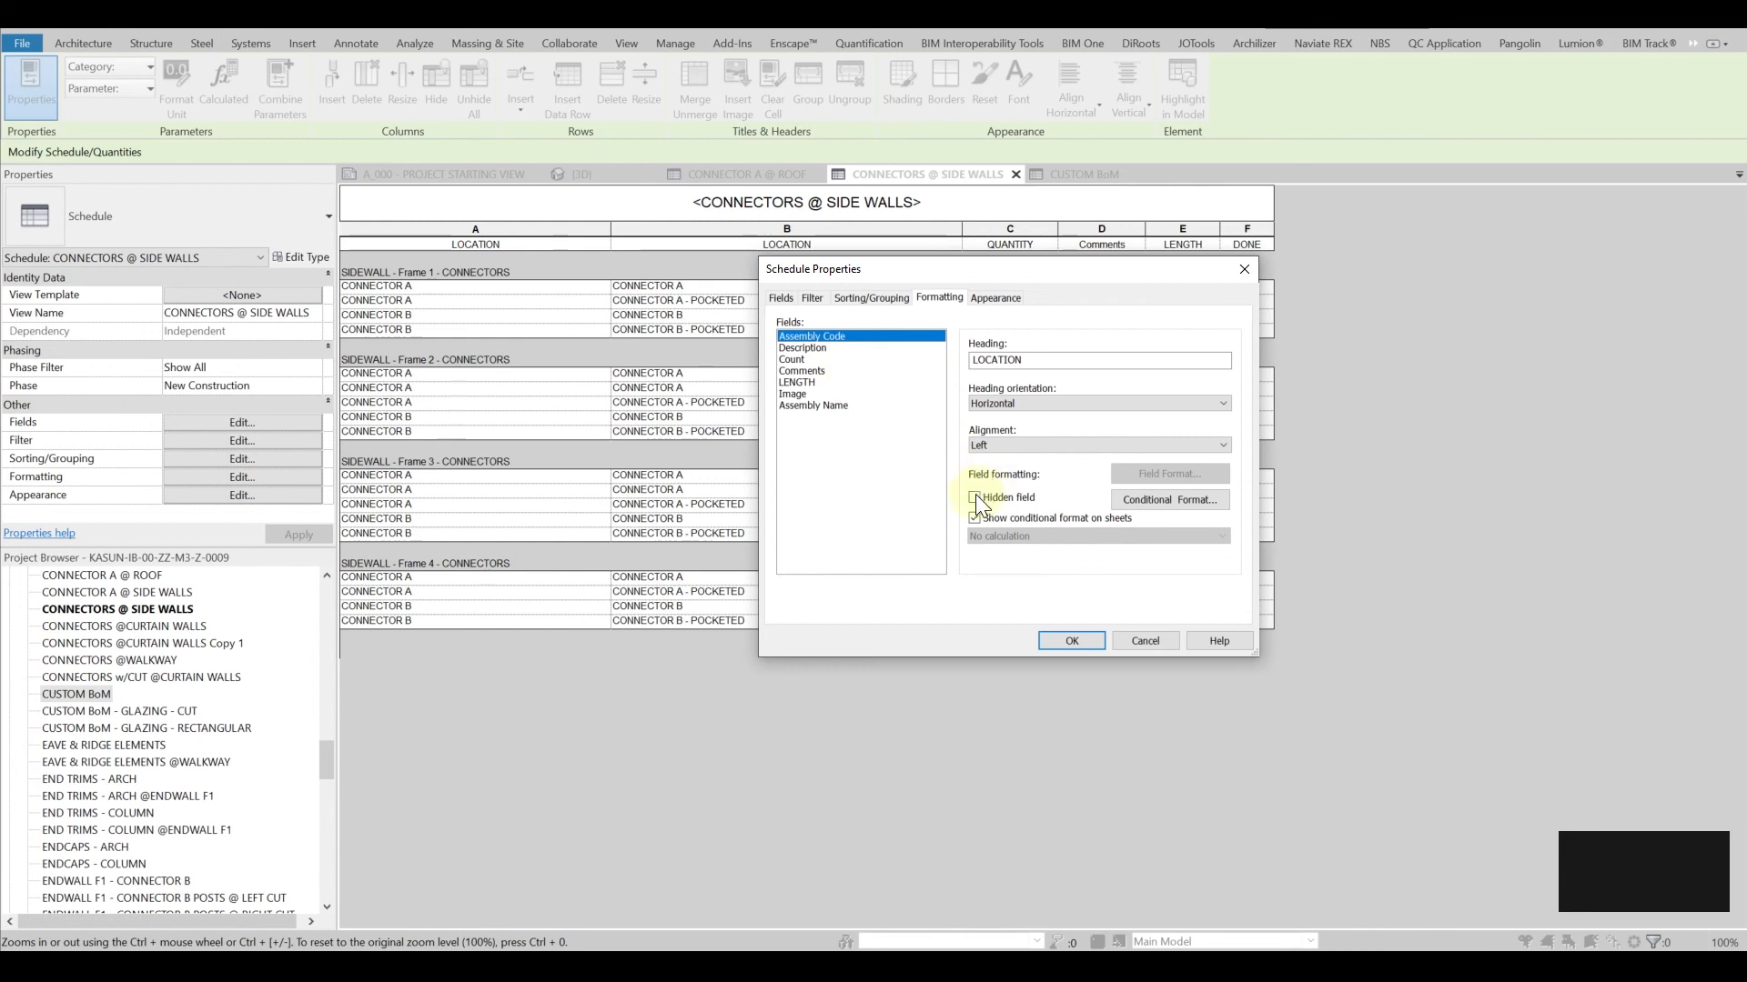
click(801, 371)
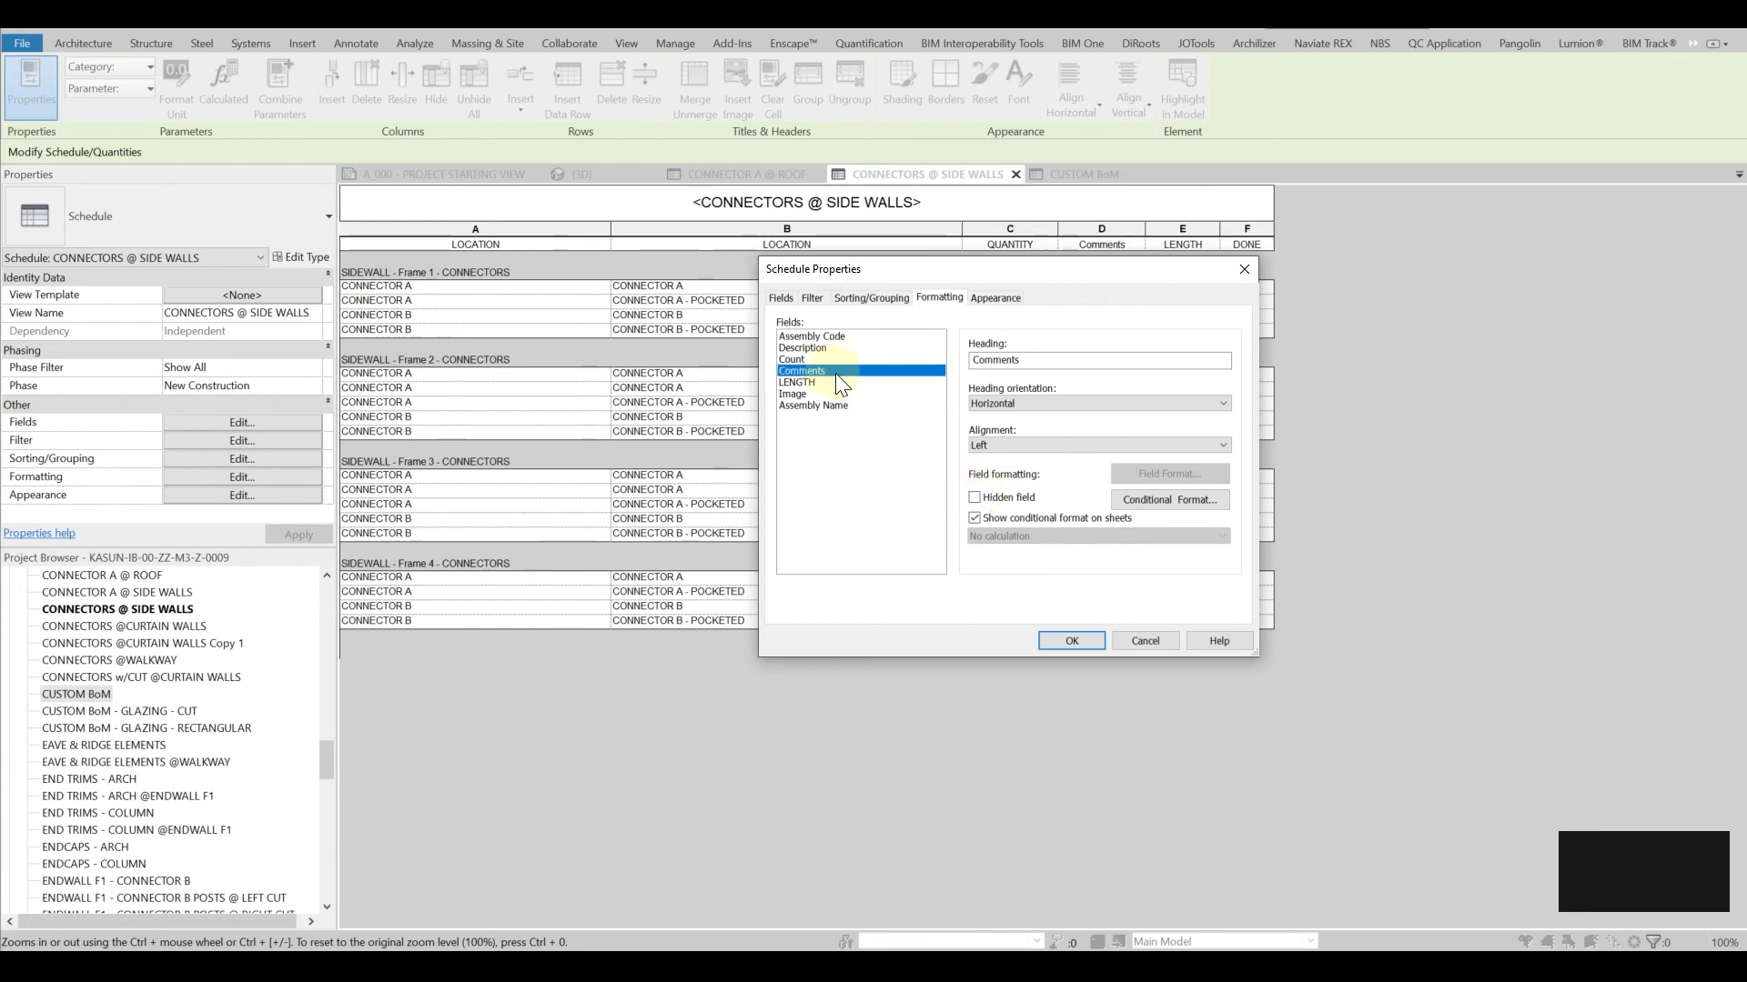
click(975, 497)
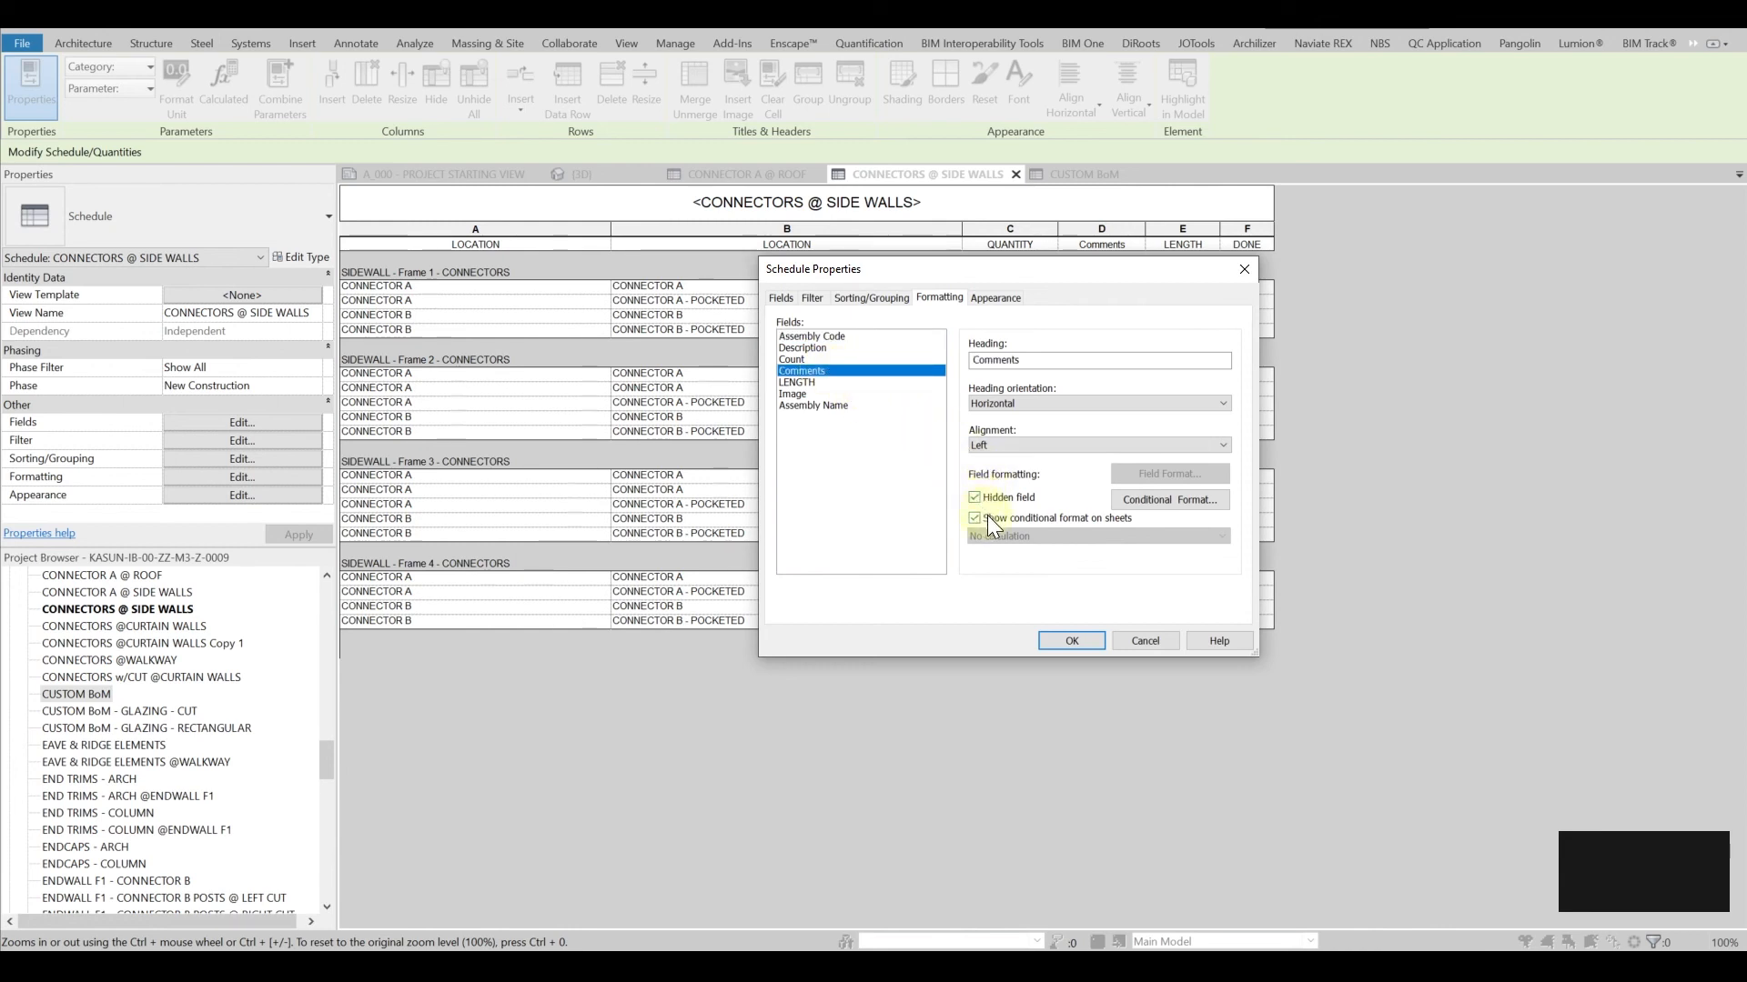
click(1068, 638)
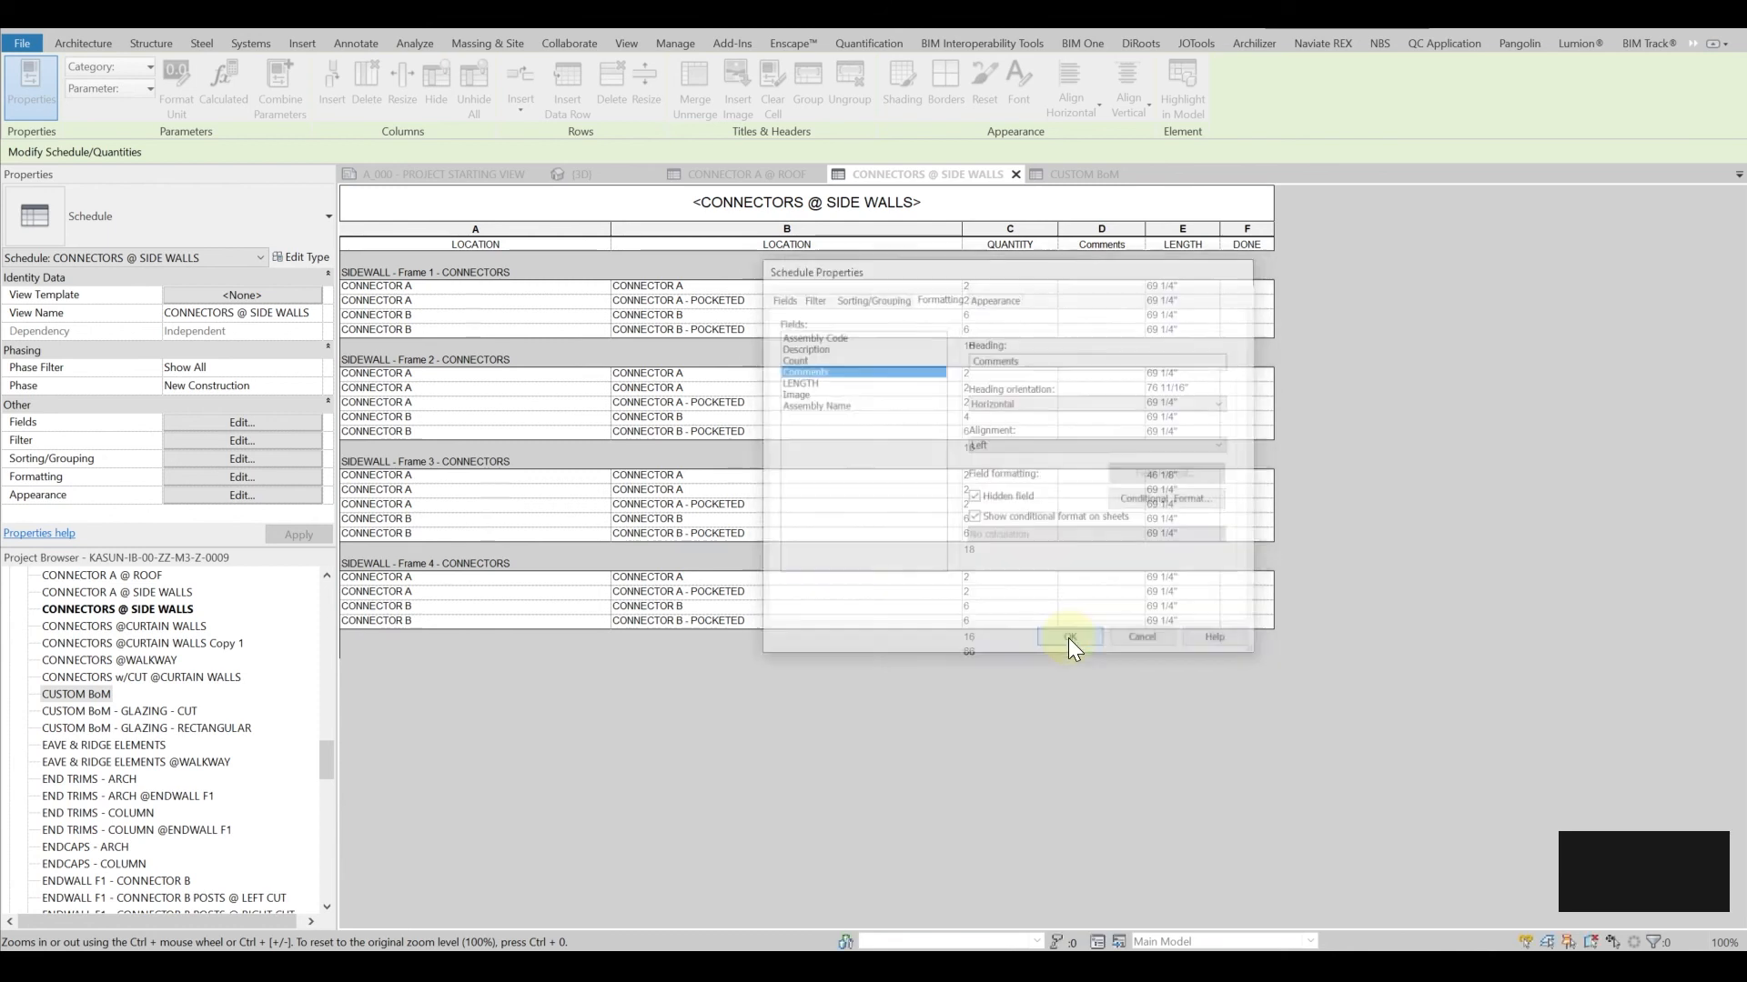
click(1068, 636)
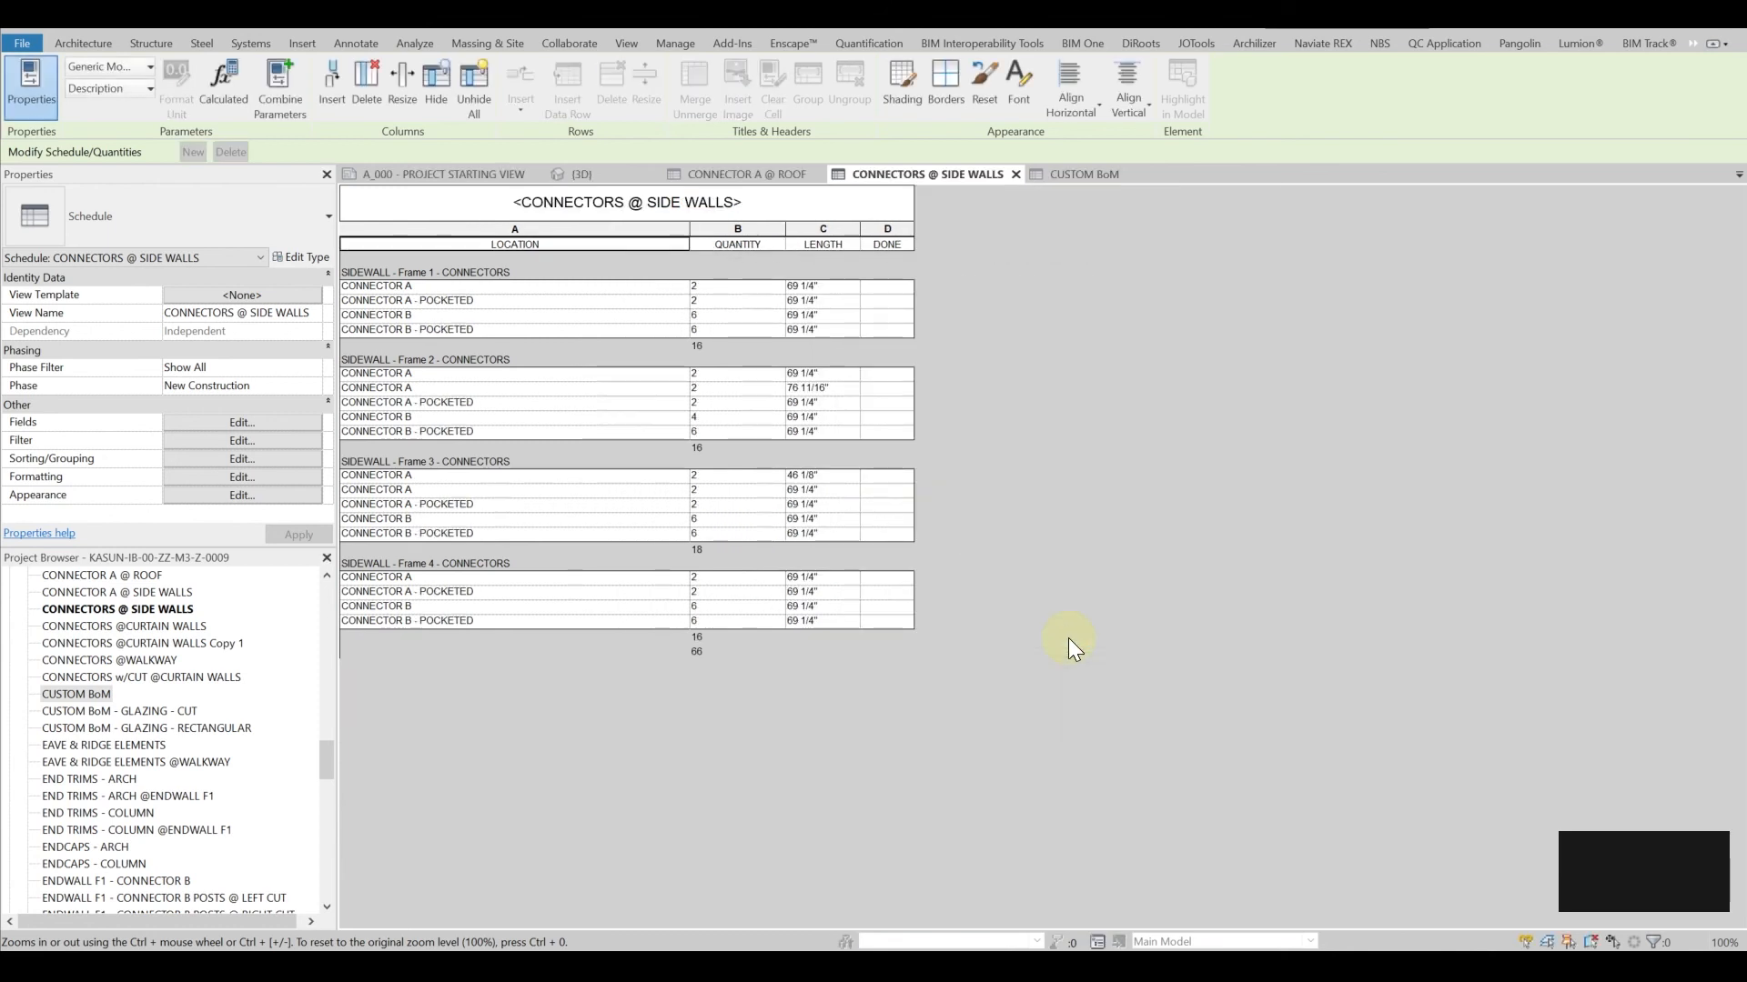